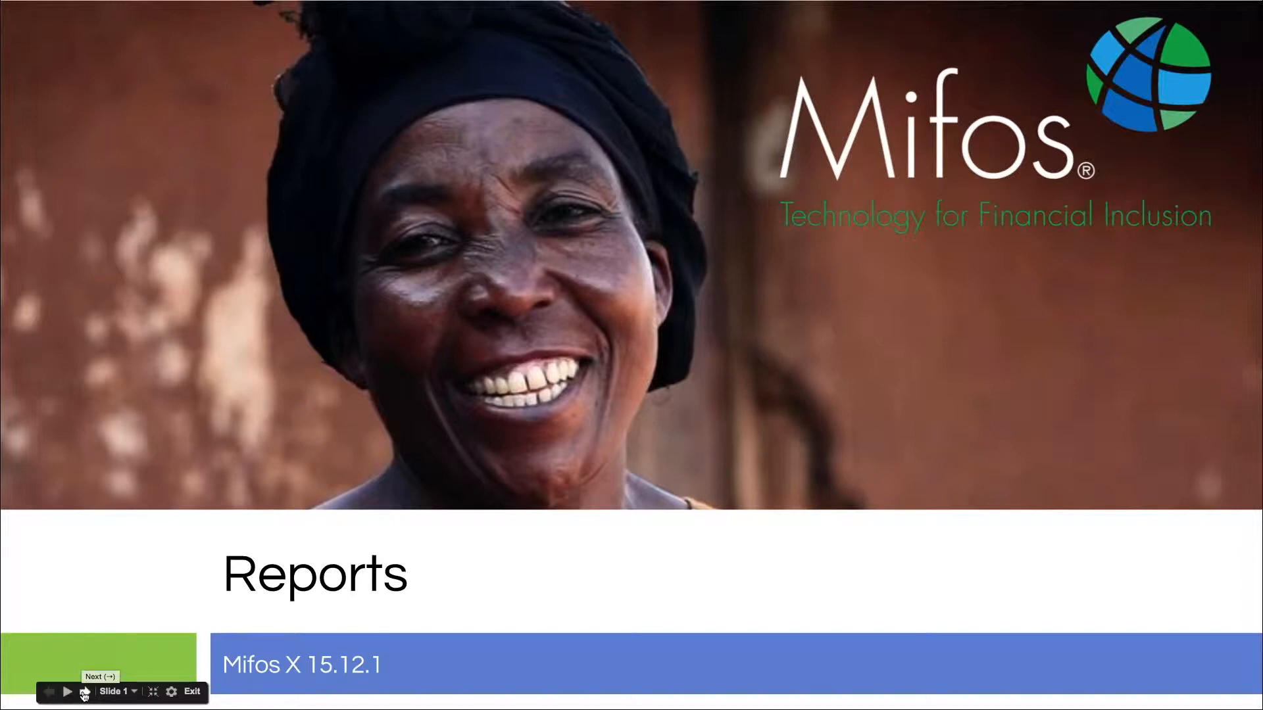
Advance the slideshow from the title slide to slide 3, the Reports documentation slide.
click(67, 691)
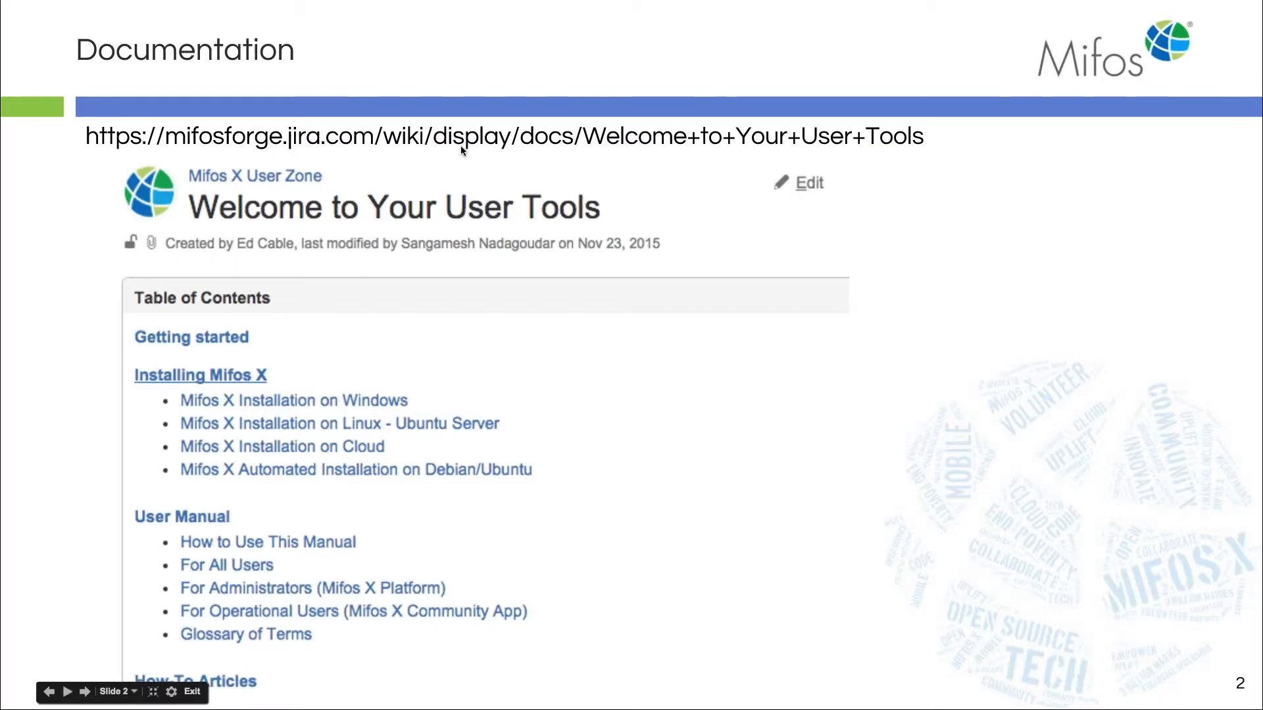
mouse_move(858, 137)
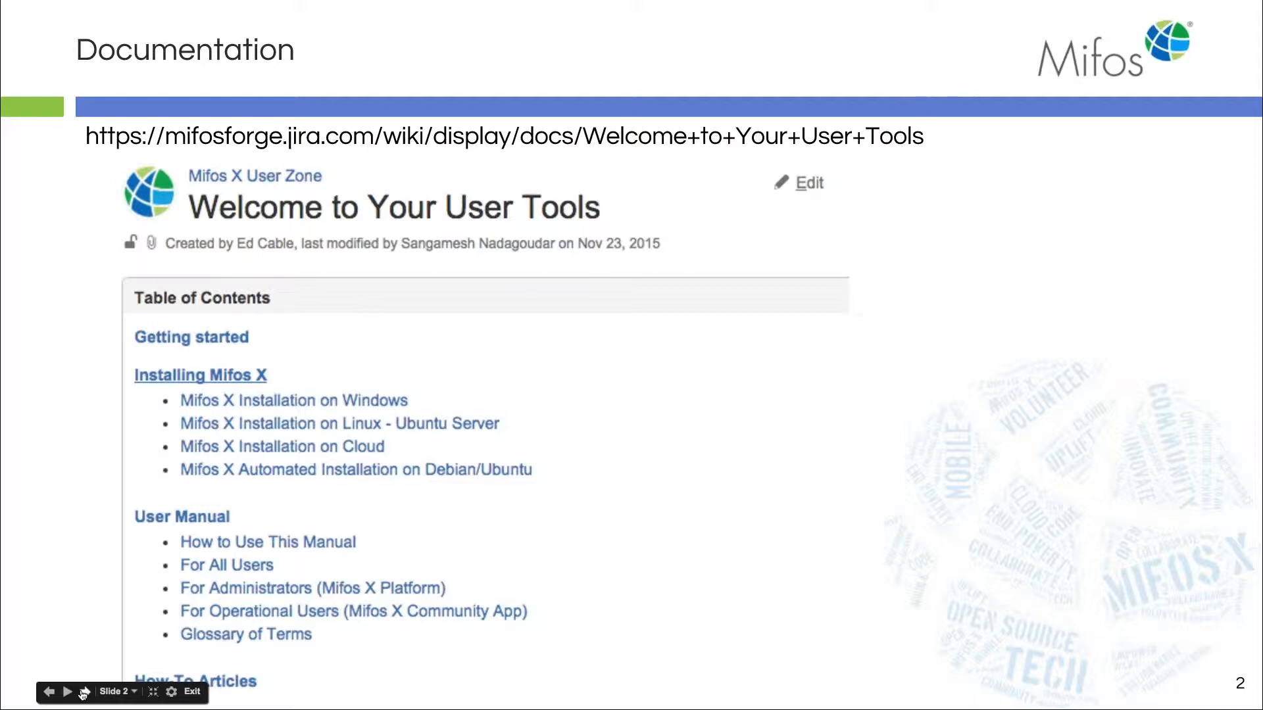
click(68, 691)
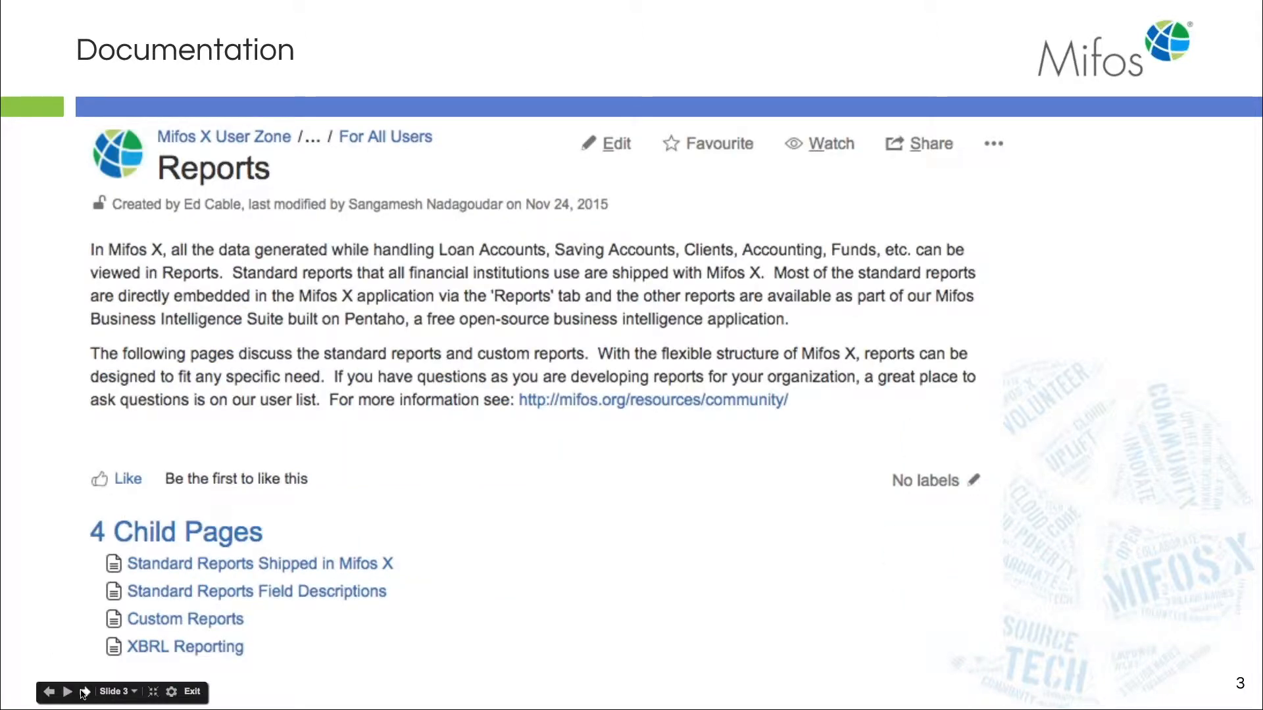
mouse_move(148, 370)
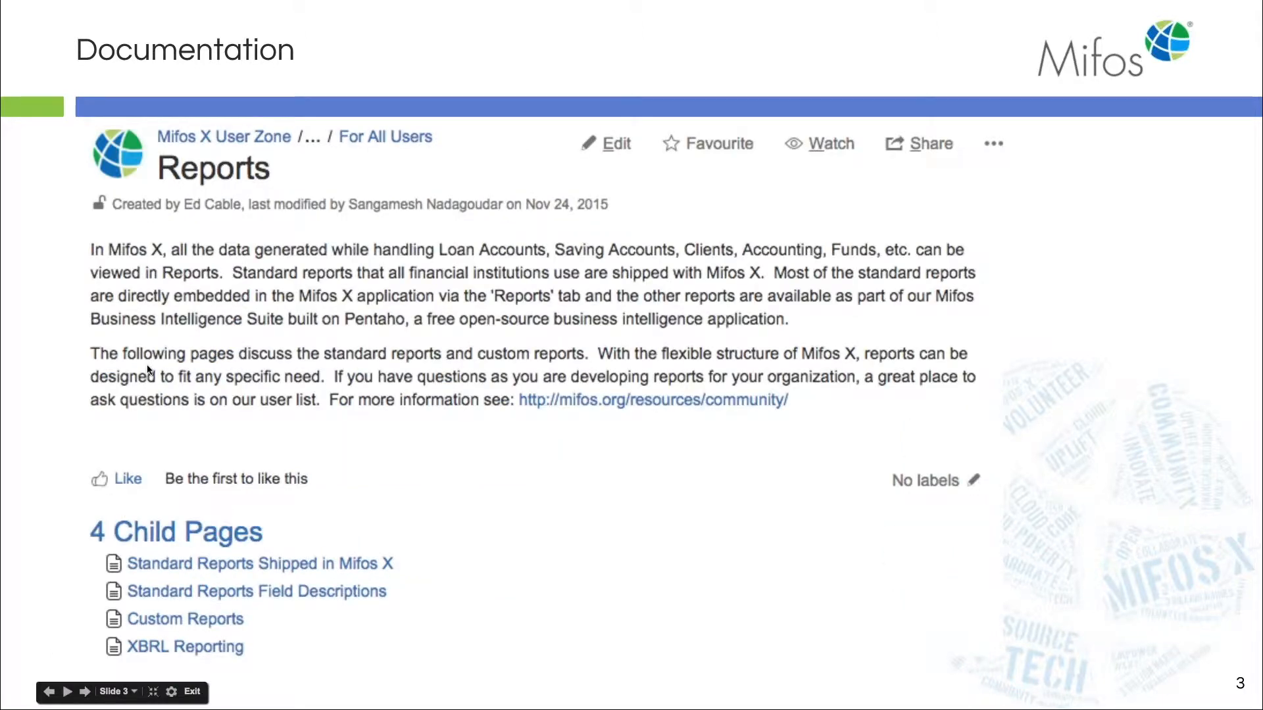
mouse_move(150, 221)
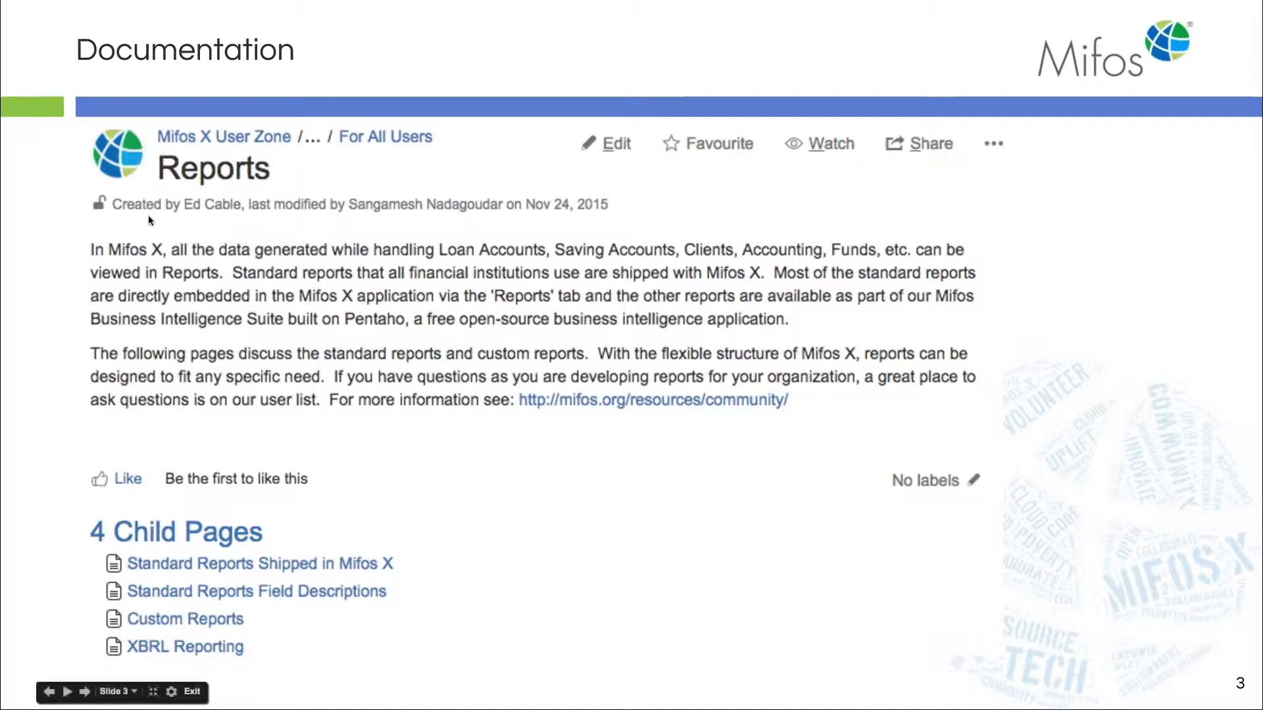
mouse_move(184, 207)
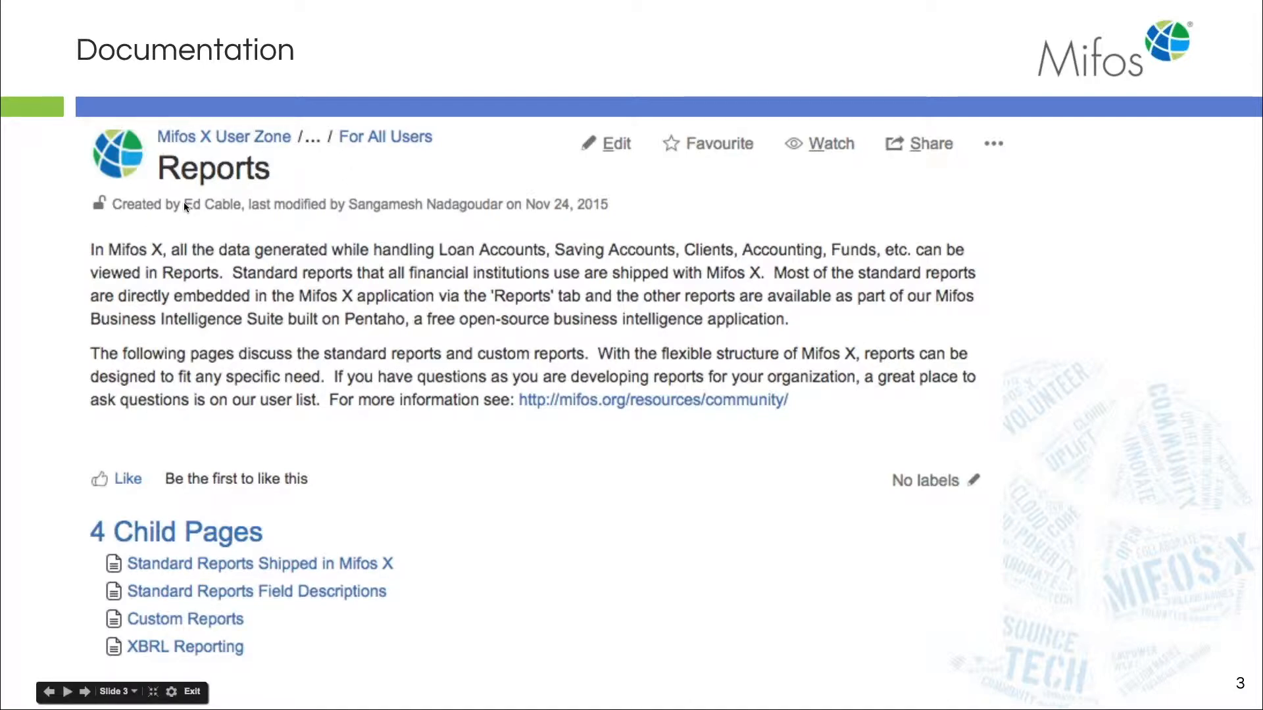
mouse_move(187, 572)
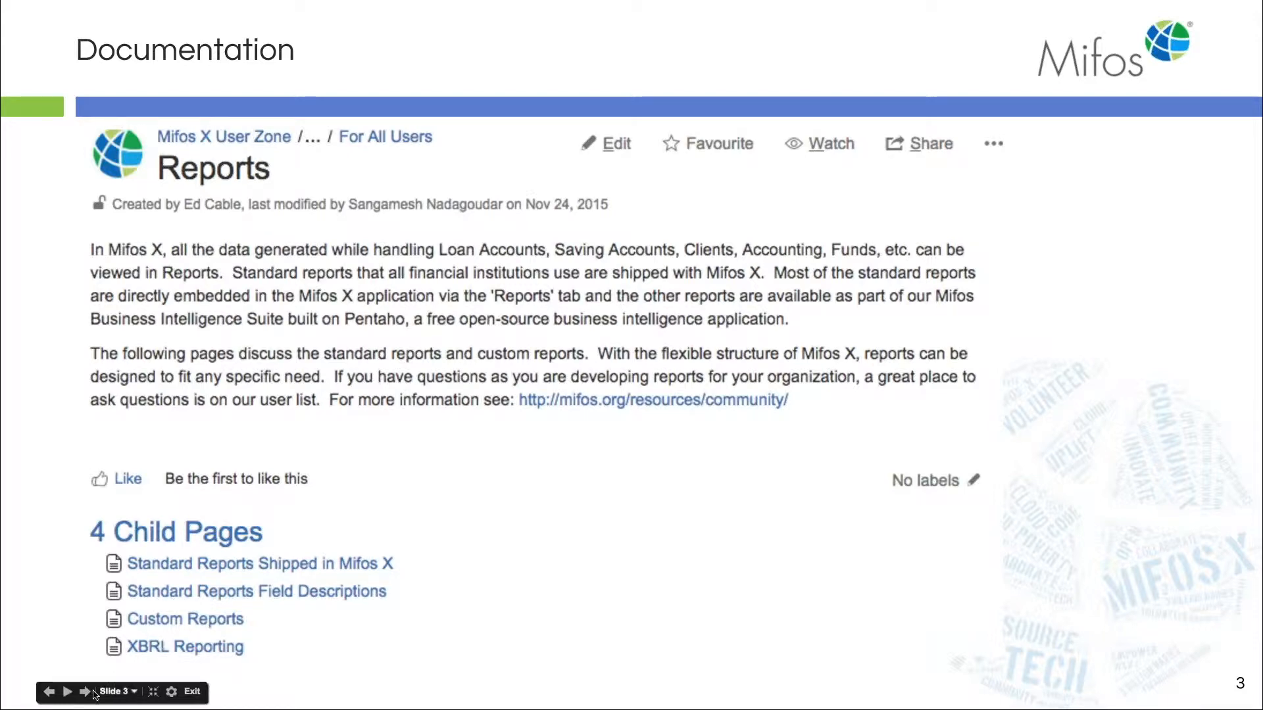
Advance the slideshow to slide 4, the Answer Hub slide.
click(68, 691)
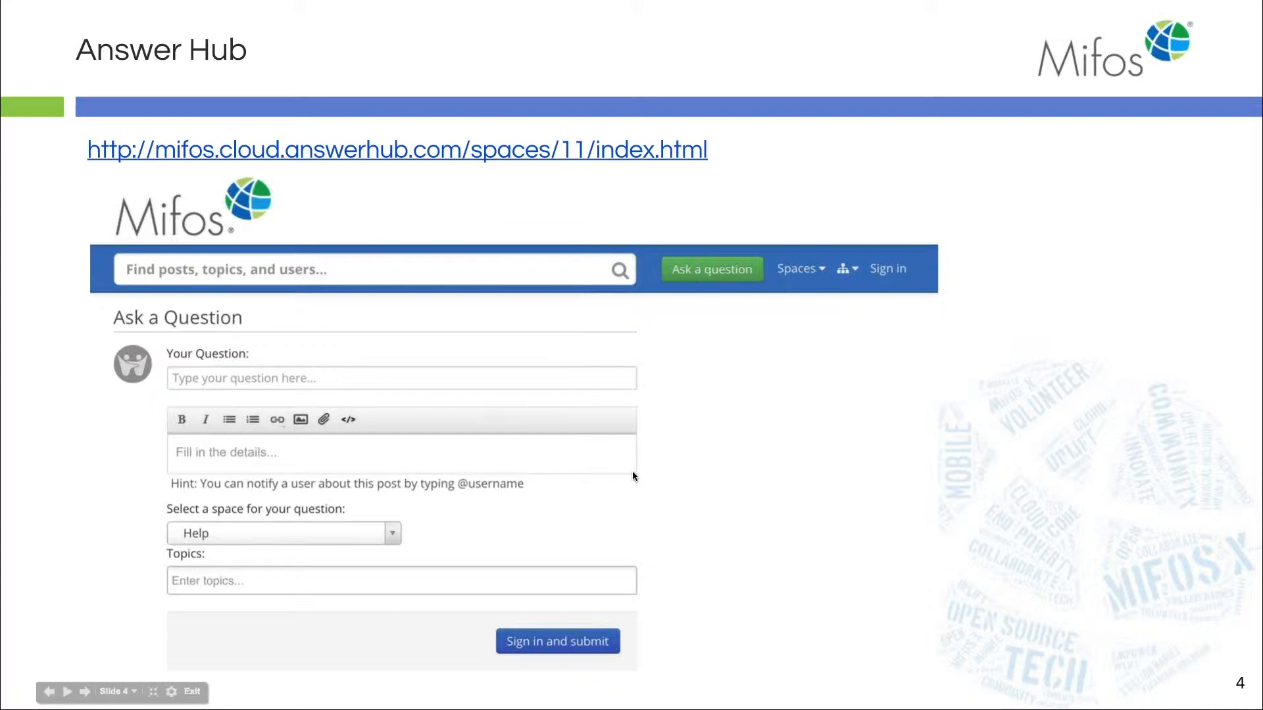
mouse_move(216, 293)
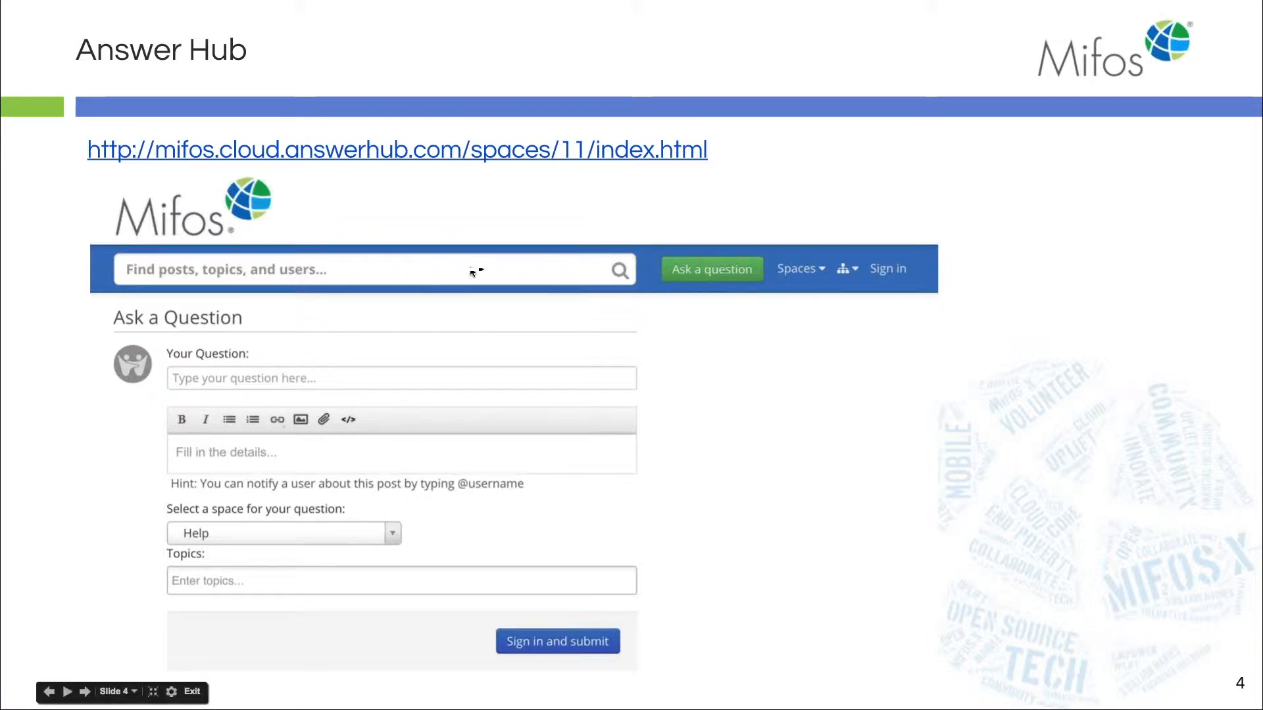
mouse_move(254, 141)
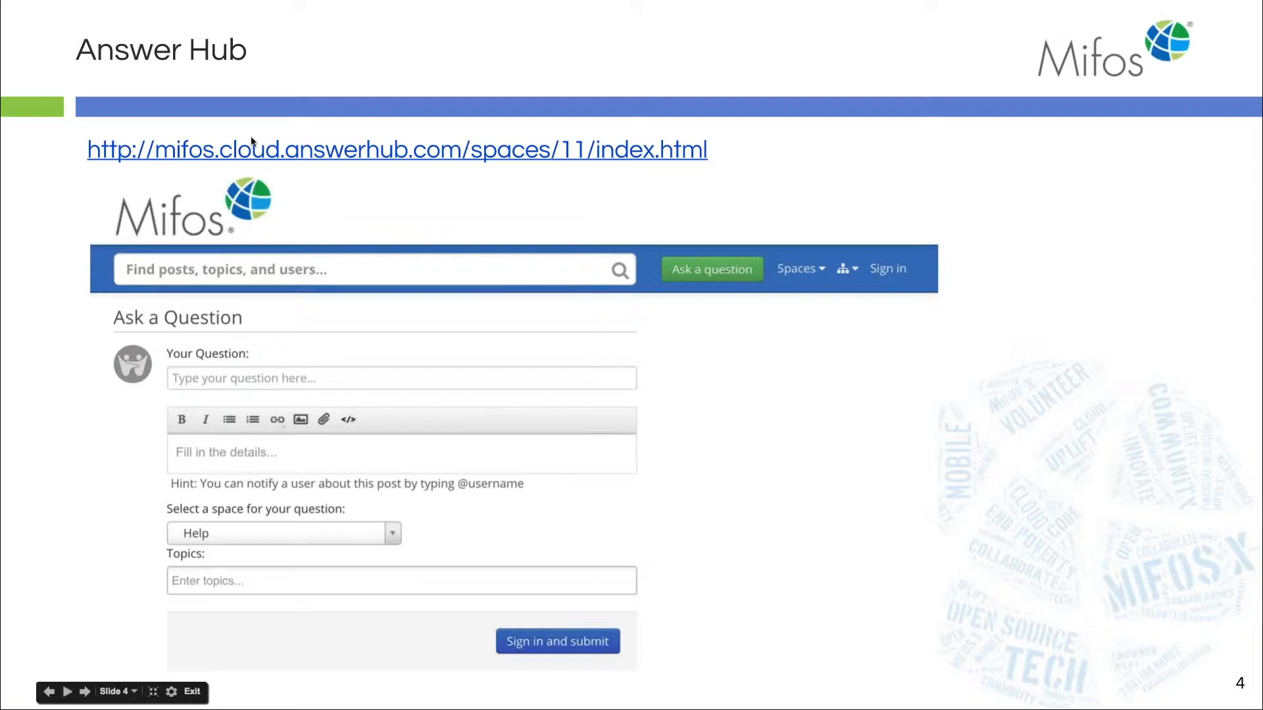
mouse_move(691, 148)
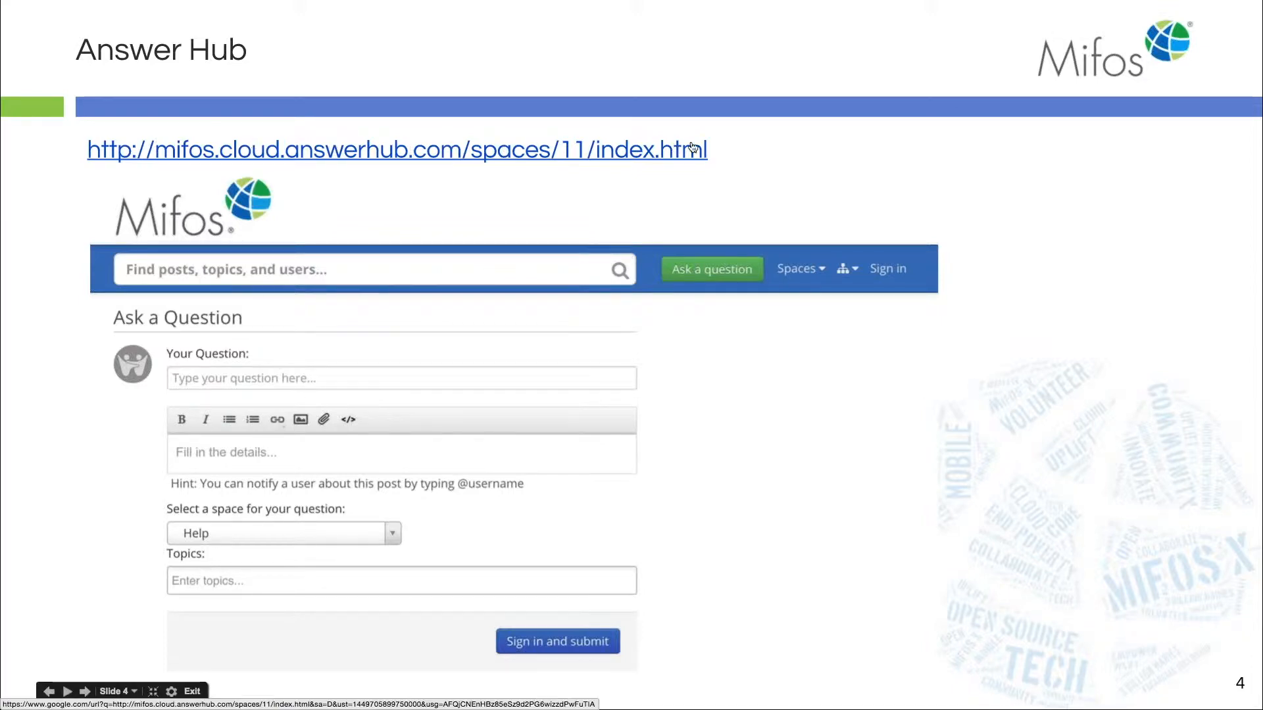
mouse_move(262, 338)
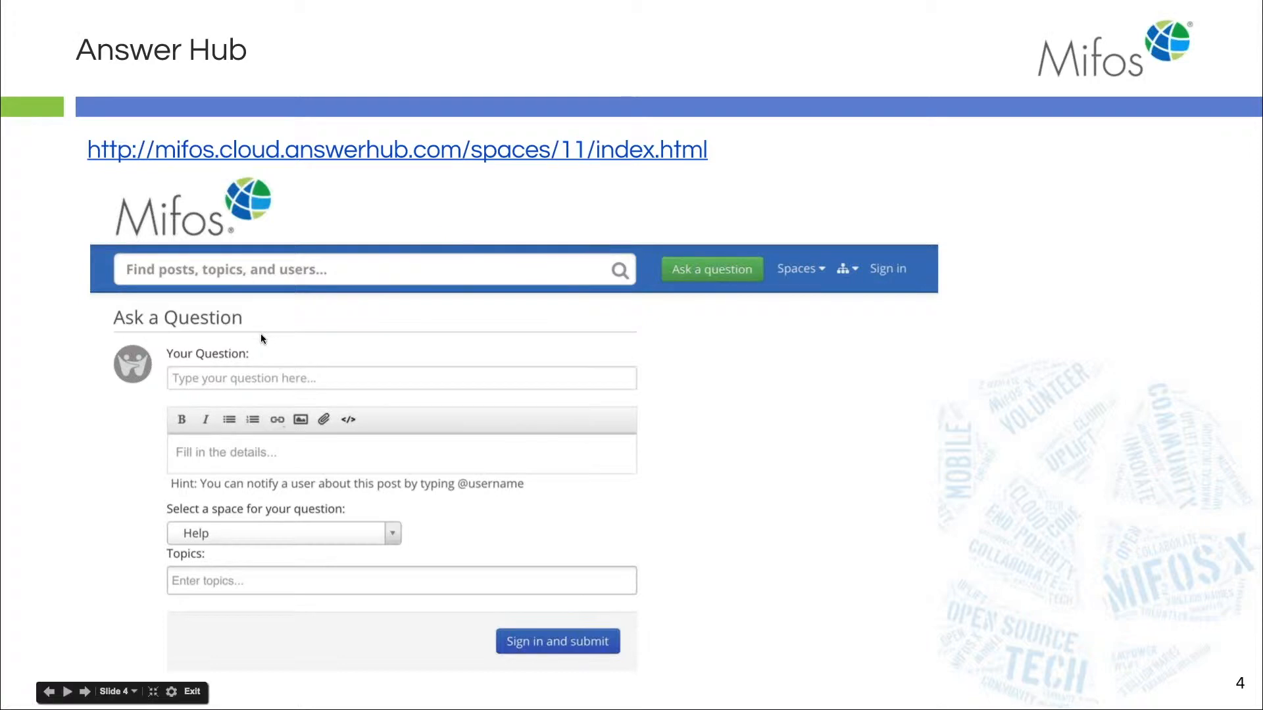
mouse_move(418, 537)
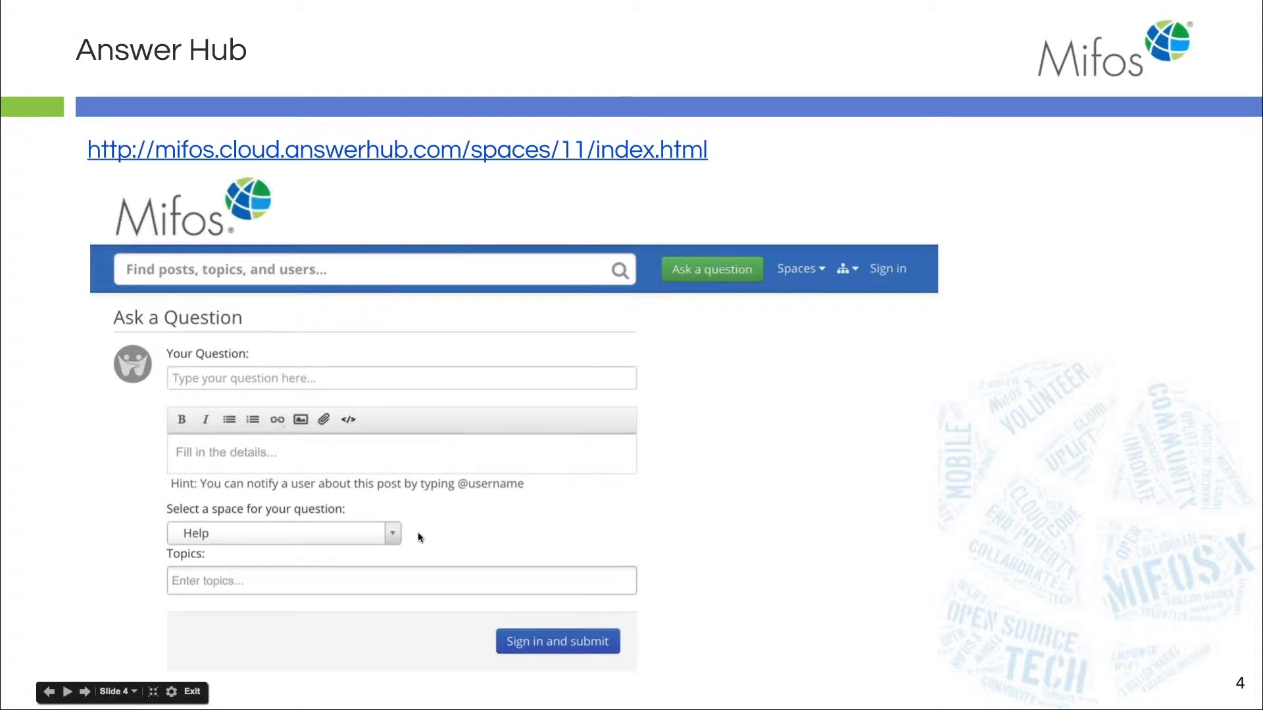
mouse_move(320, 485)
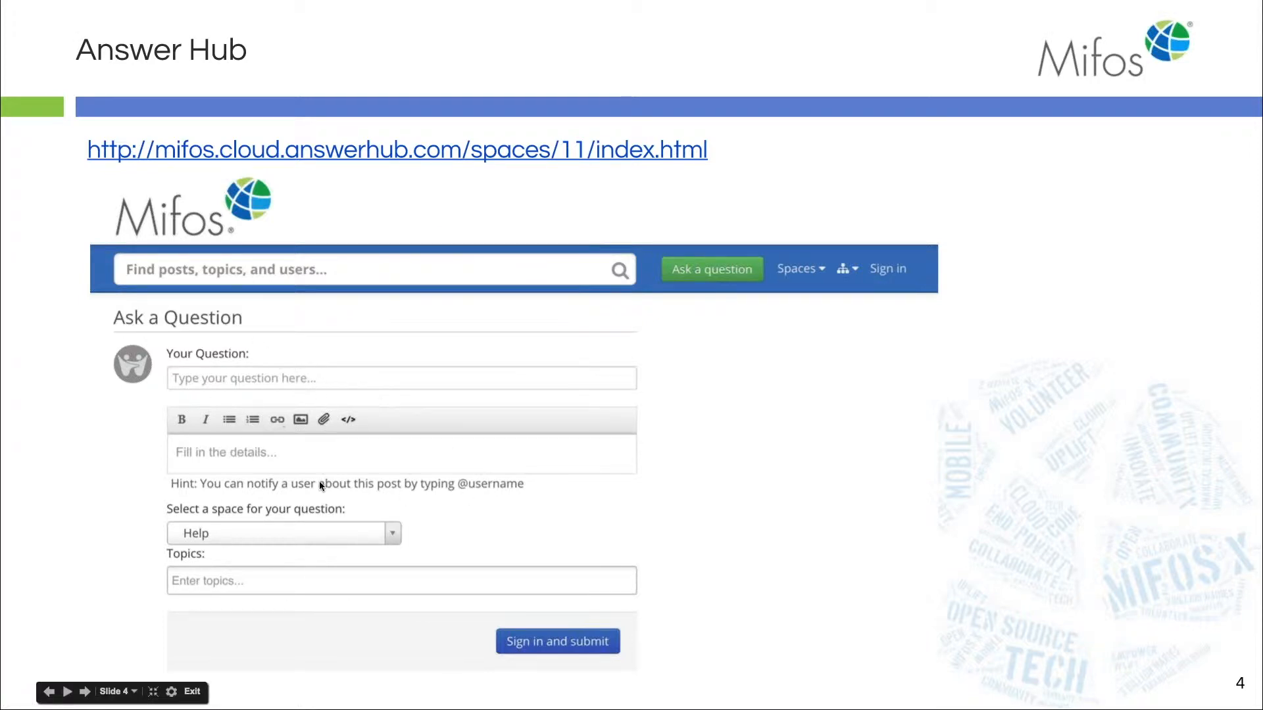
mouse_move(415, 481)
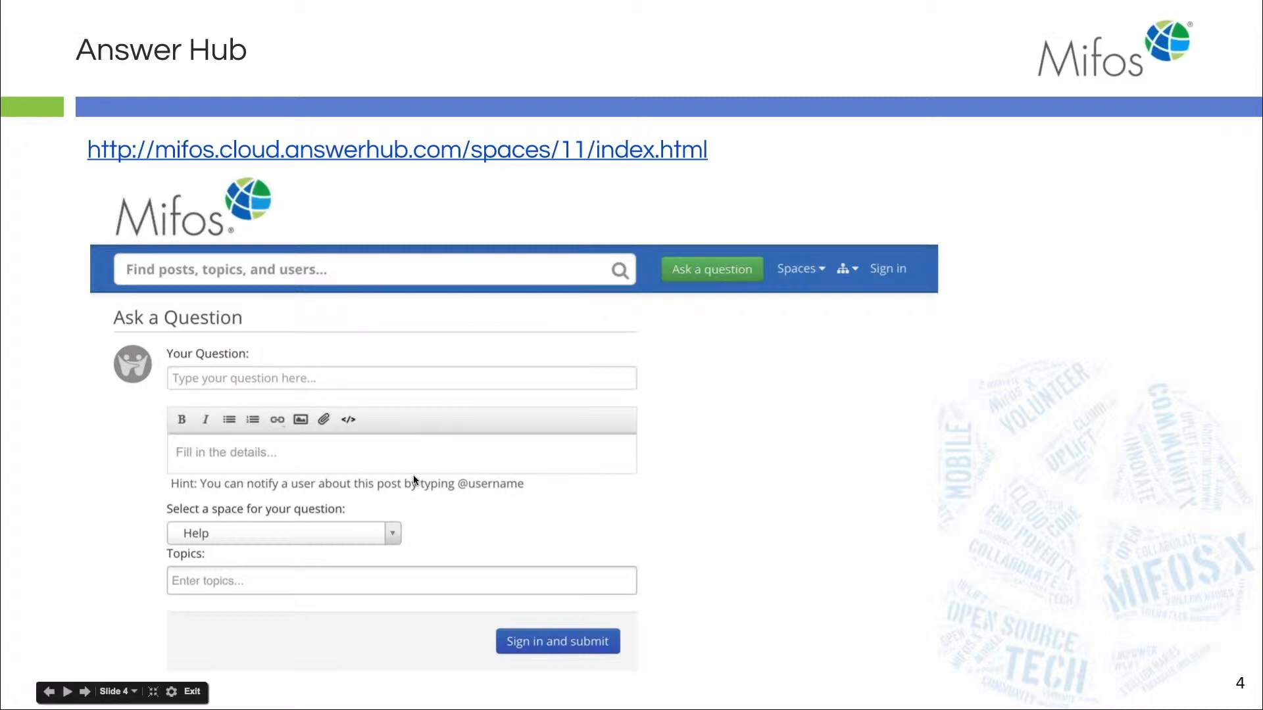
mouse_move(556, 340)
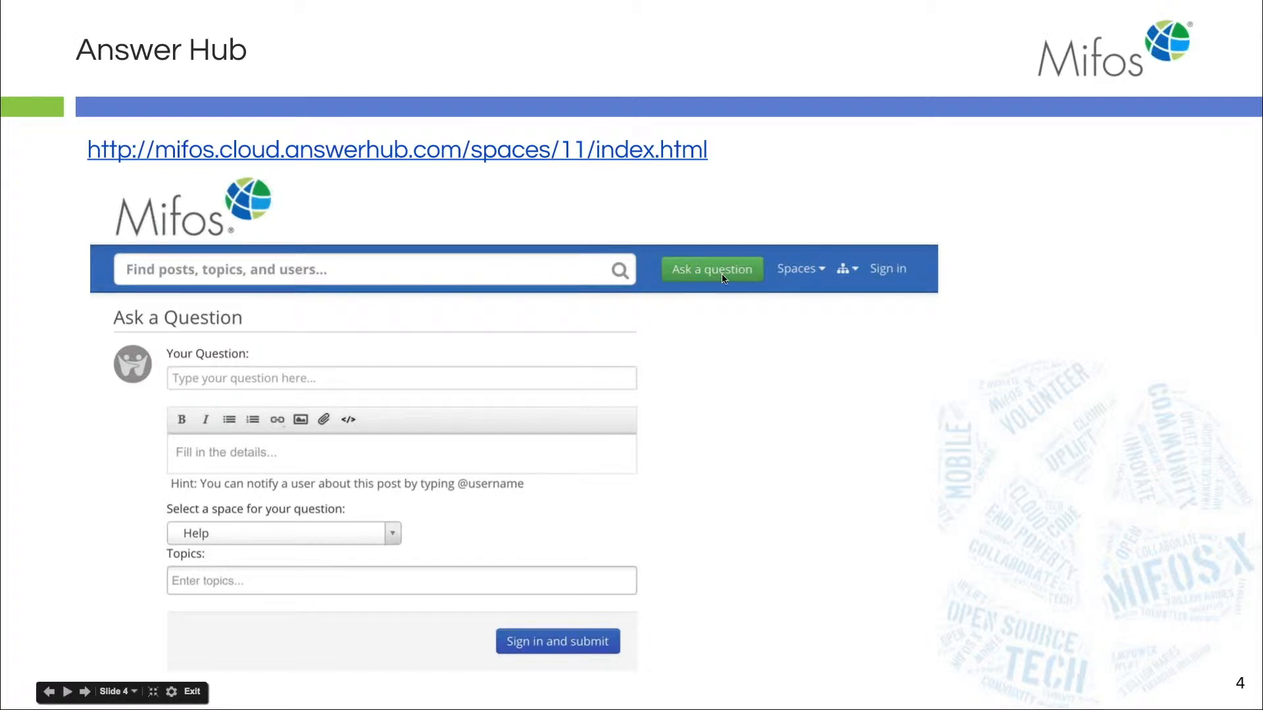
mouse_move(253, 528)
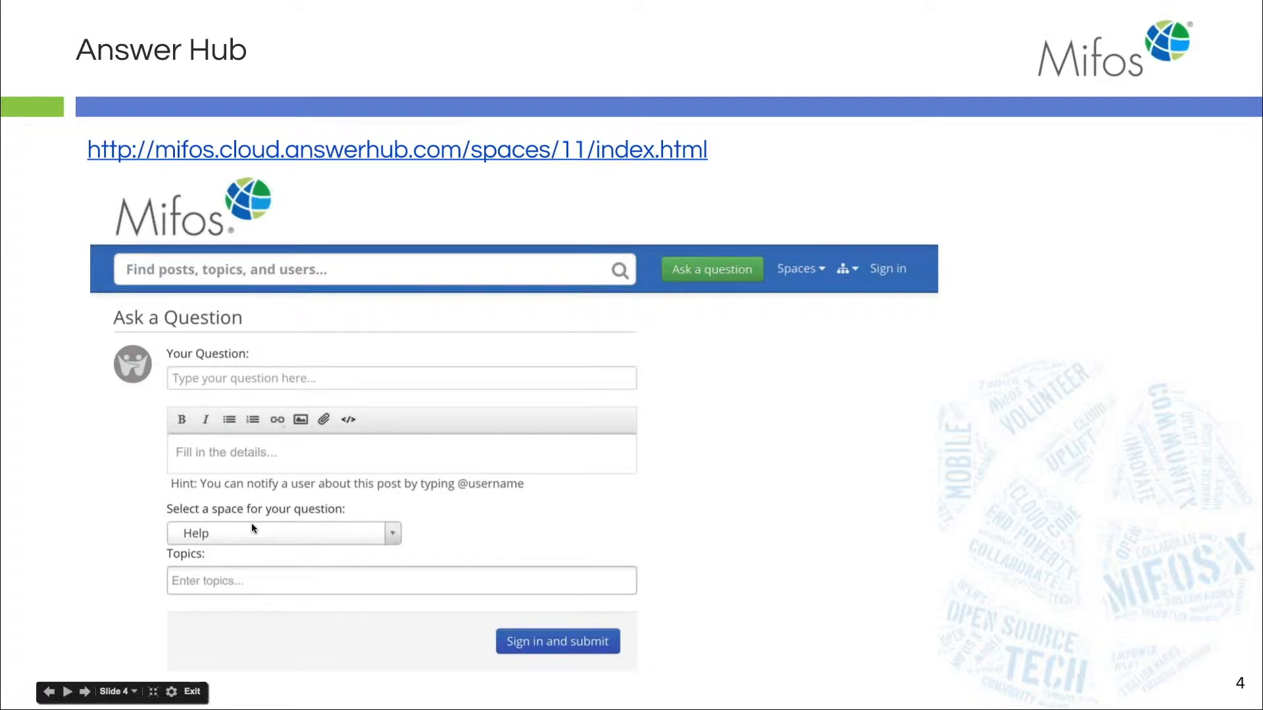
mouse_move(88, 686)
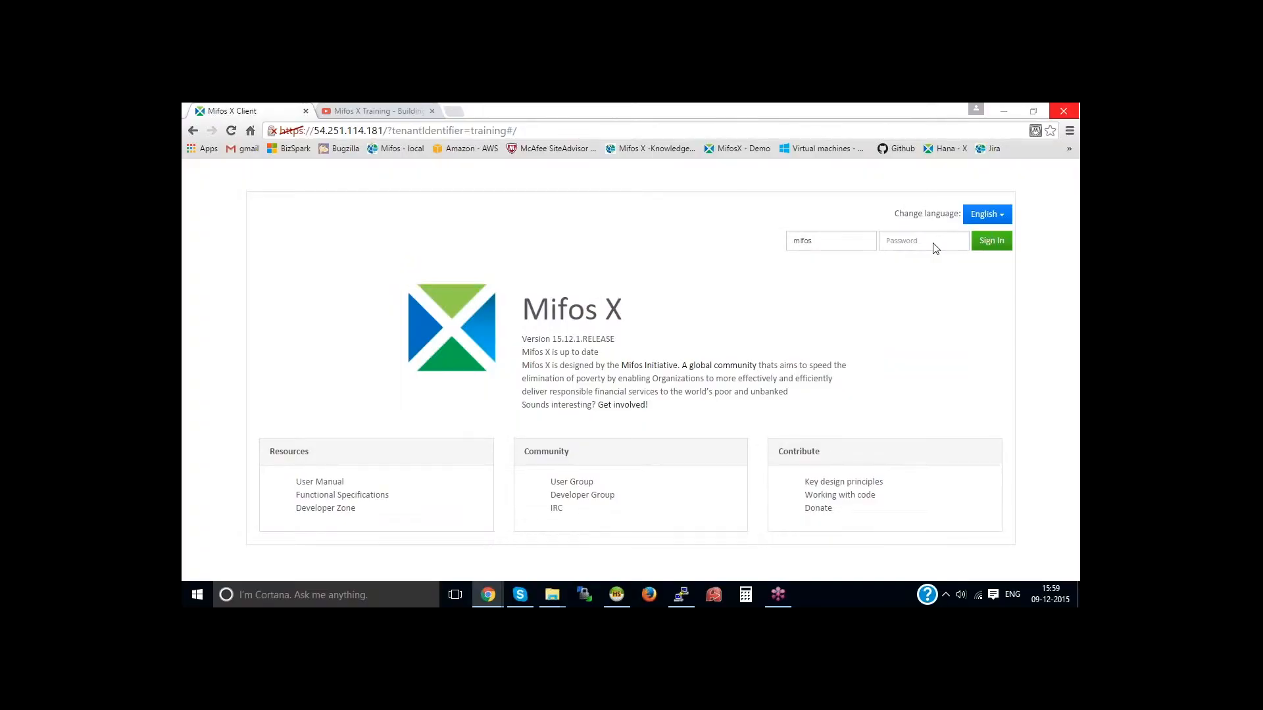
mouse_move(887, 136)
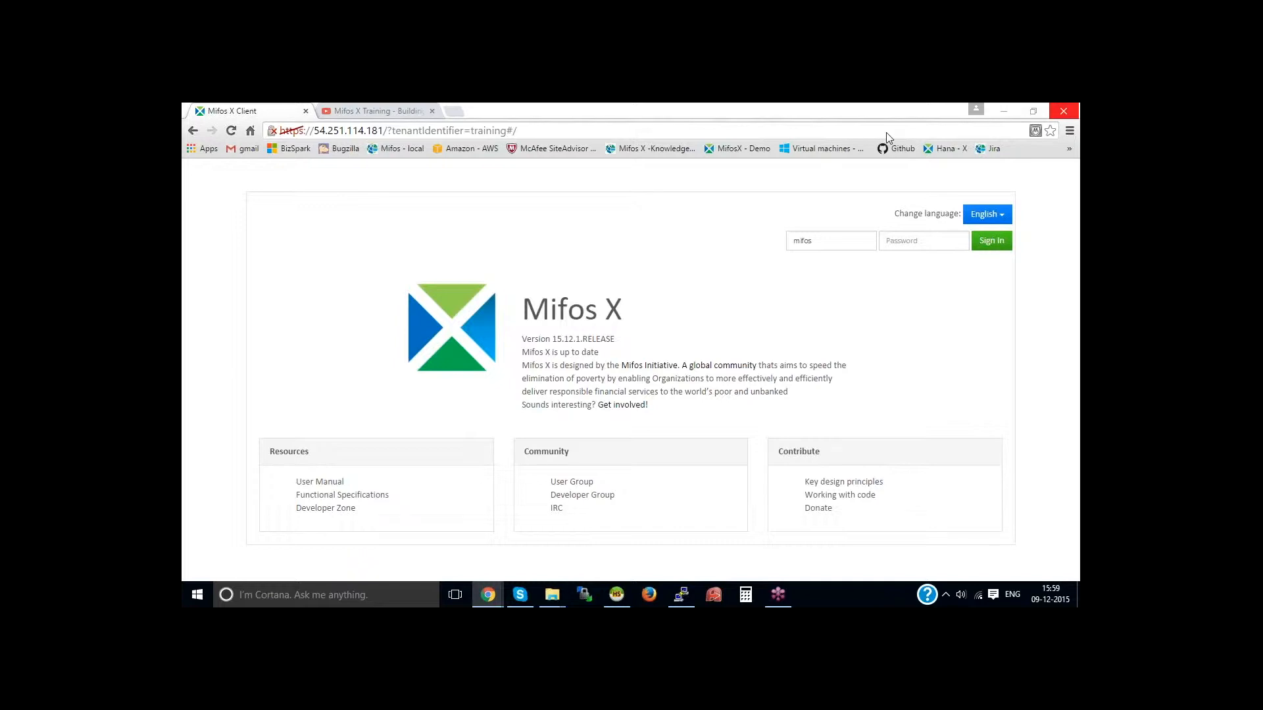
Sign in to Mifos X with the password and open the Reports menu.
click(923, 240)
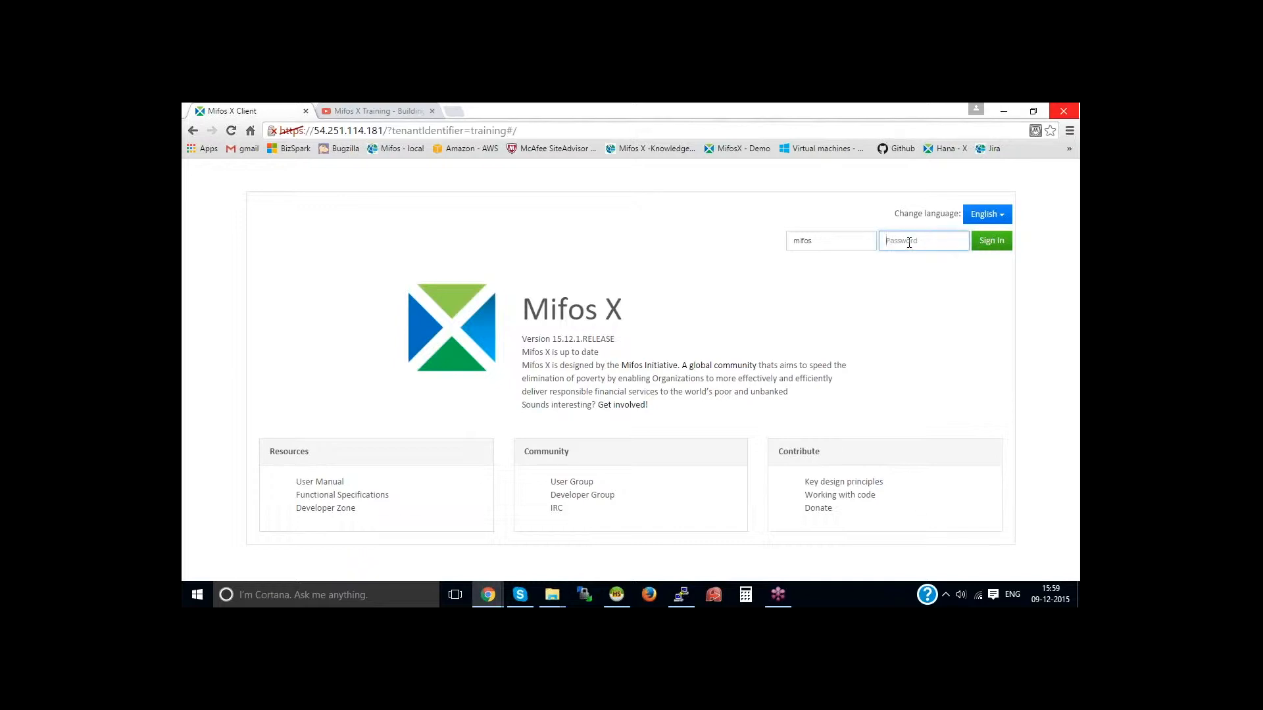
text(password)
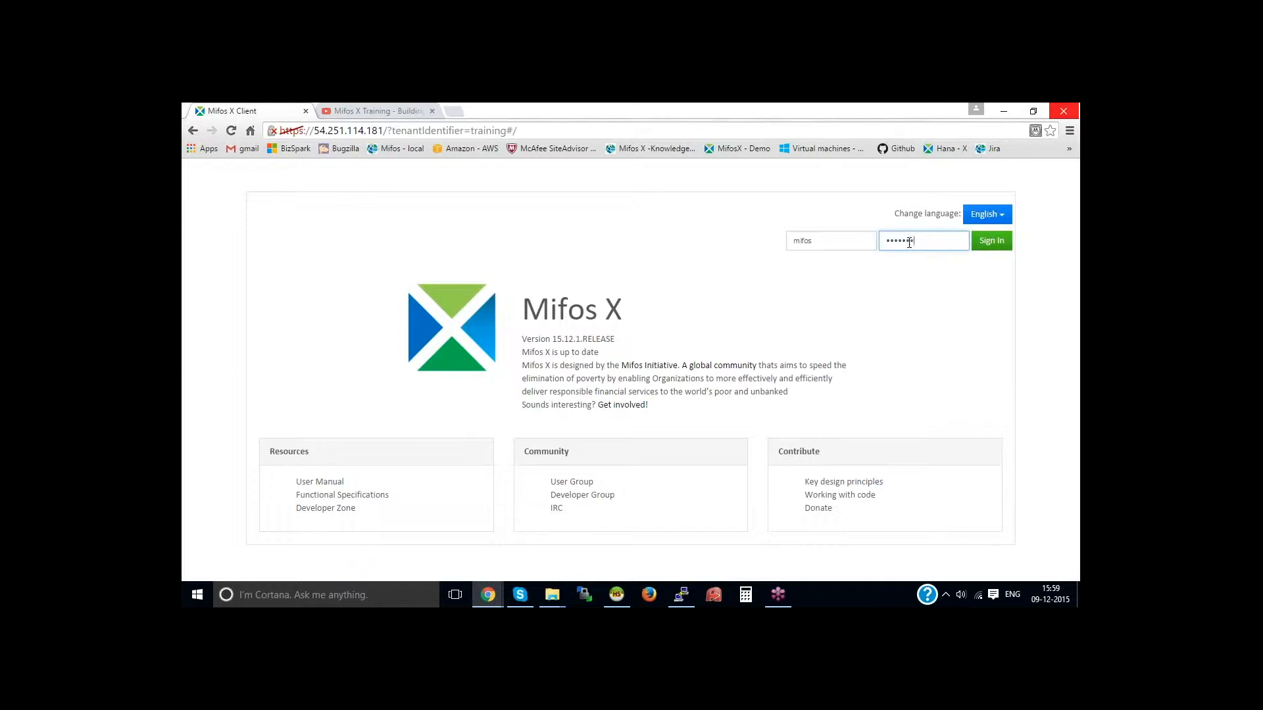
click(990, 240)
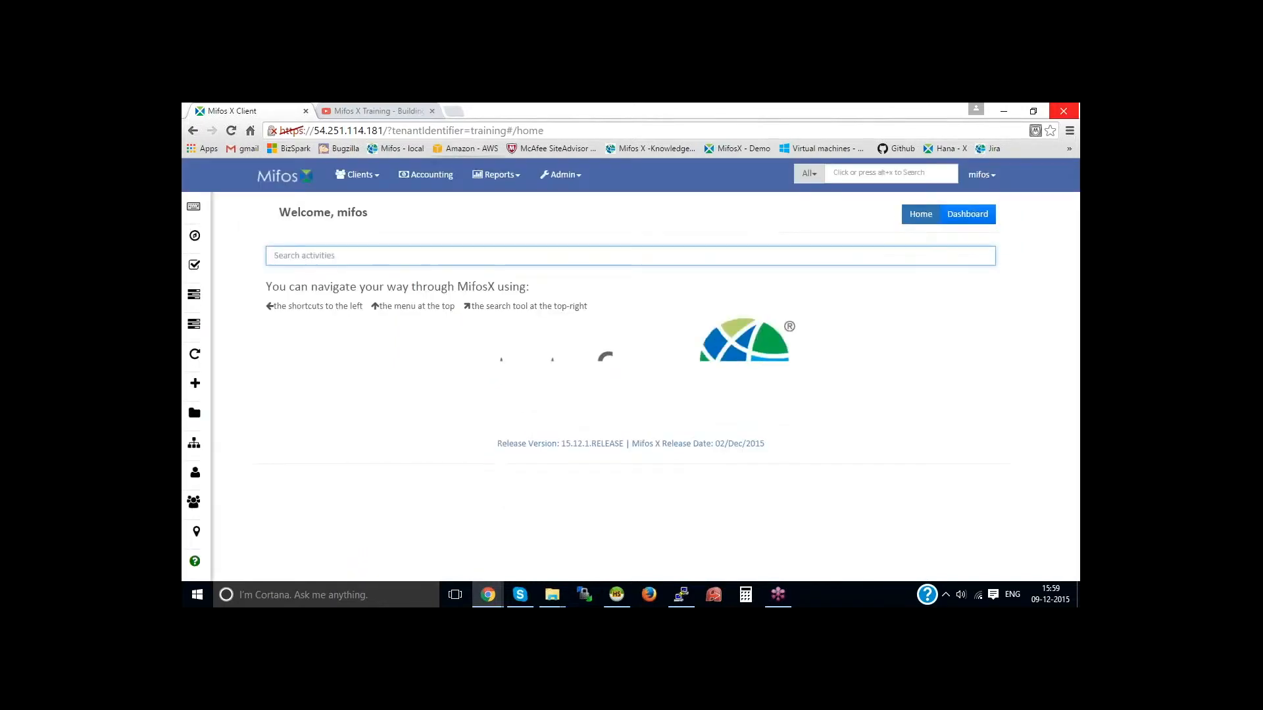
click(496, 175)
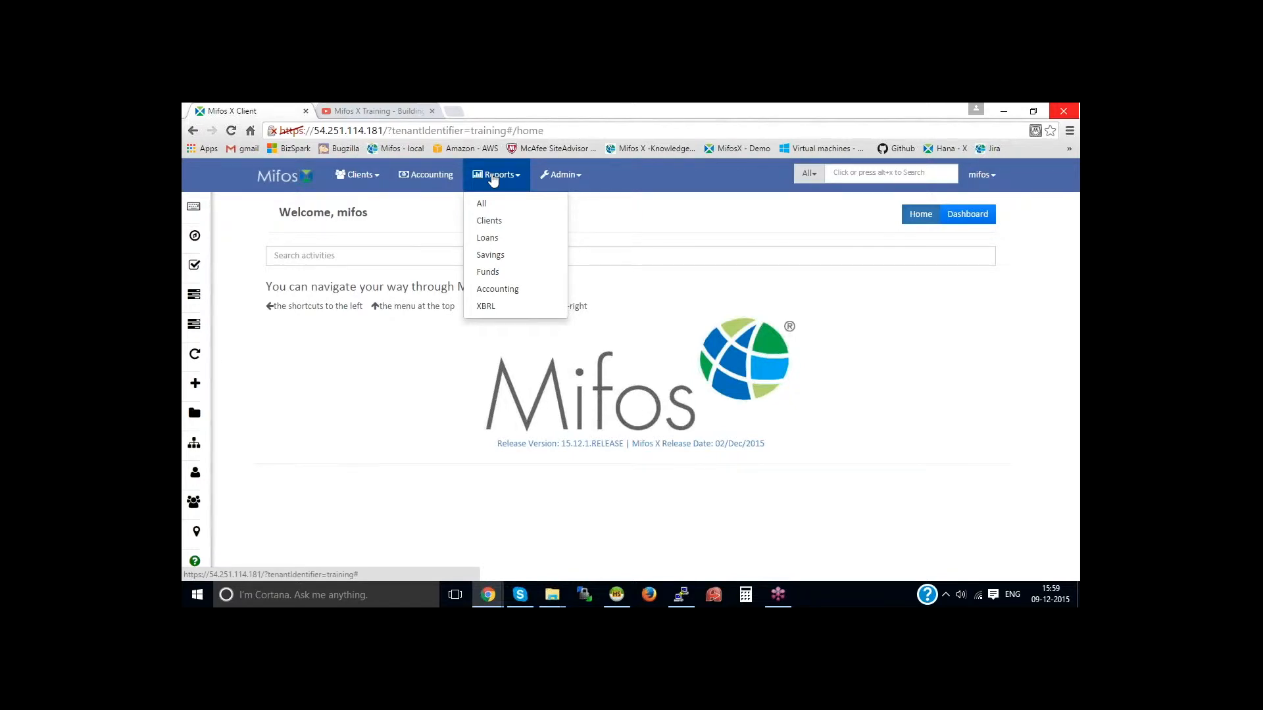
mouse_move(489, 221)
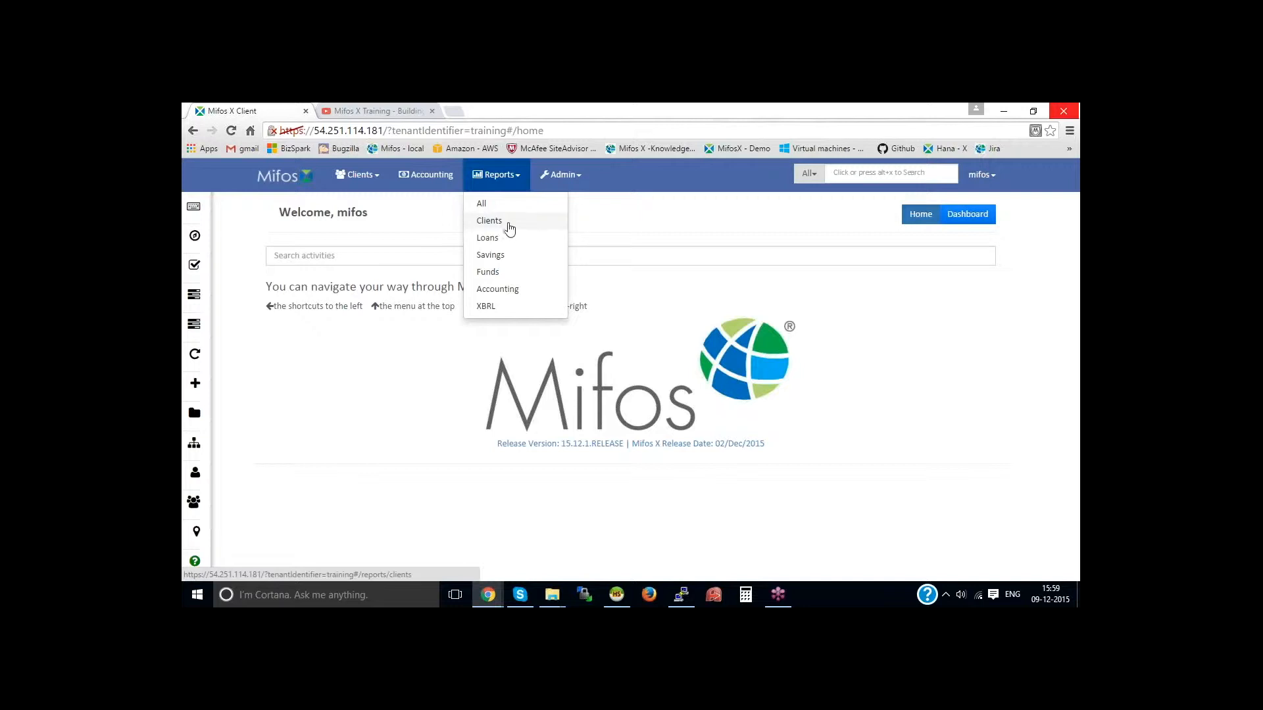
mouse_move(530, 226)
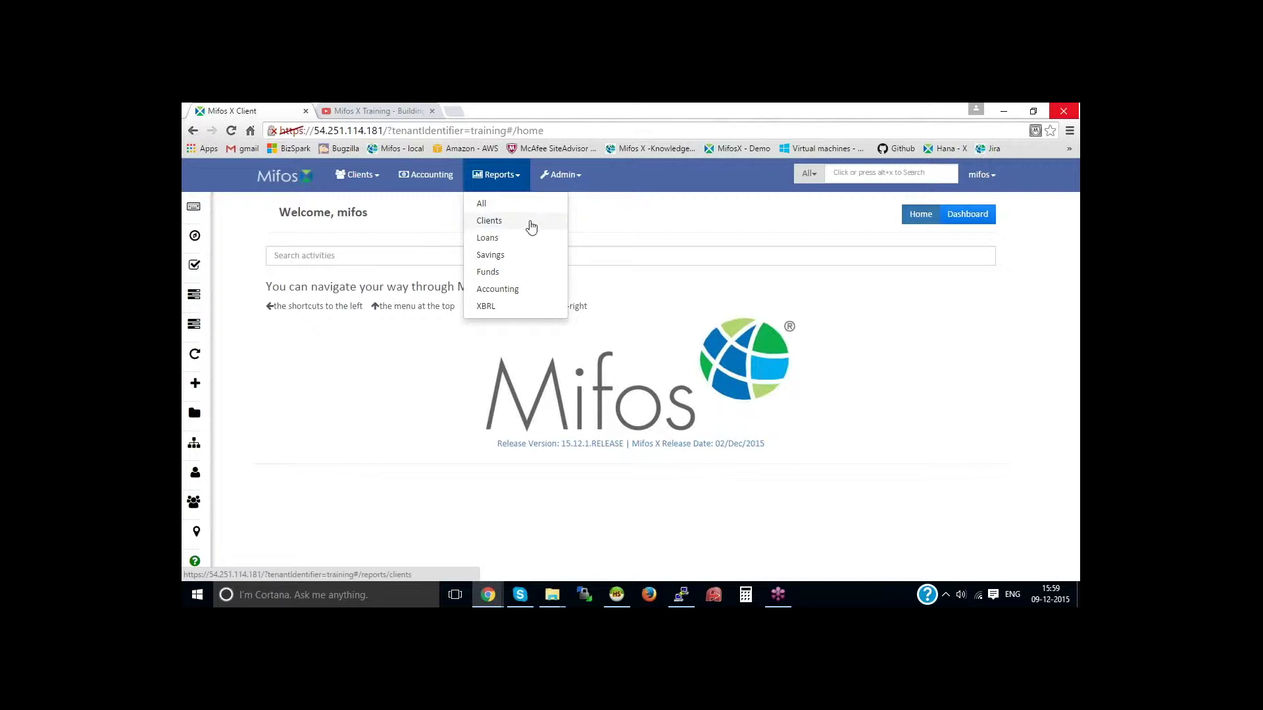
mouse_move(519, 261)
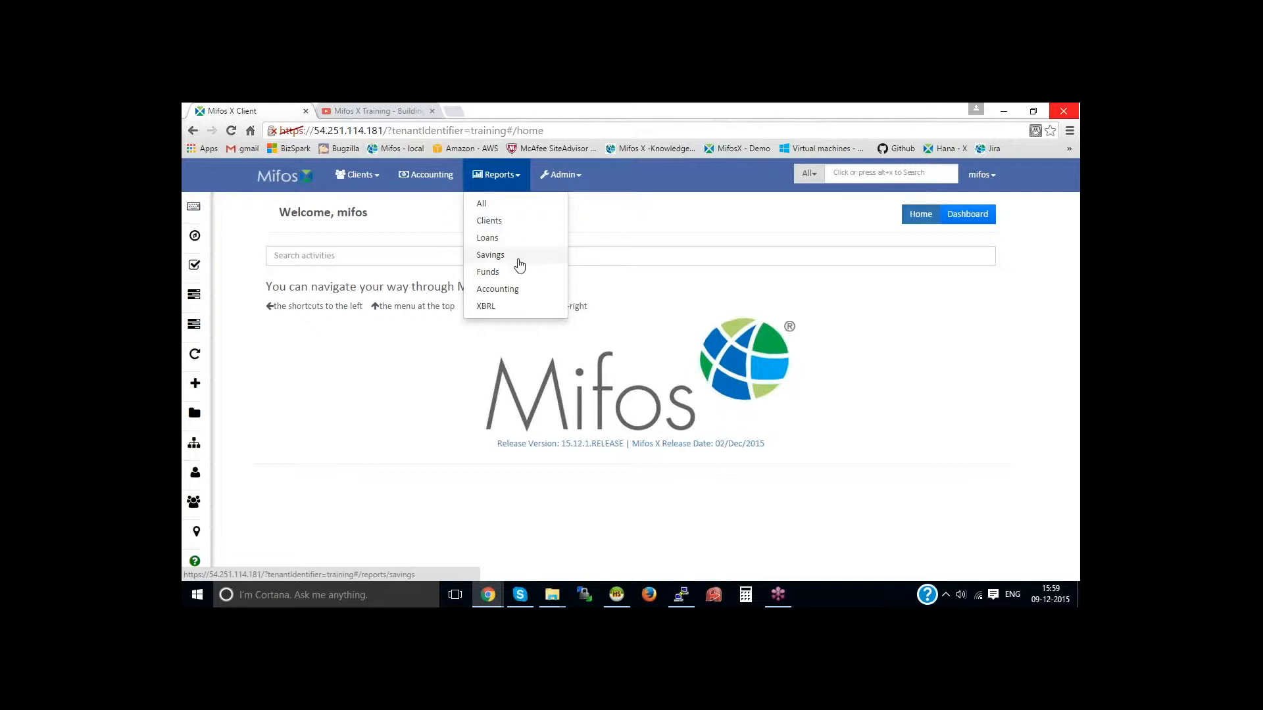
mouse_move(487, 271)
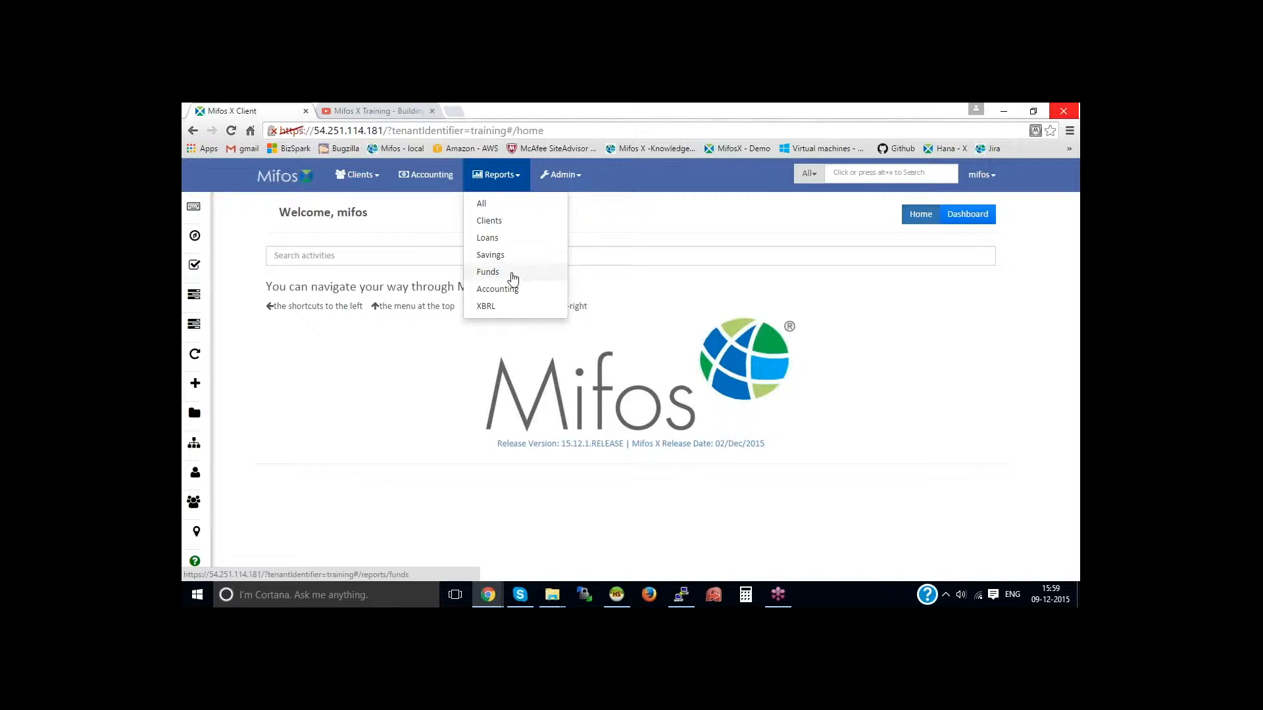
mouse_move(498, 288)
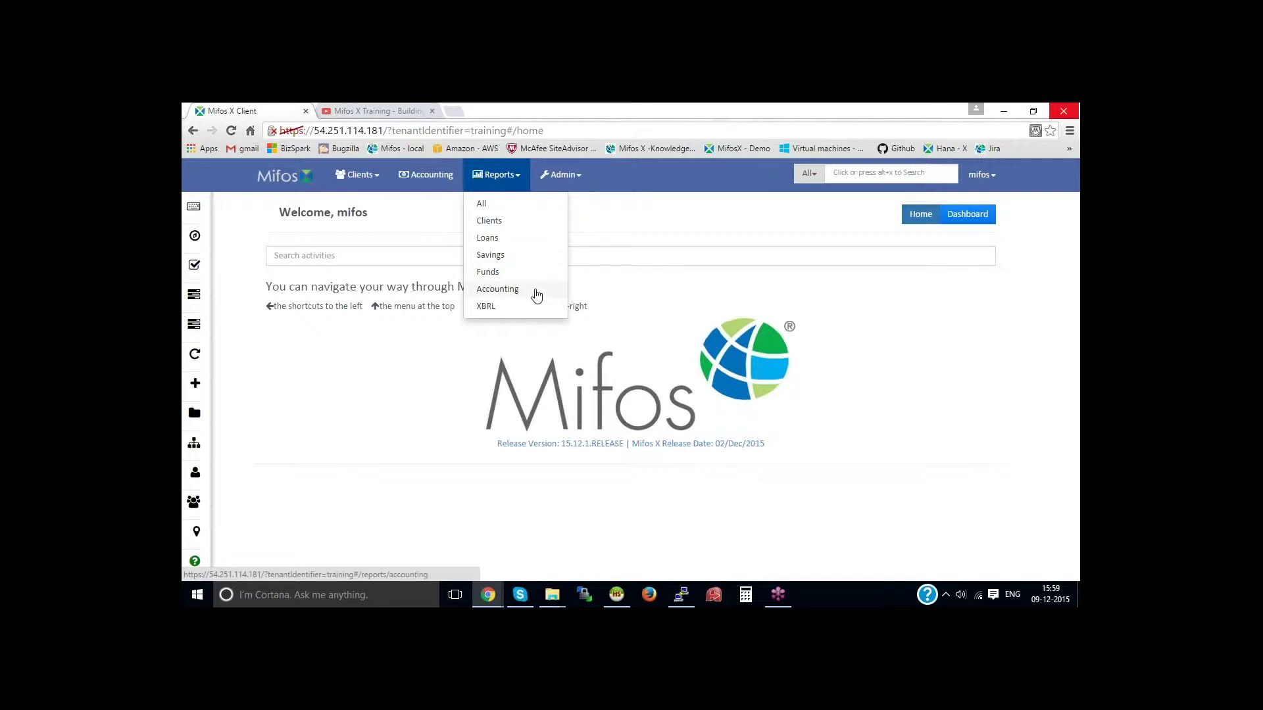
mouse_move(489, 221)
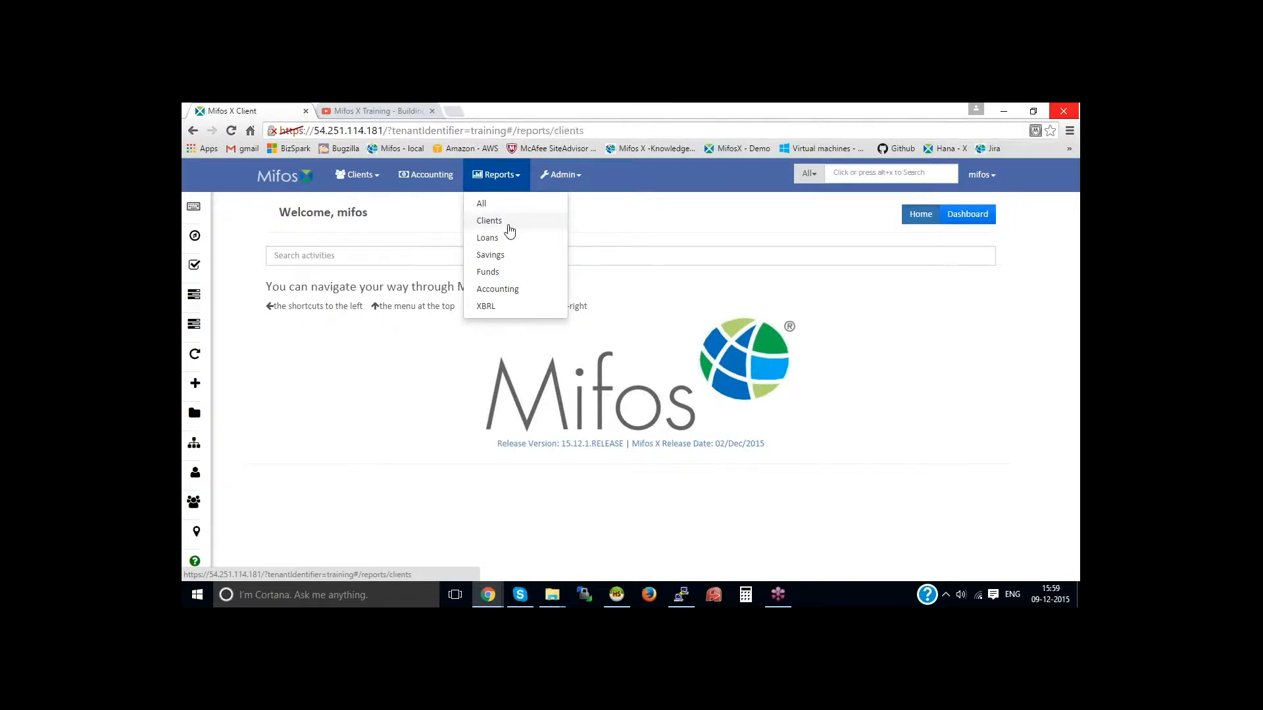
Browse the Clients report list, then scroll through the Loans report list.
click(488, 221)
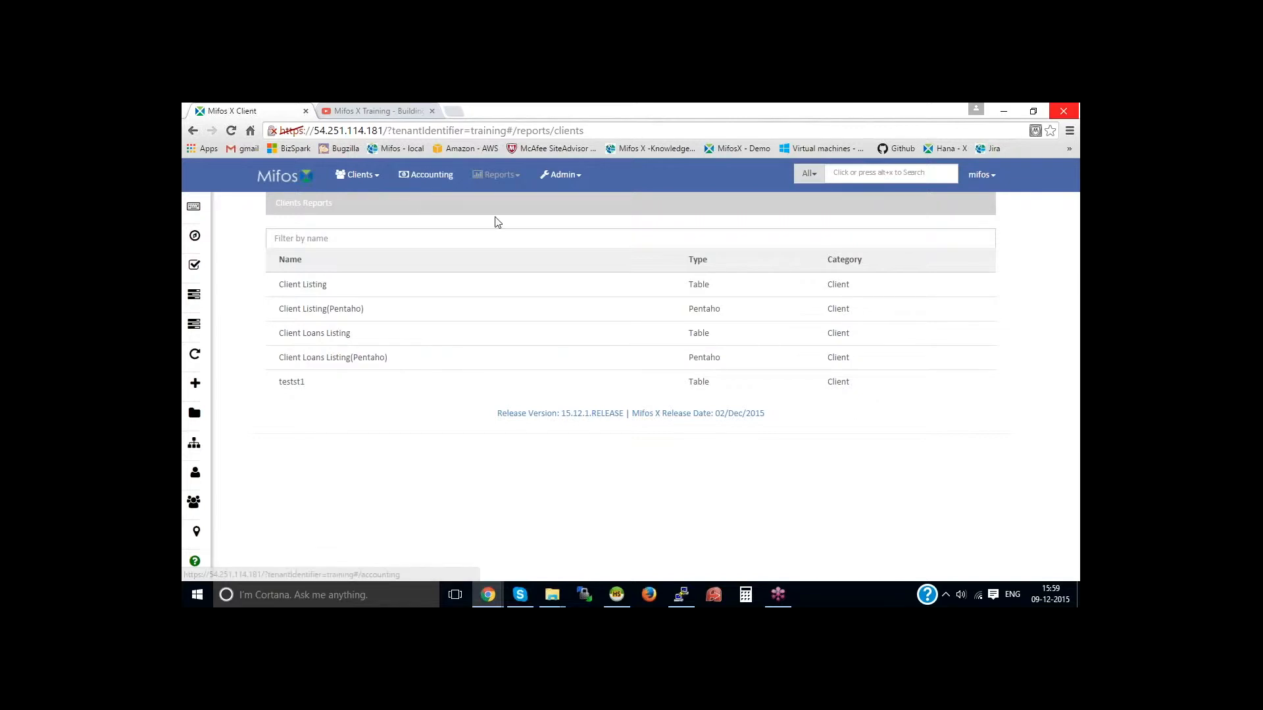
mouse_move(496, 175)
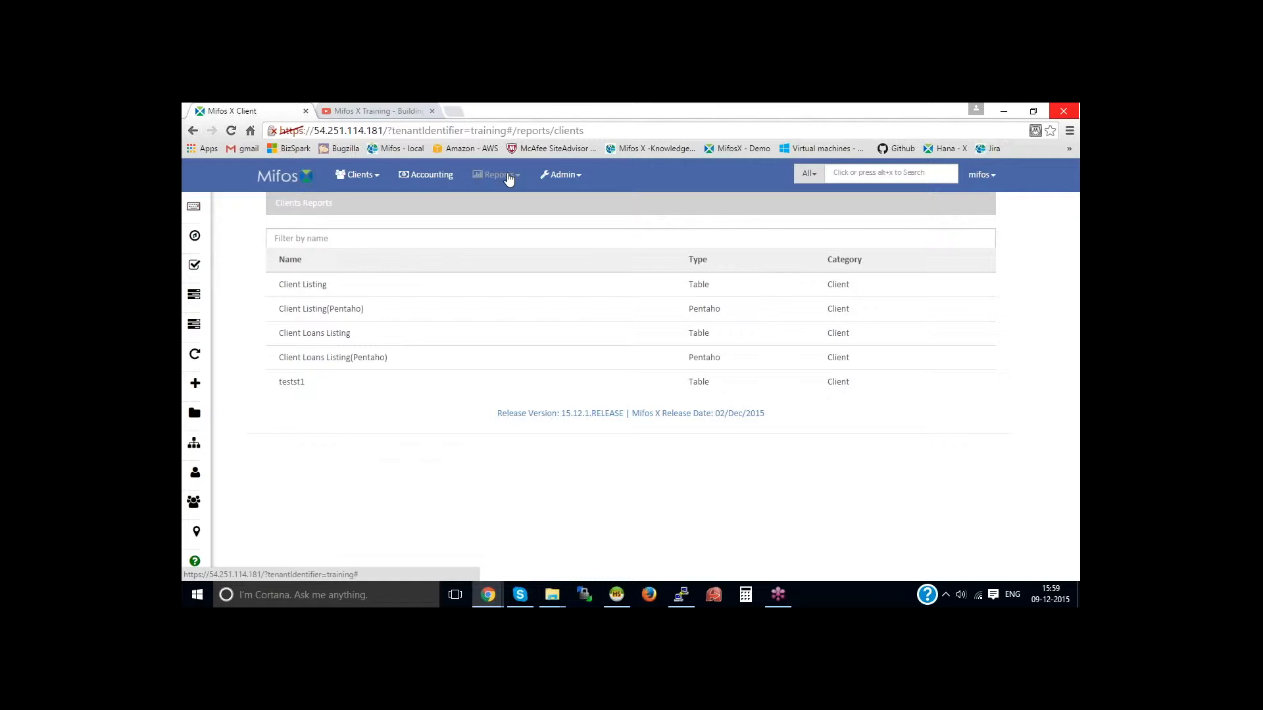
click(496, 174)
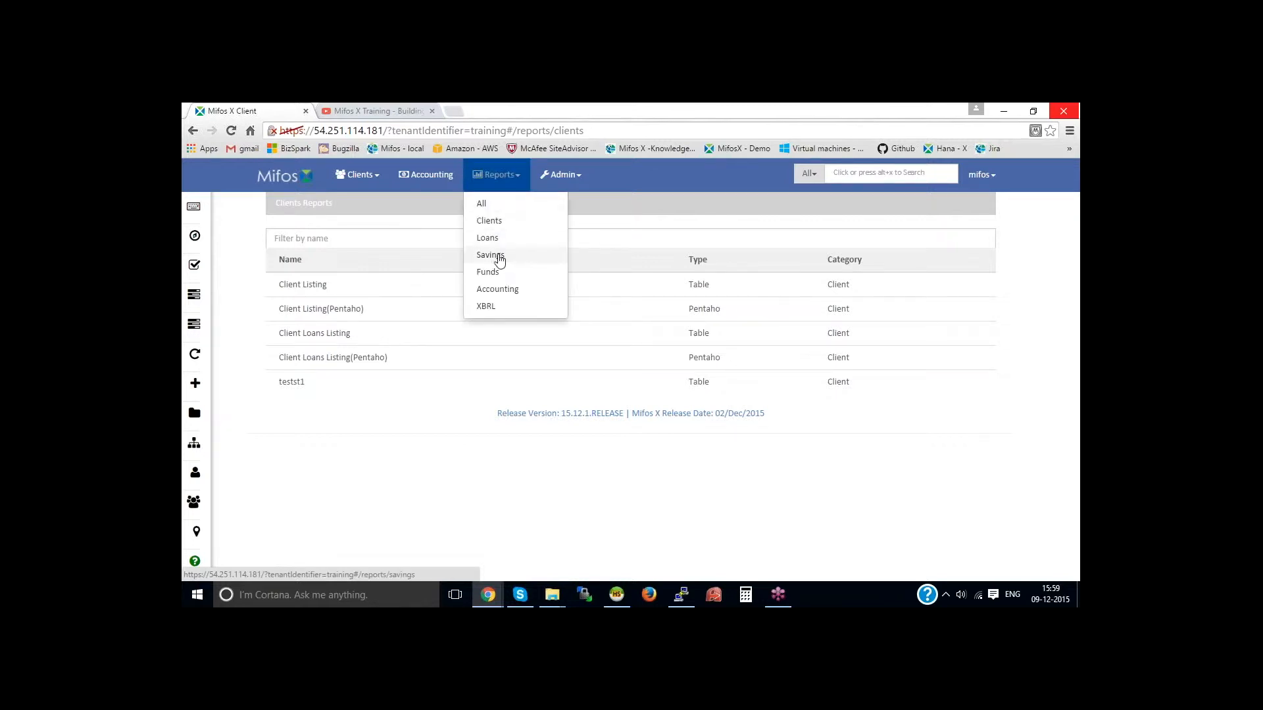
click(487, 237)
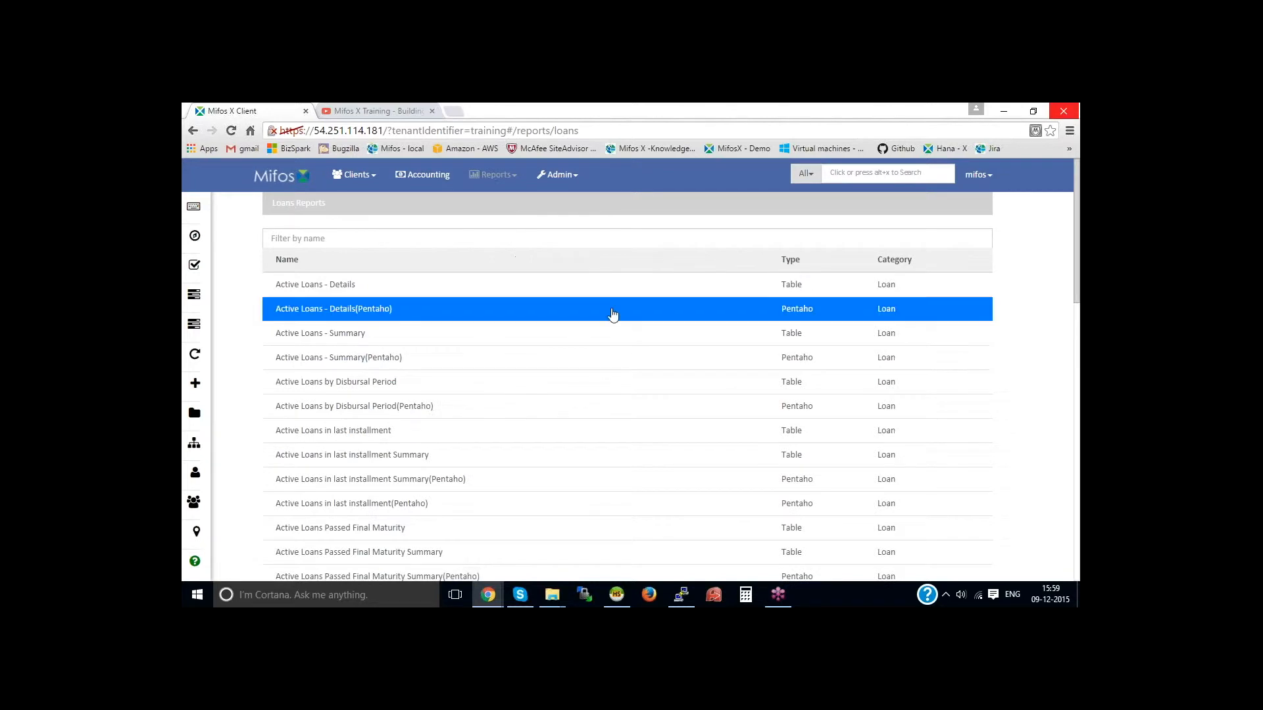
scroll(down, 3)
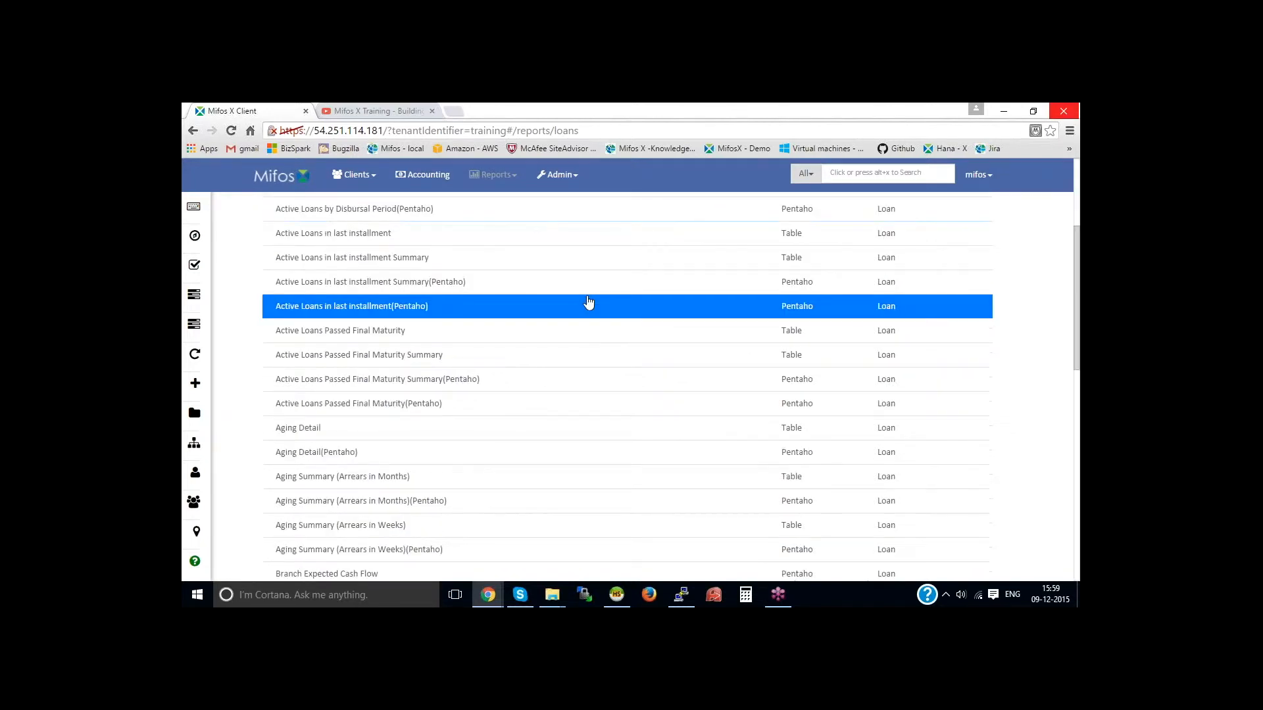
scroll(down, 3)
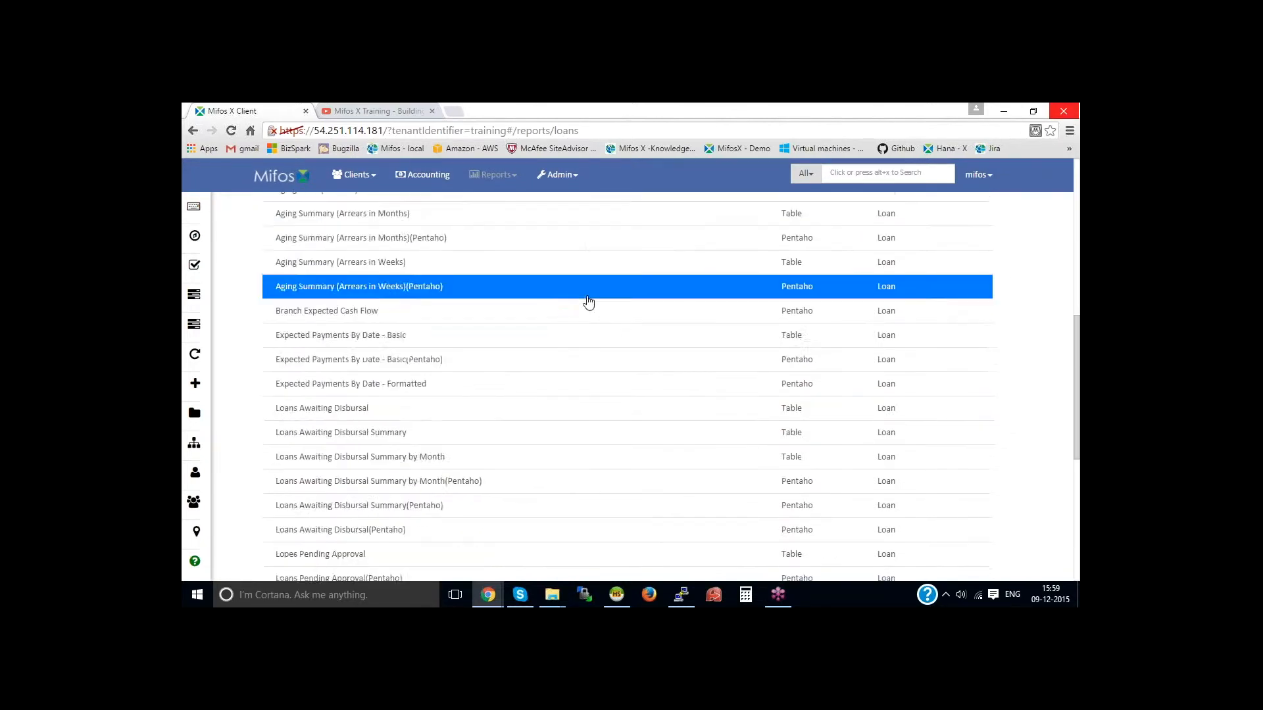
scroll(down, 3)
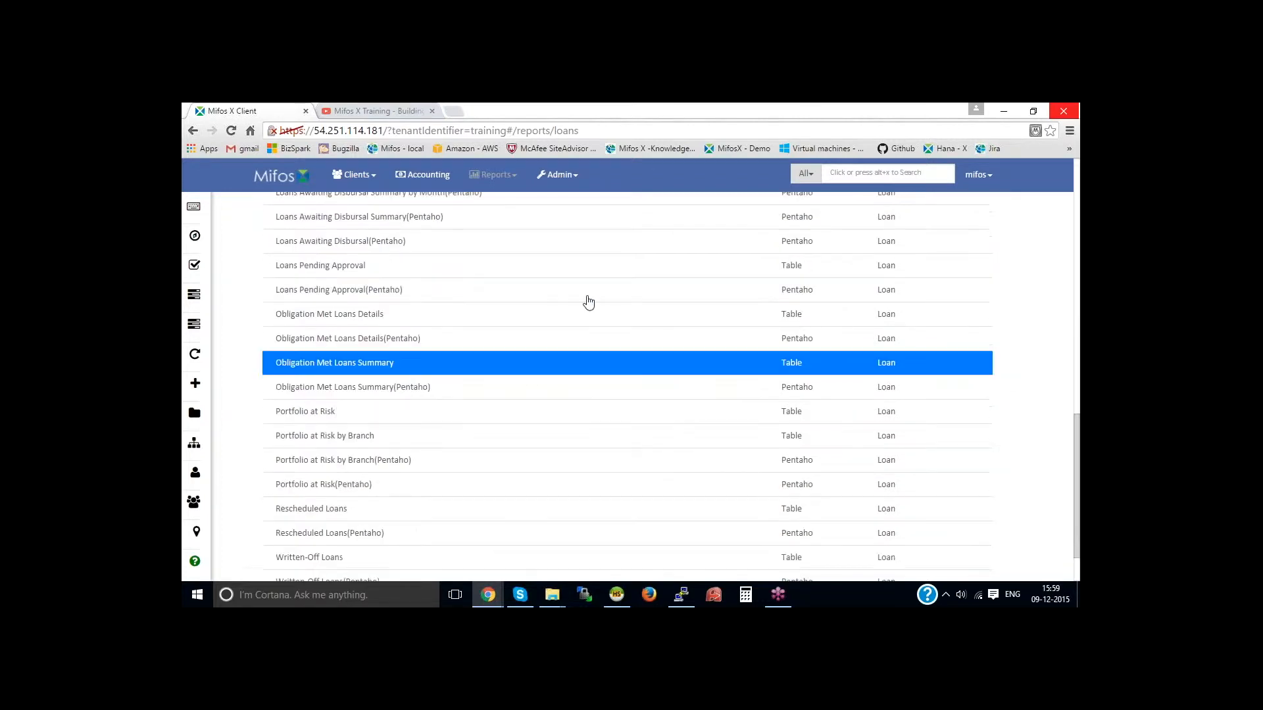
scroll(up, 3)
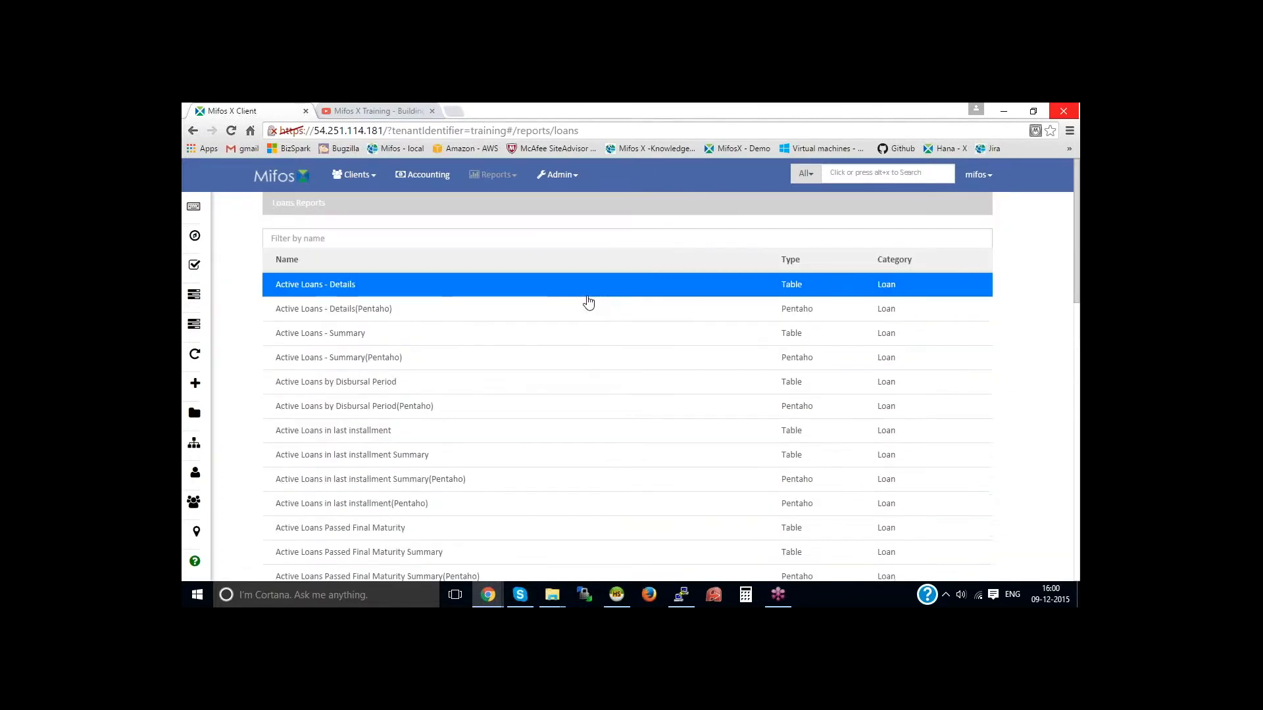
Browse the Savings, Funds and Accounting report lists.
click(492, 175)
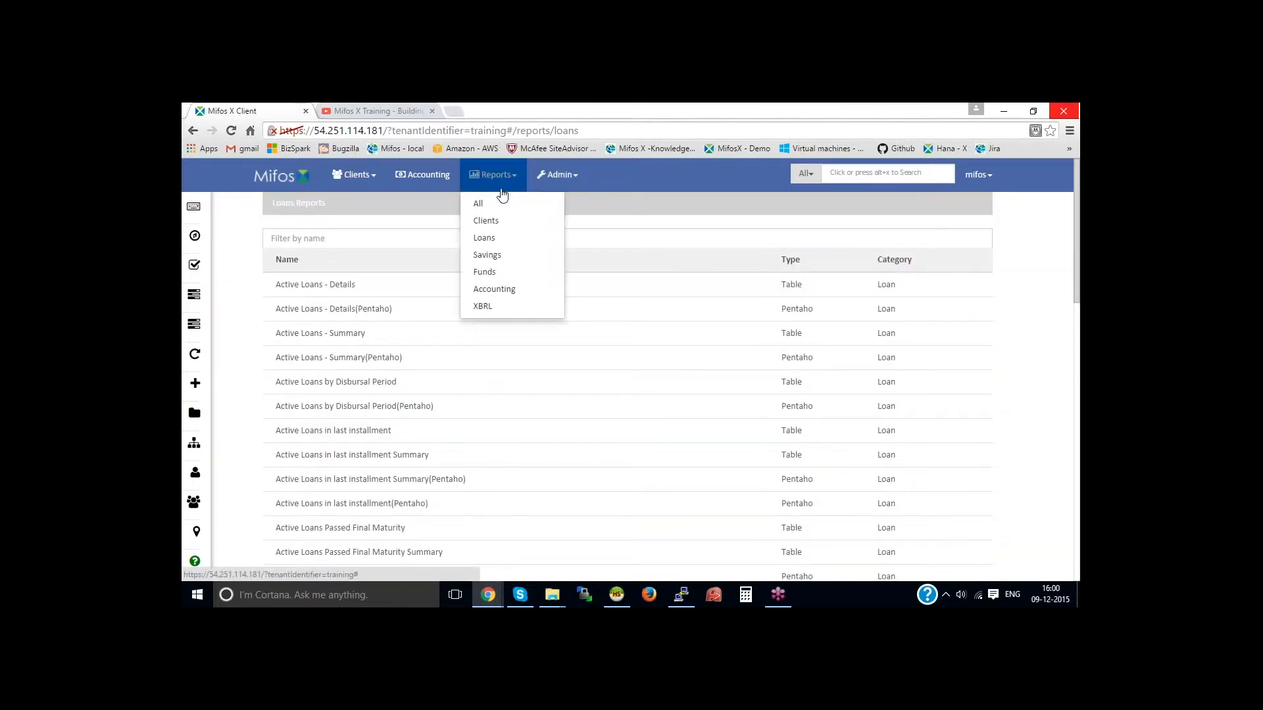
mouse_move(484, 238)
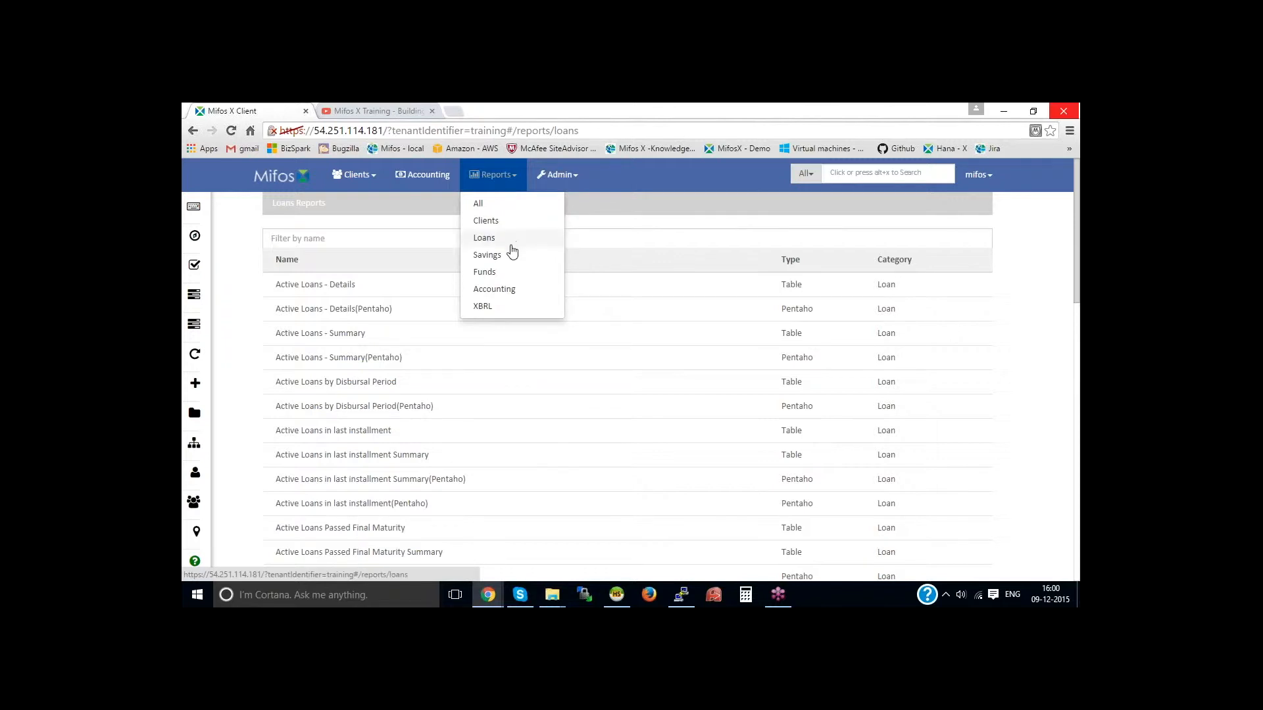
click(487, 255)
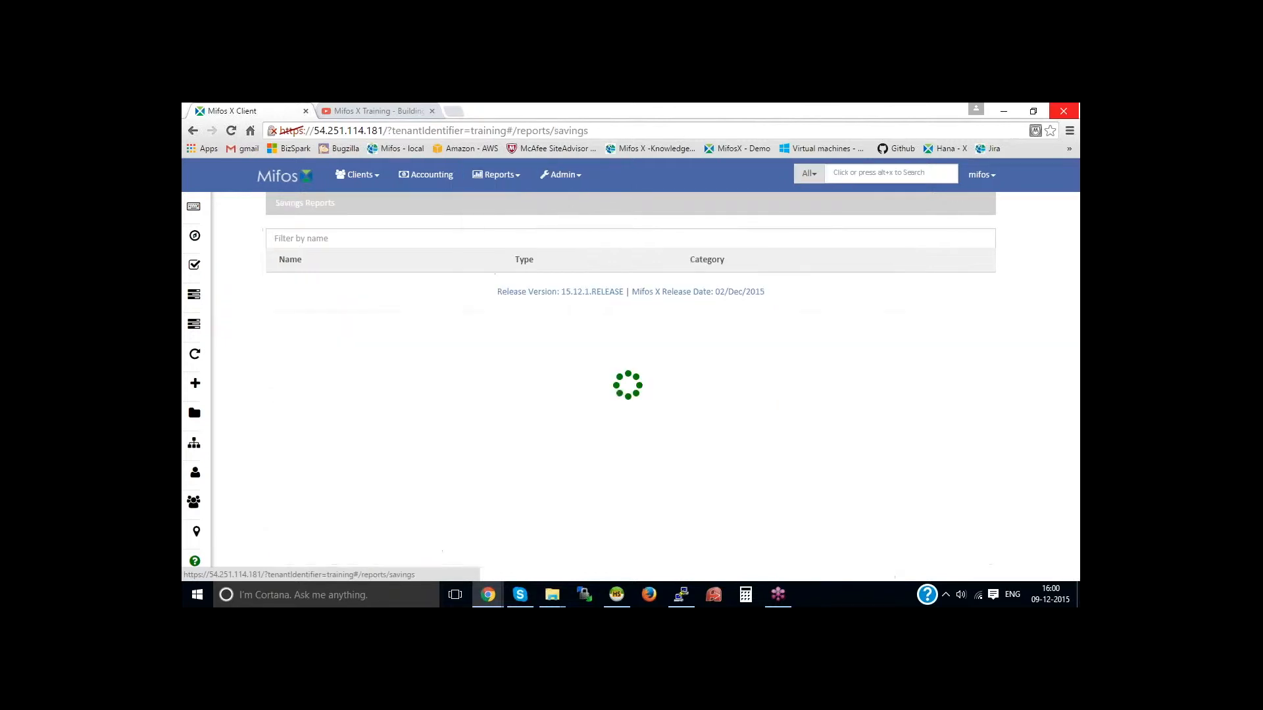
mouse_move(481, 164)
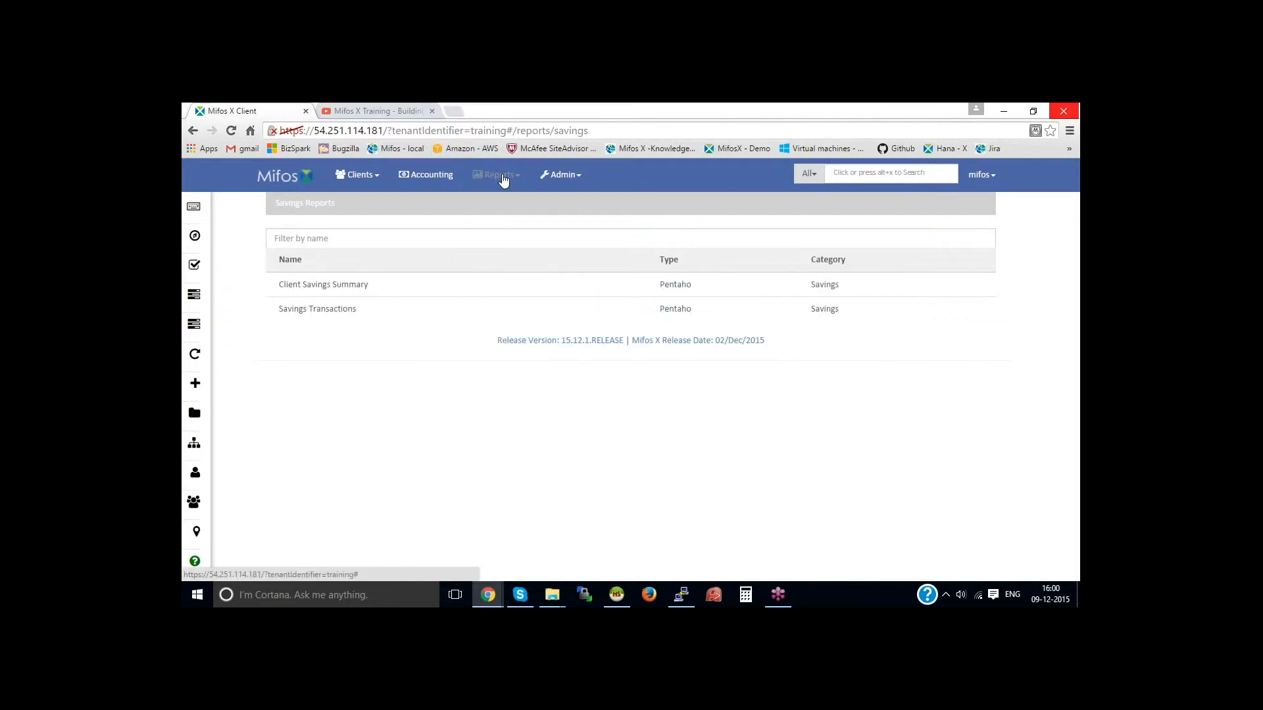
click(498, 175)
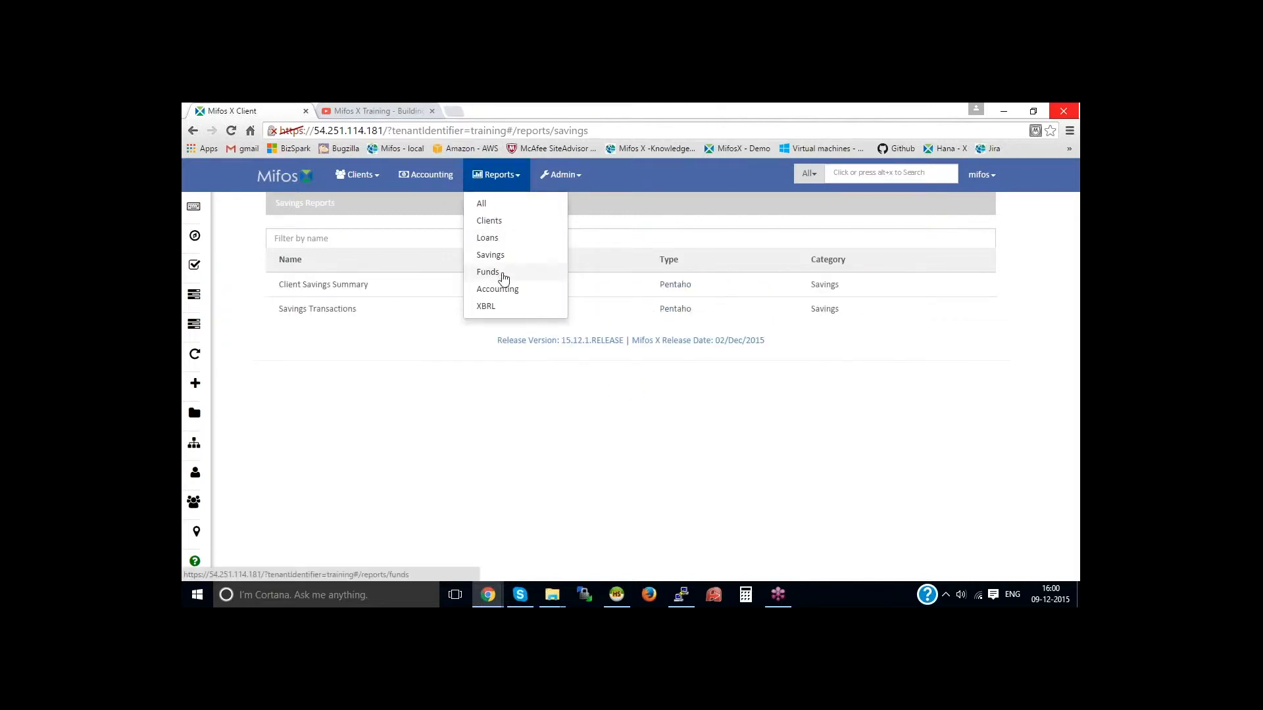
click(488, 272)
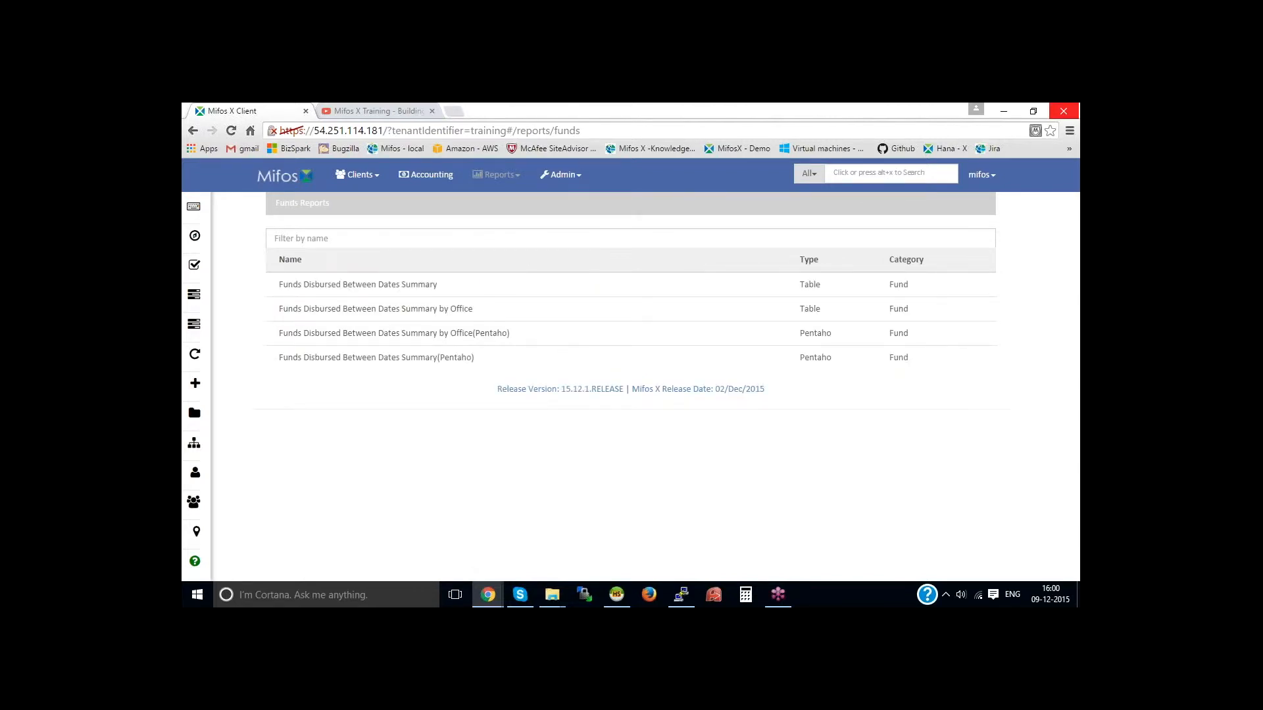
click(496, 175)
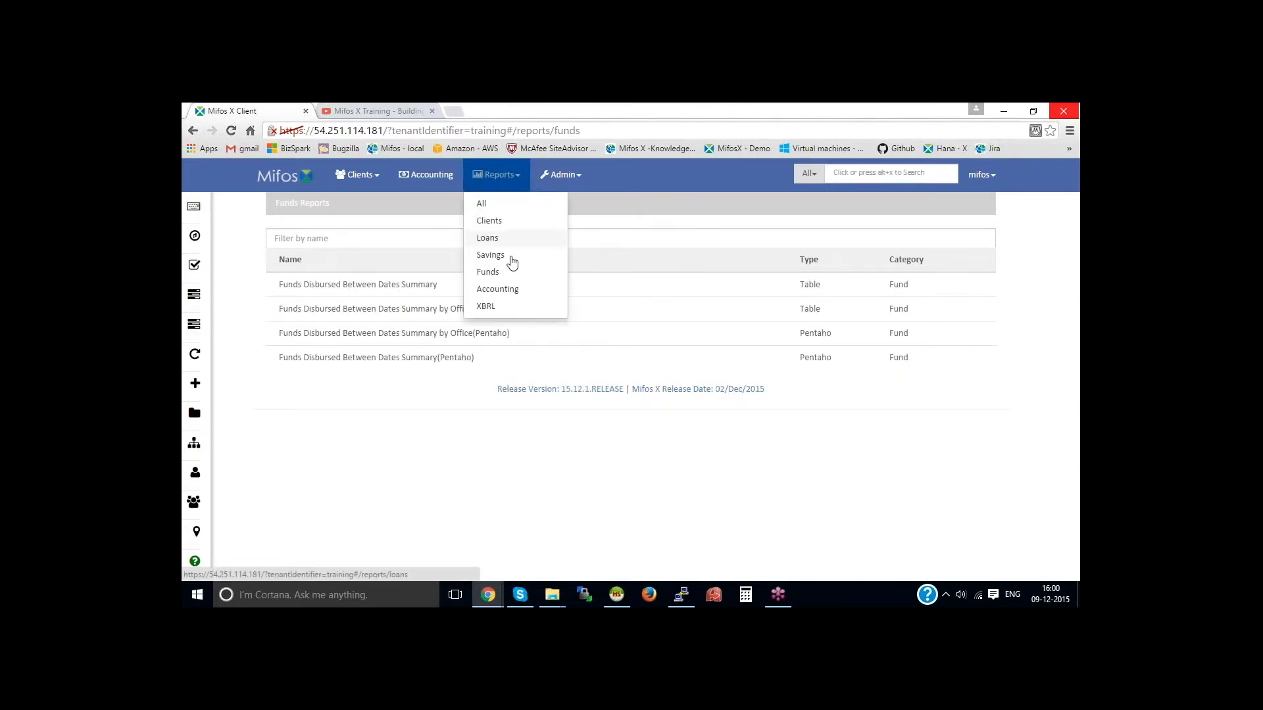
click(497, 288)
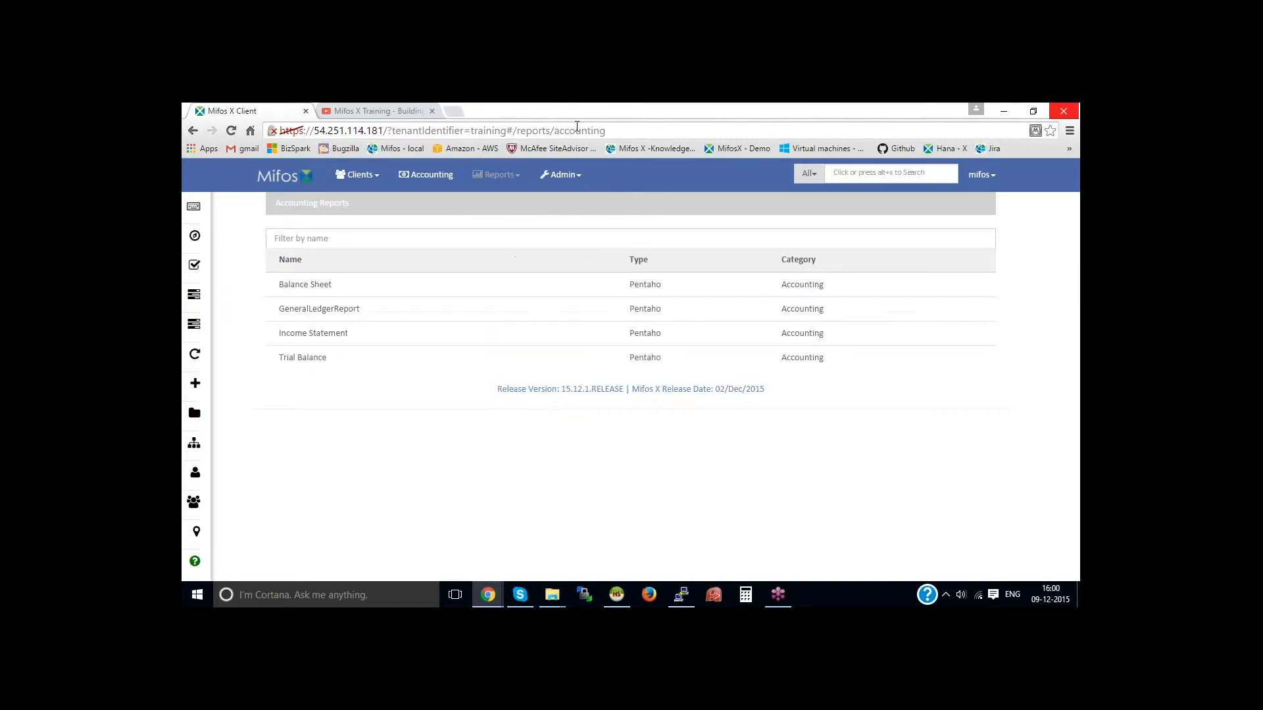
mouse_move(530, 211)
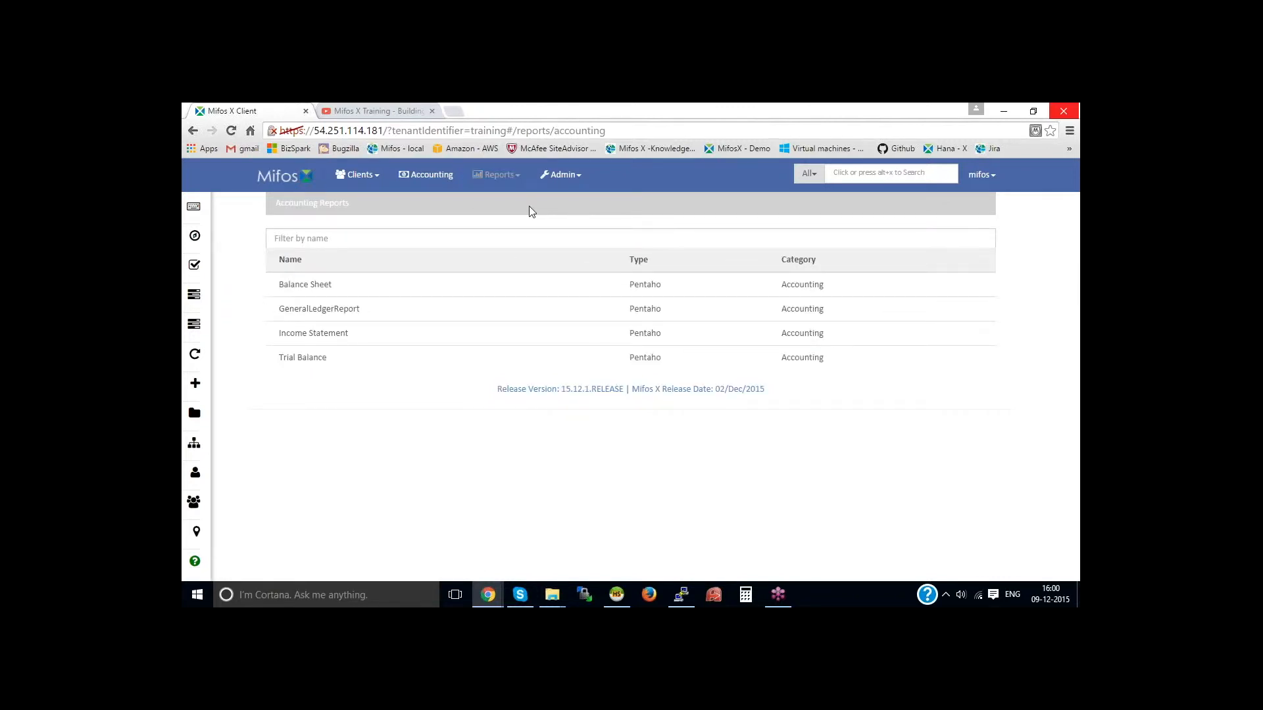
mouse_move(544, 202)
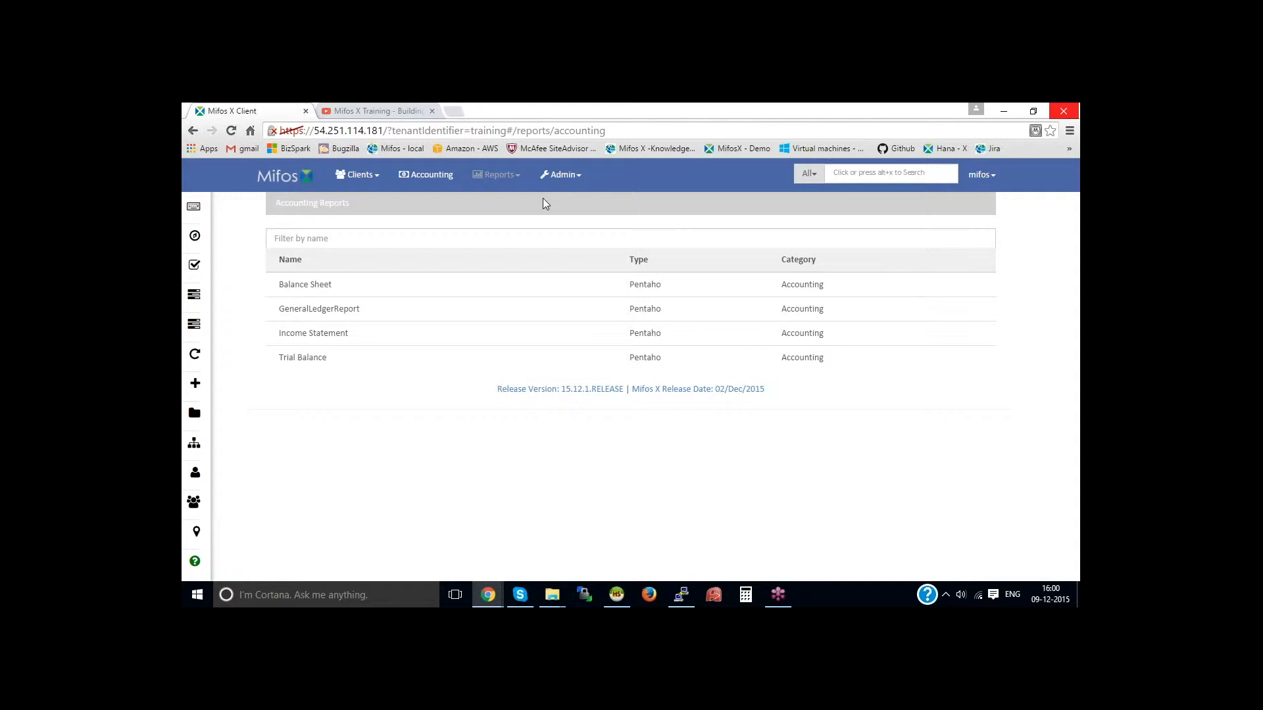
mouse_move(406, 212)
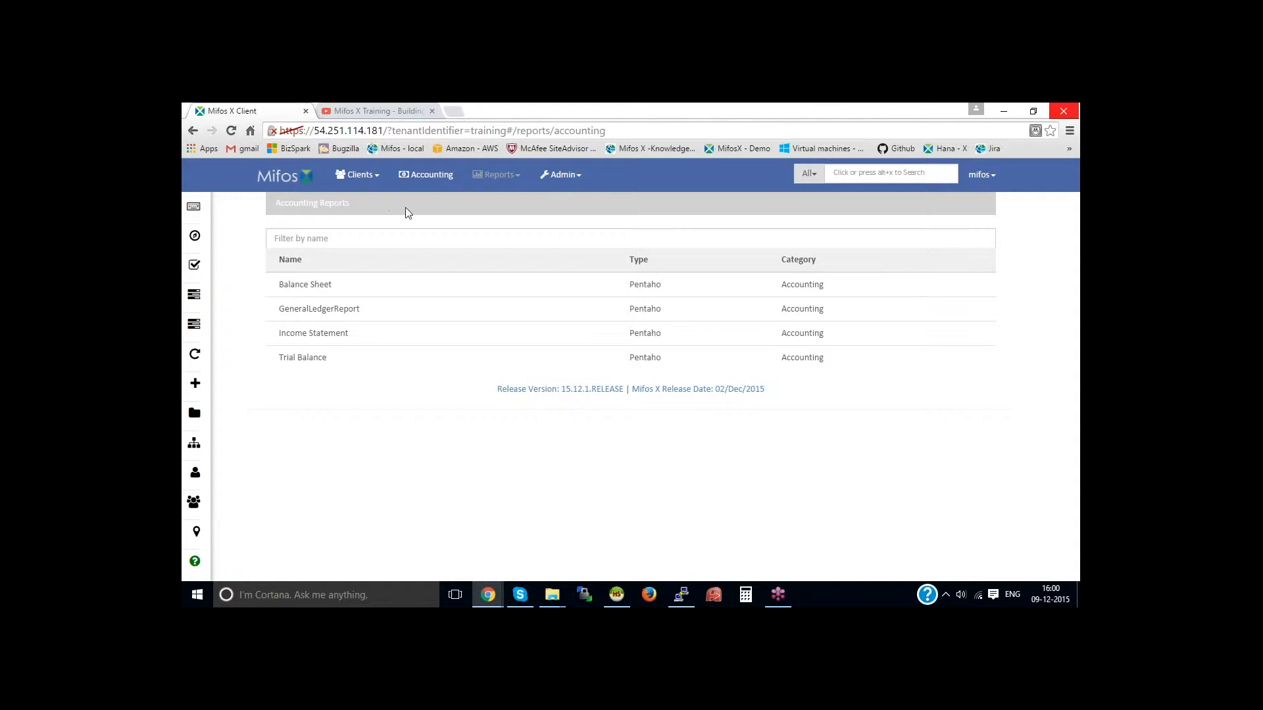
click(366, 357)
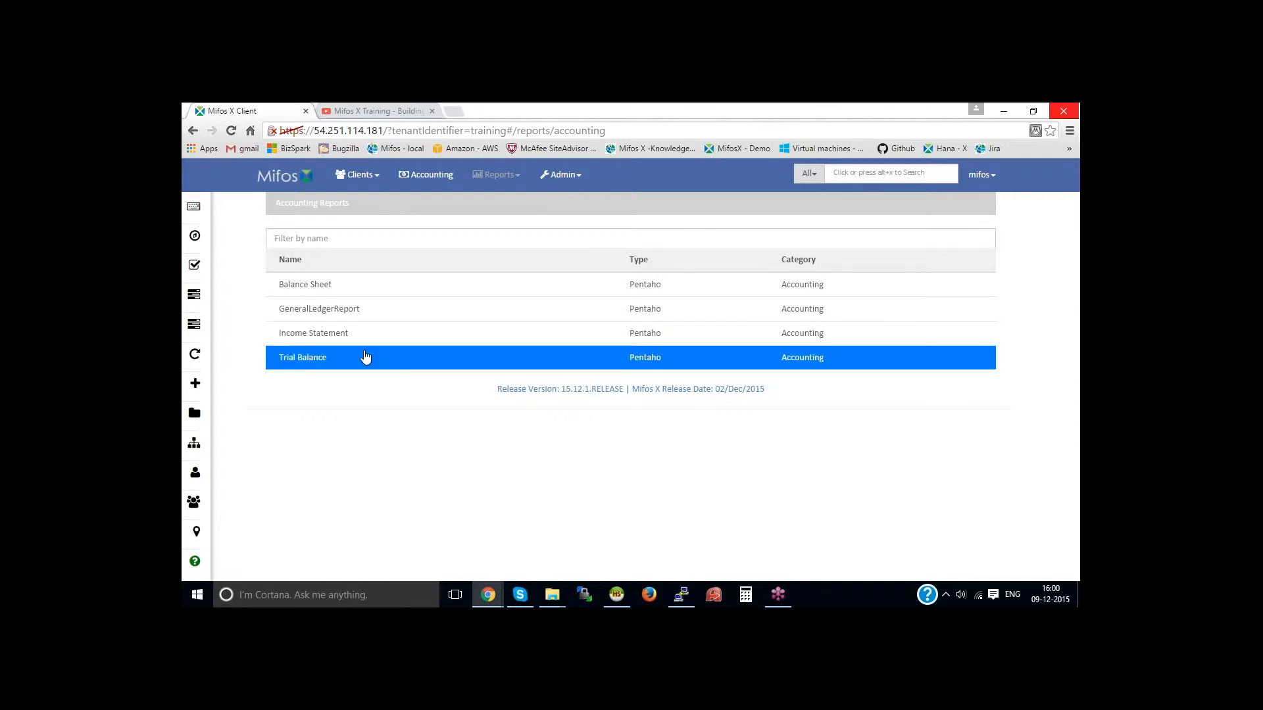
click(497, 174)
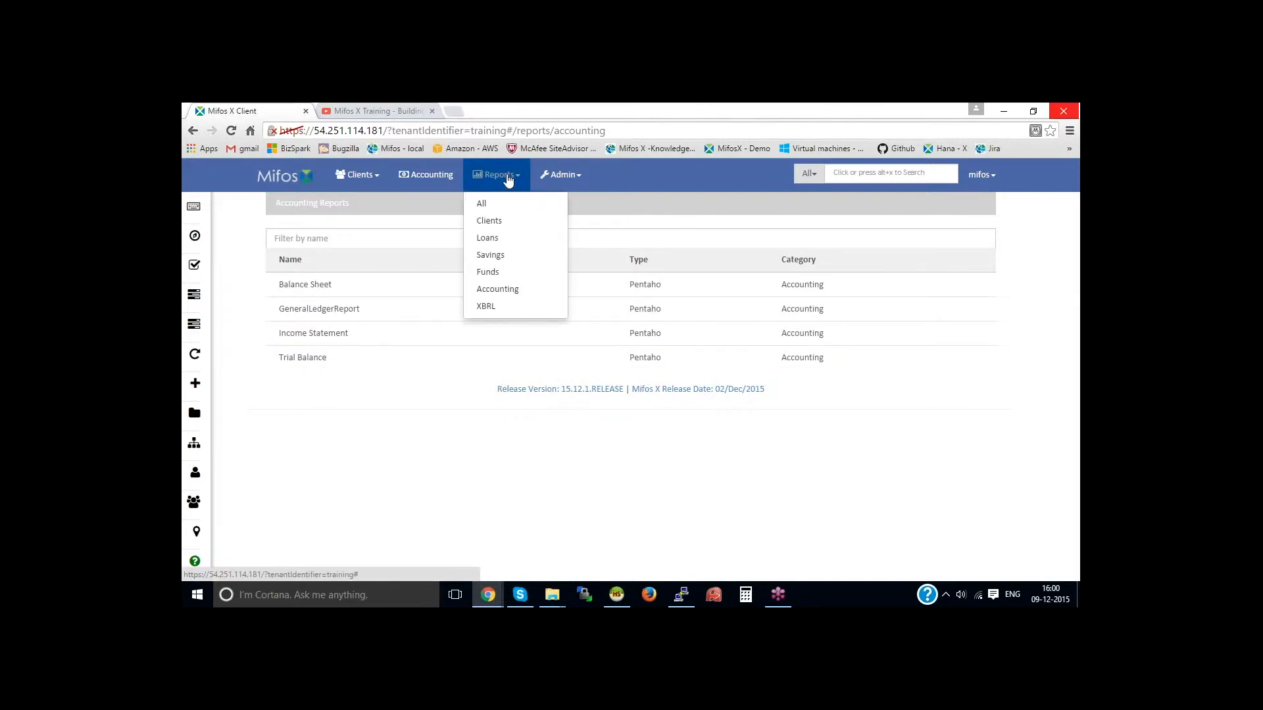
Show all reports in one list and scroll down to Written-Off Loans.
click(481, 203)
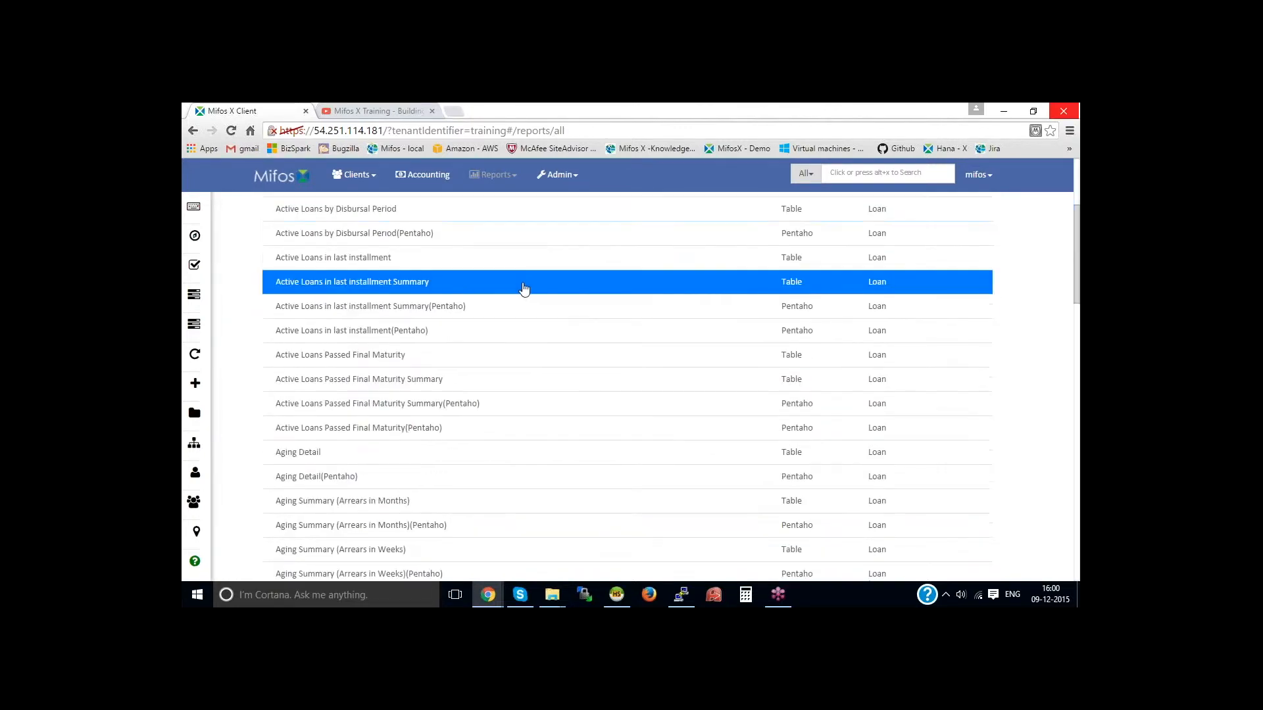
scroll(down, 3)
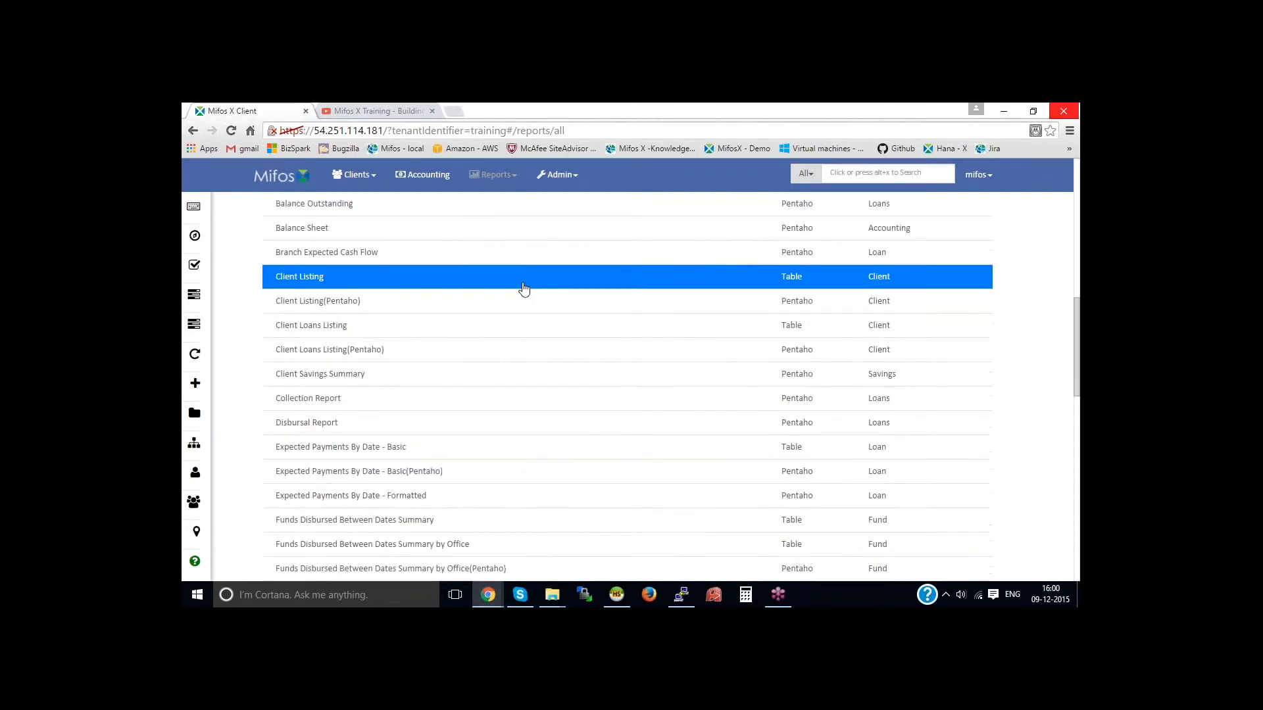
scroll(down, 3)
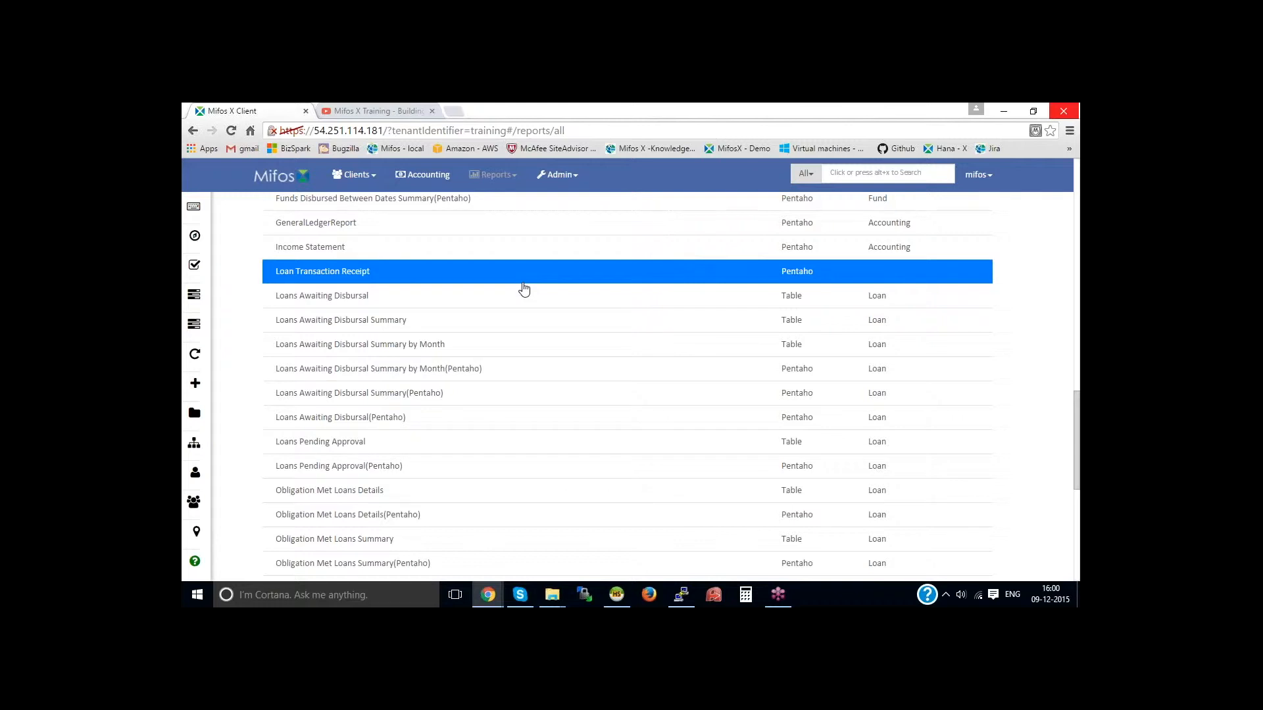
scroll(down, 3)
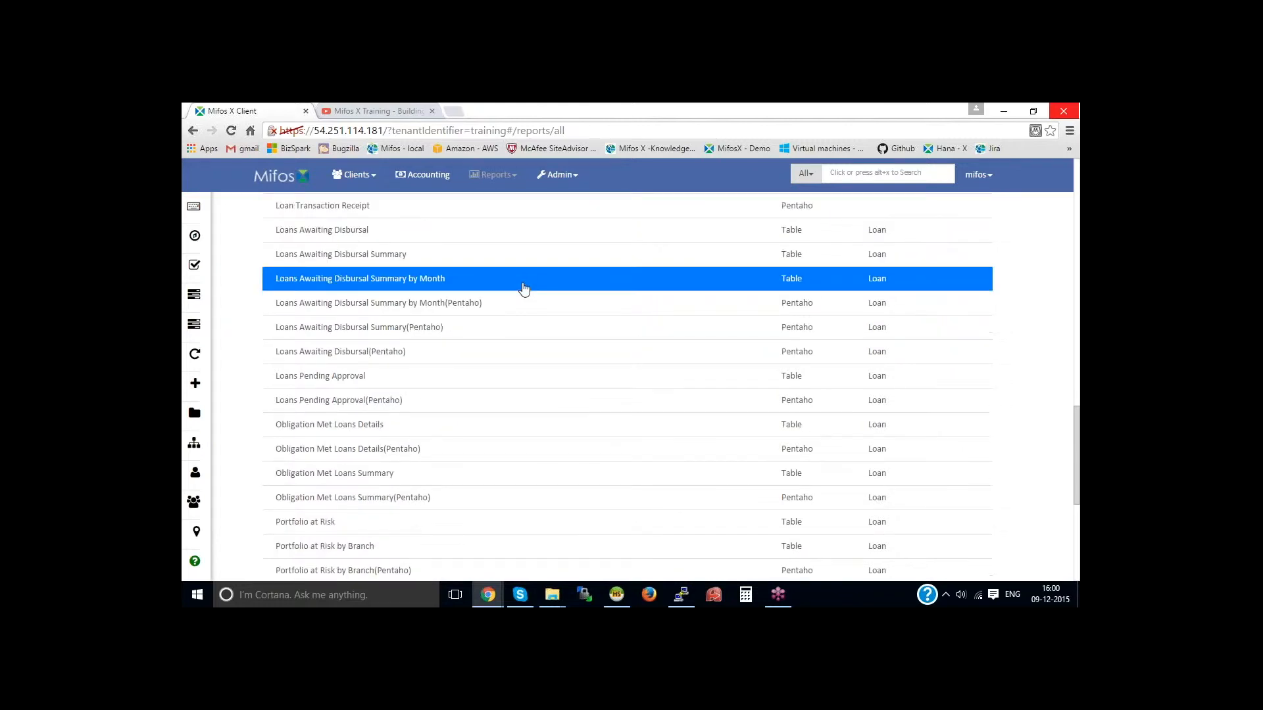
scroll(down, 3)
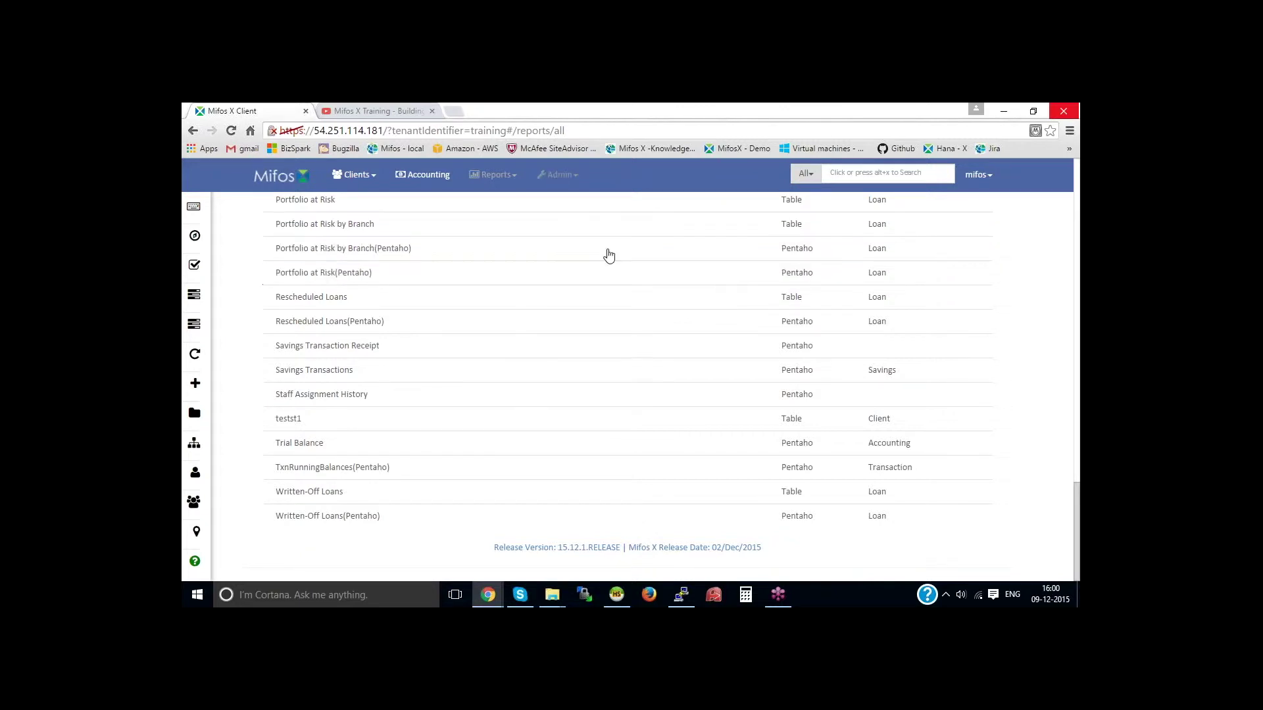
Go to Admin > System > Manage Reports.
click(556, 175)
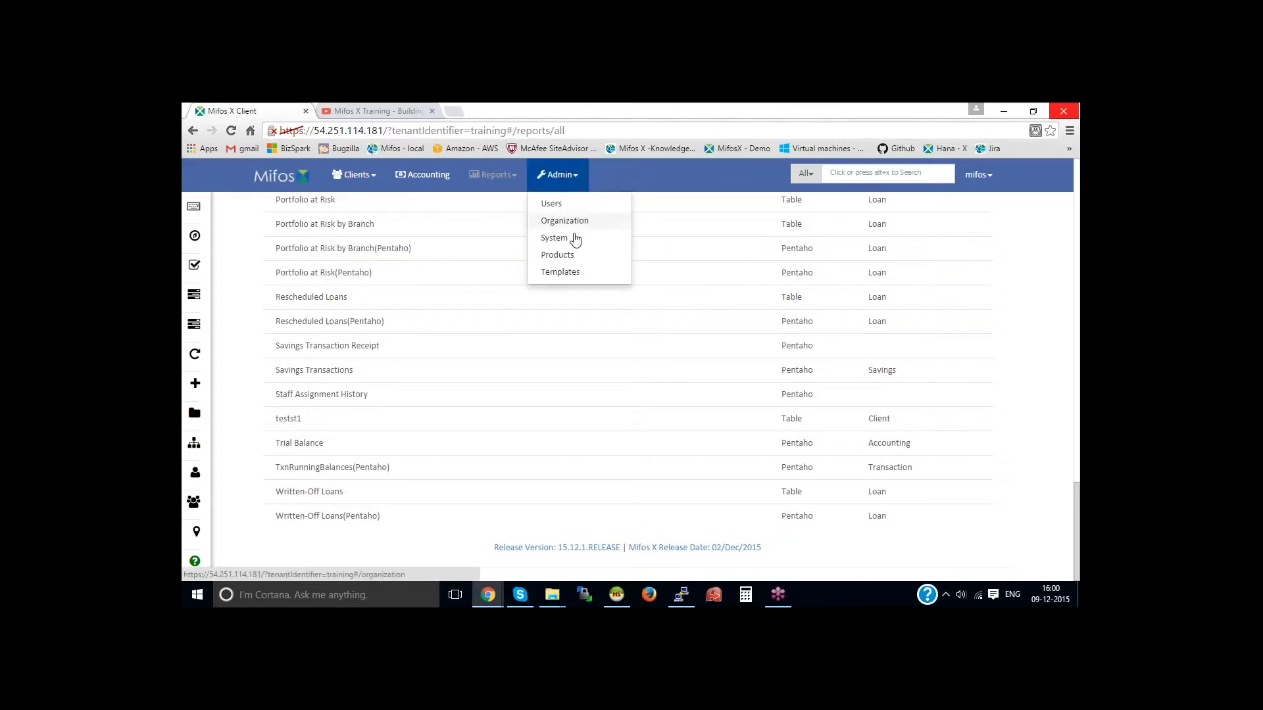
mouse_move(554, 237)
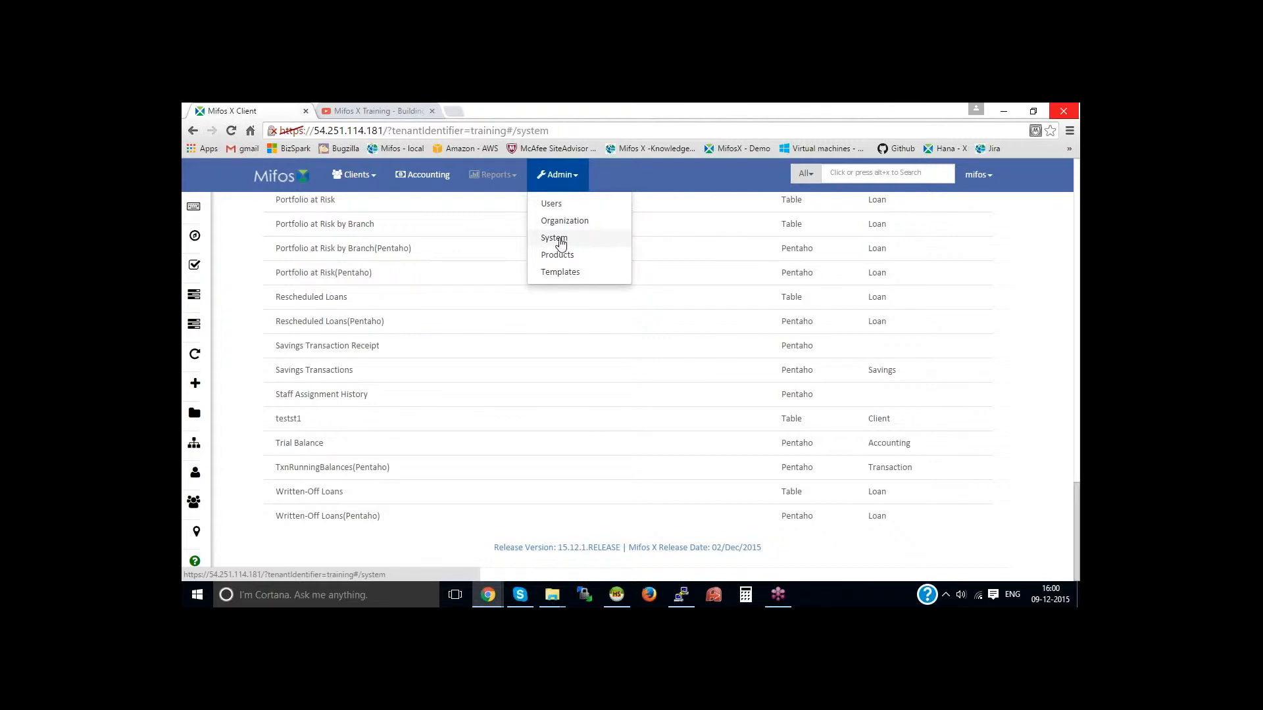
click(553, 238)
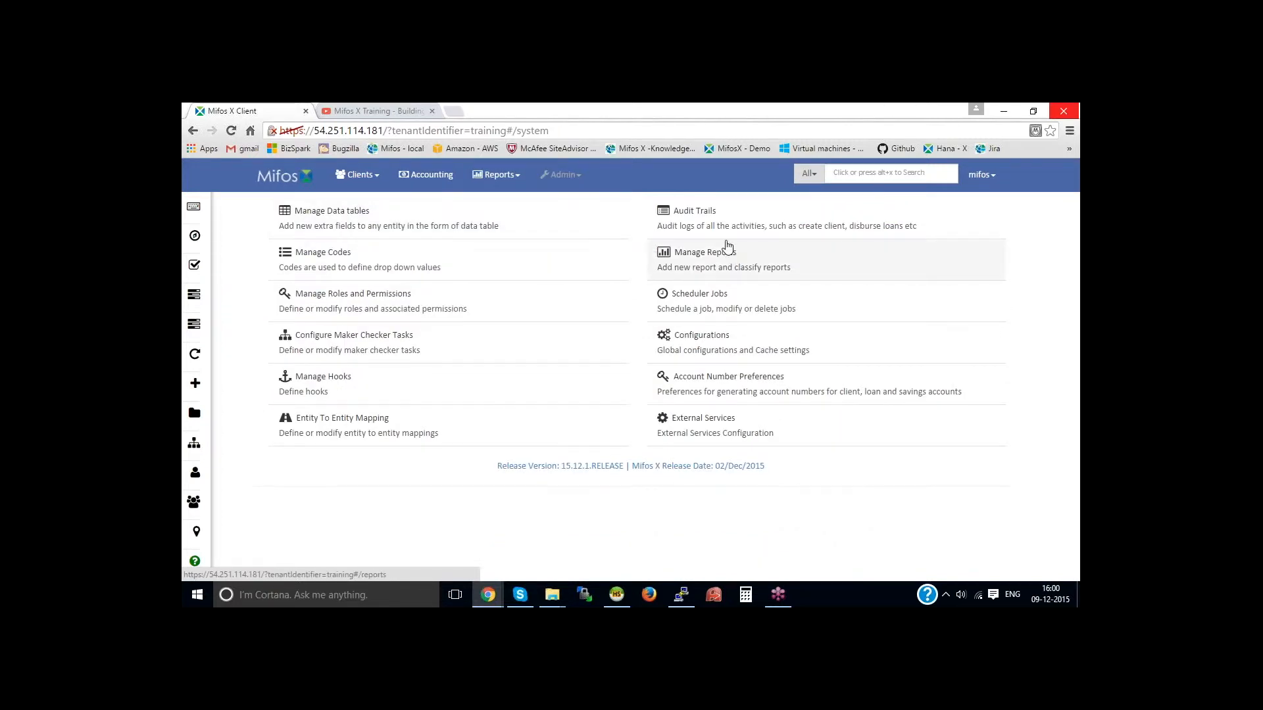
mouse_move(736, 265)
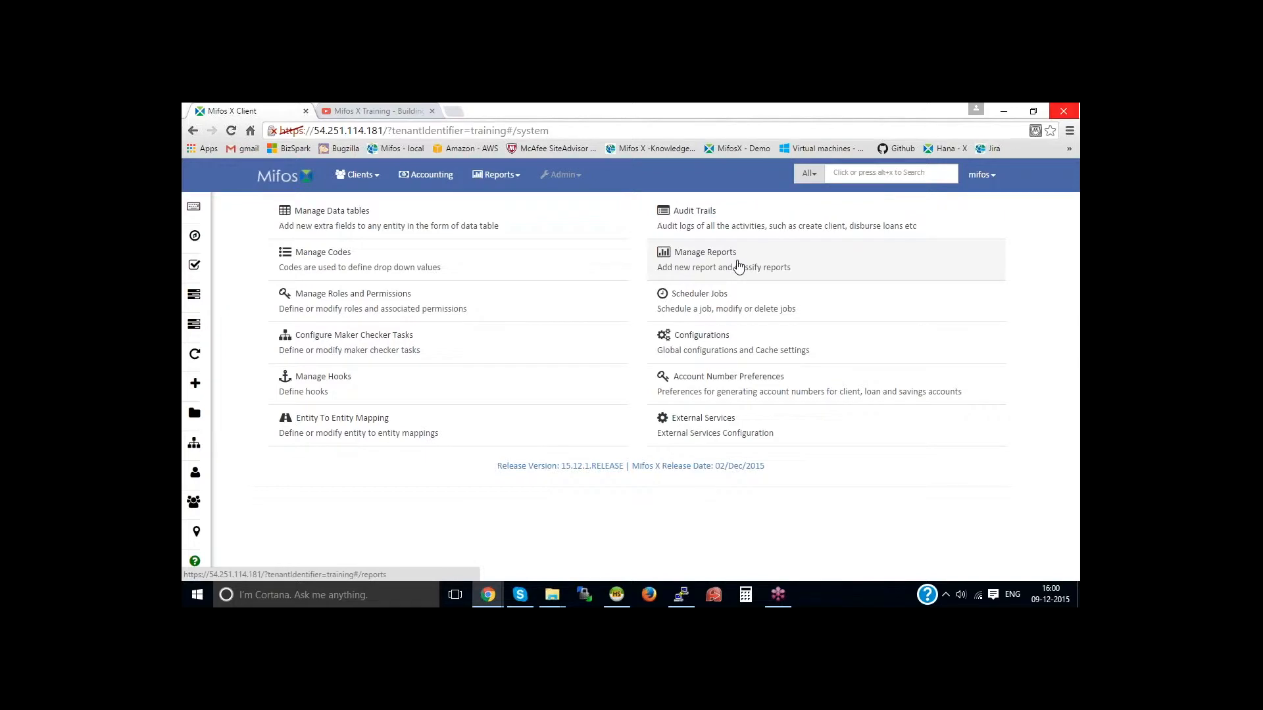
mouse_move(748, 268)
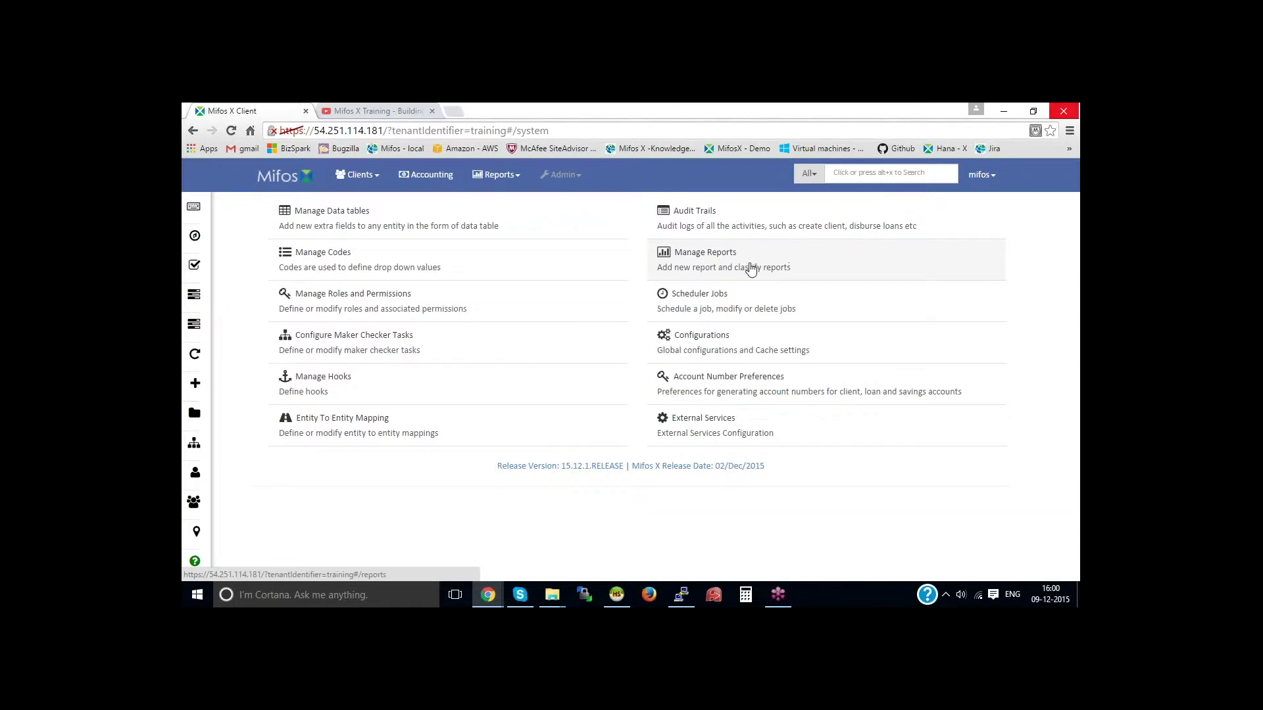
click(703, 251)
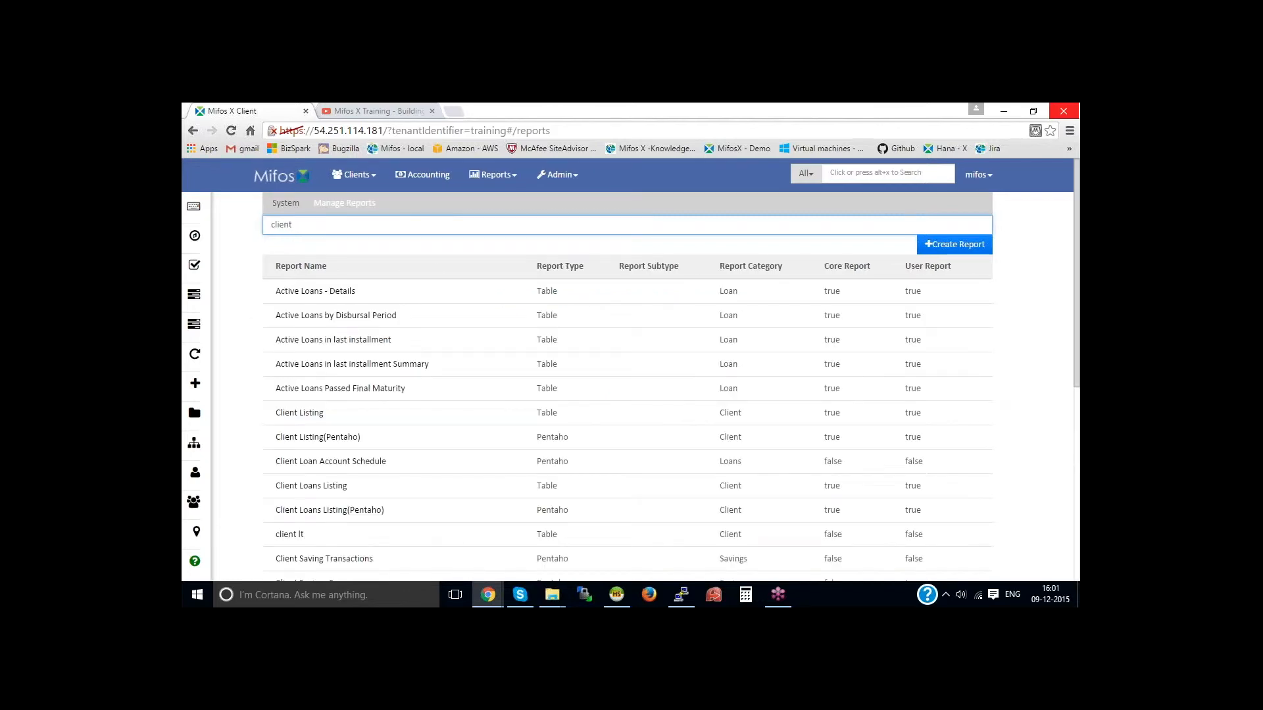
Start a new Table-type report and switch to HeidiSQL to check the query.
click(954, 244)
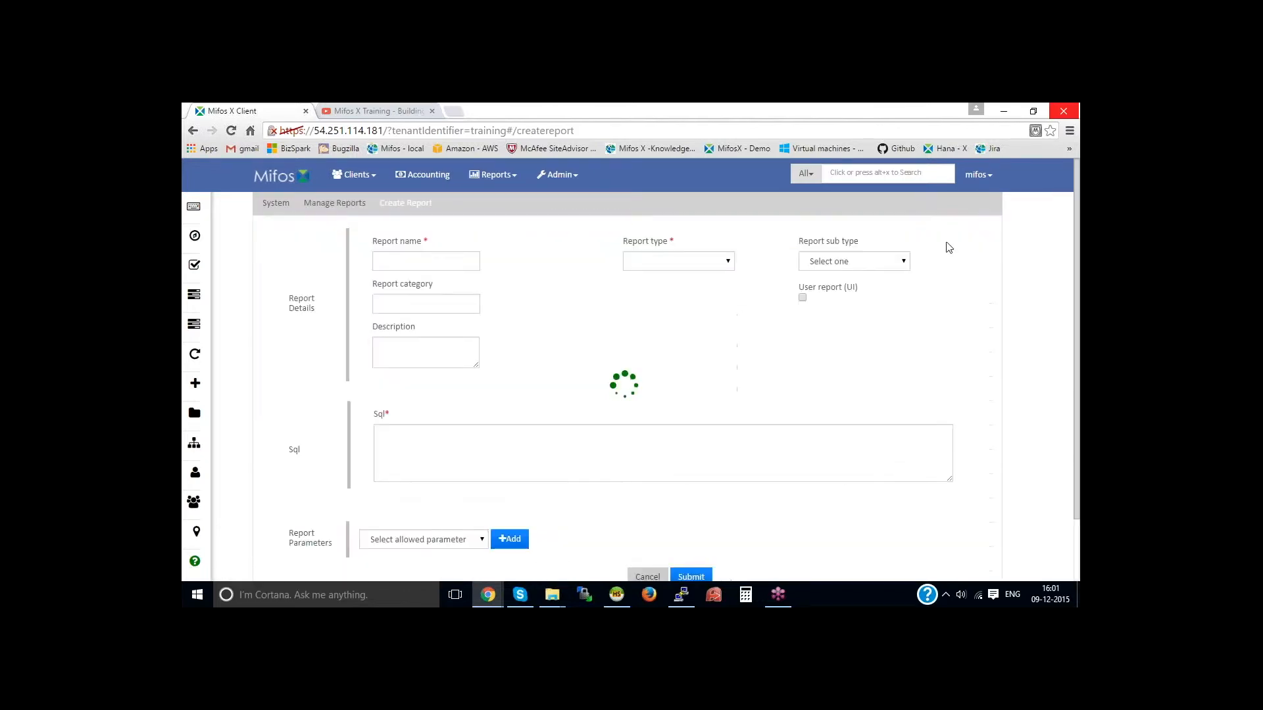
mouse_move(605, 302)
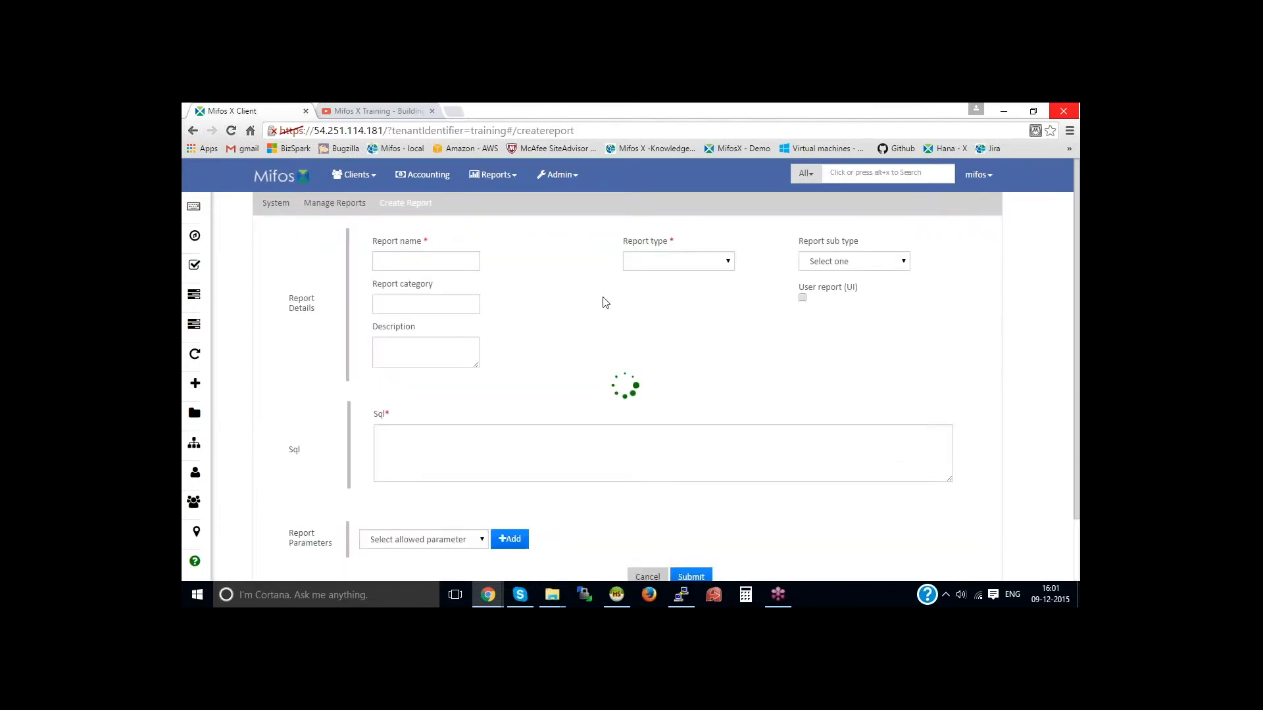
click(677, 261)
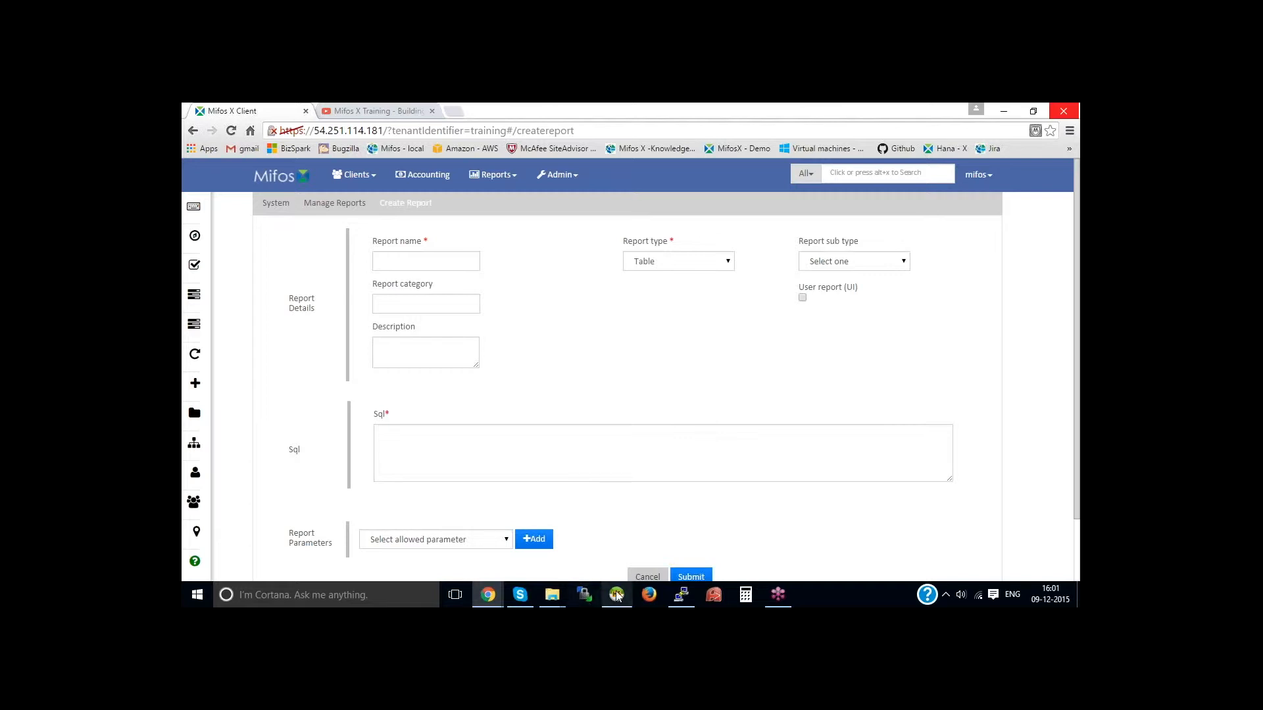
click(616, 595)
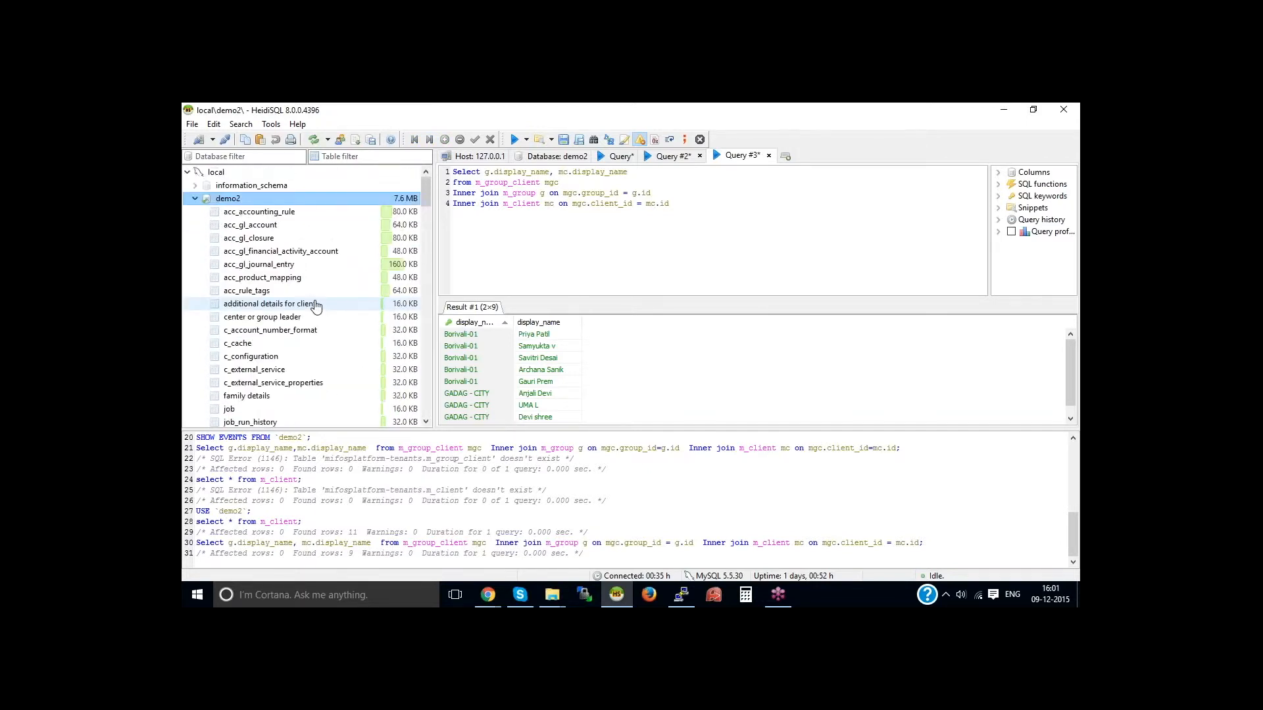
mouse_move(348, 331)
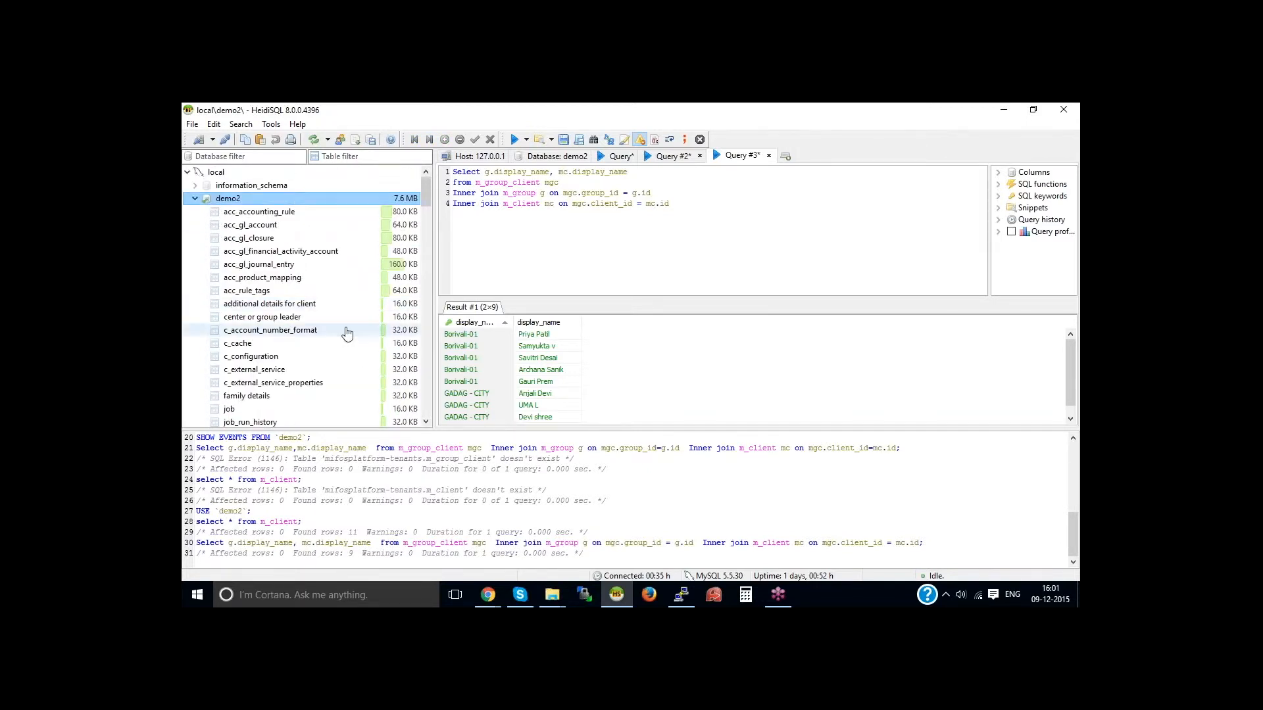
Review the group-client join query and its nine rows, then return to Mifos X.
scroll(down, 3)
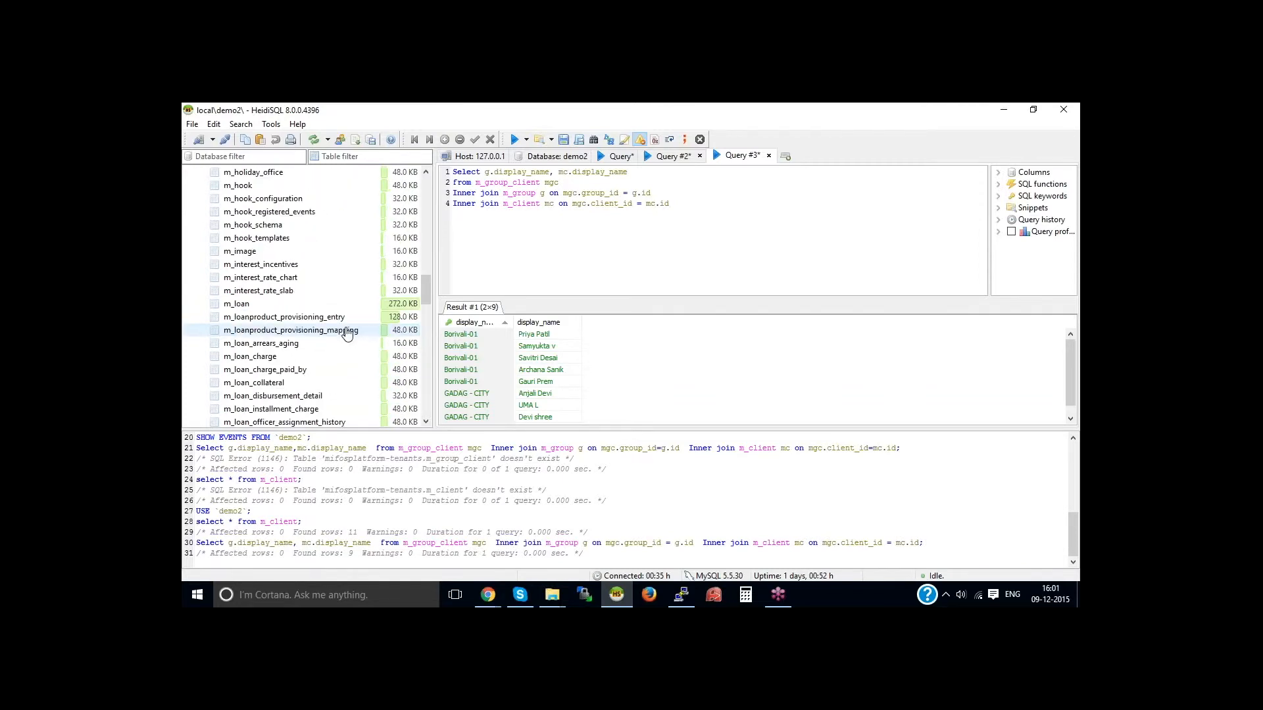
scroll(down, 3)
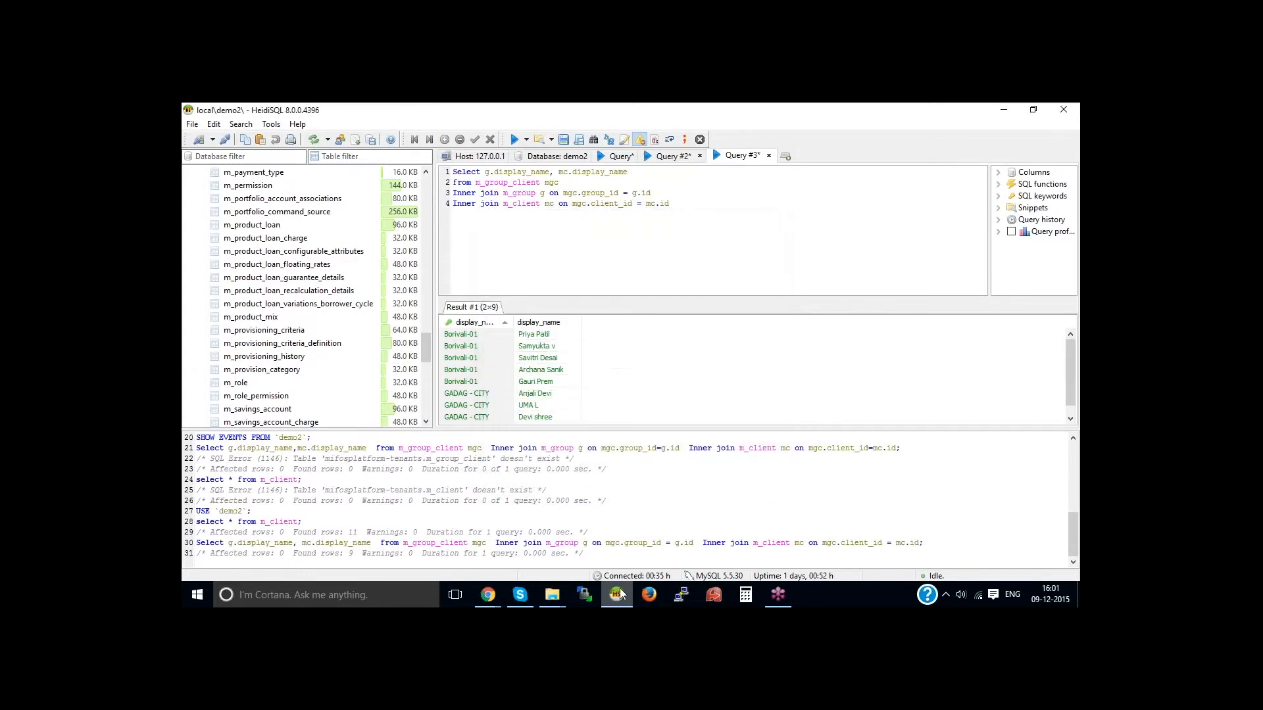
click(487, 595)
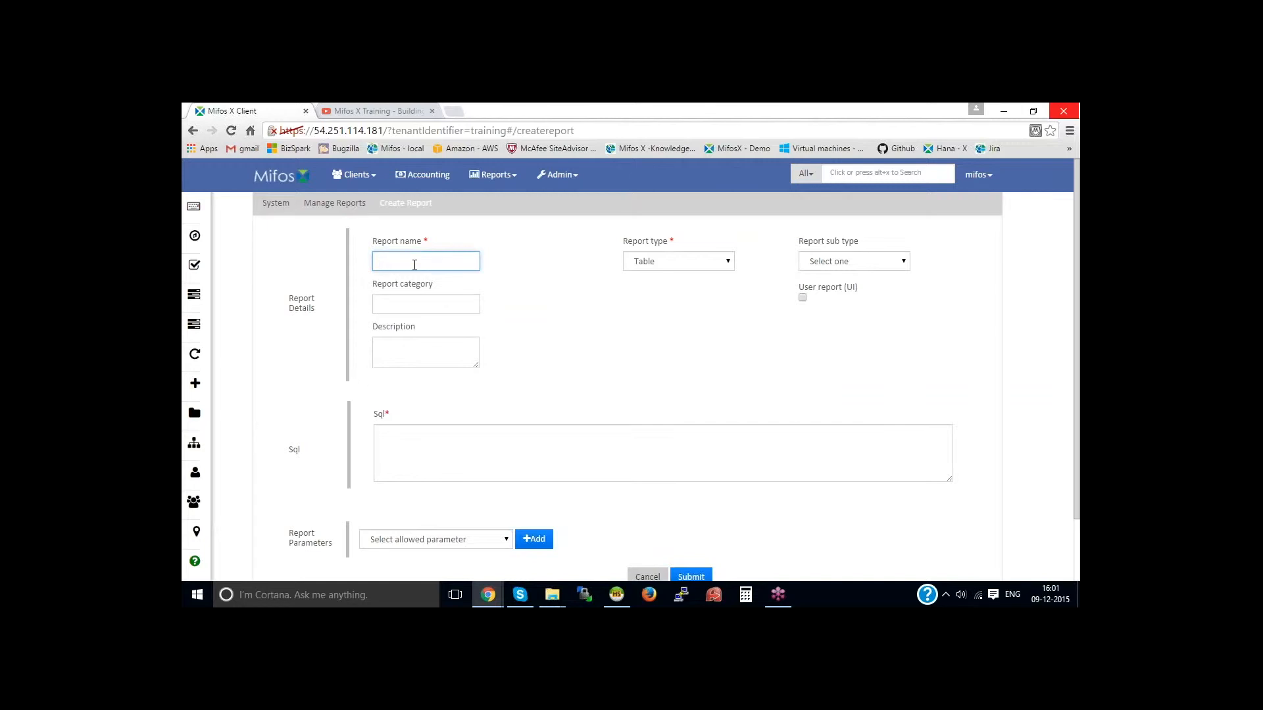
Name the report 'Client listing (Group wise)' and keep Table as its type.
click(690, 577)
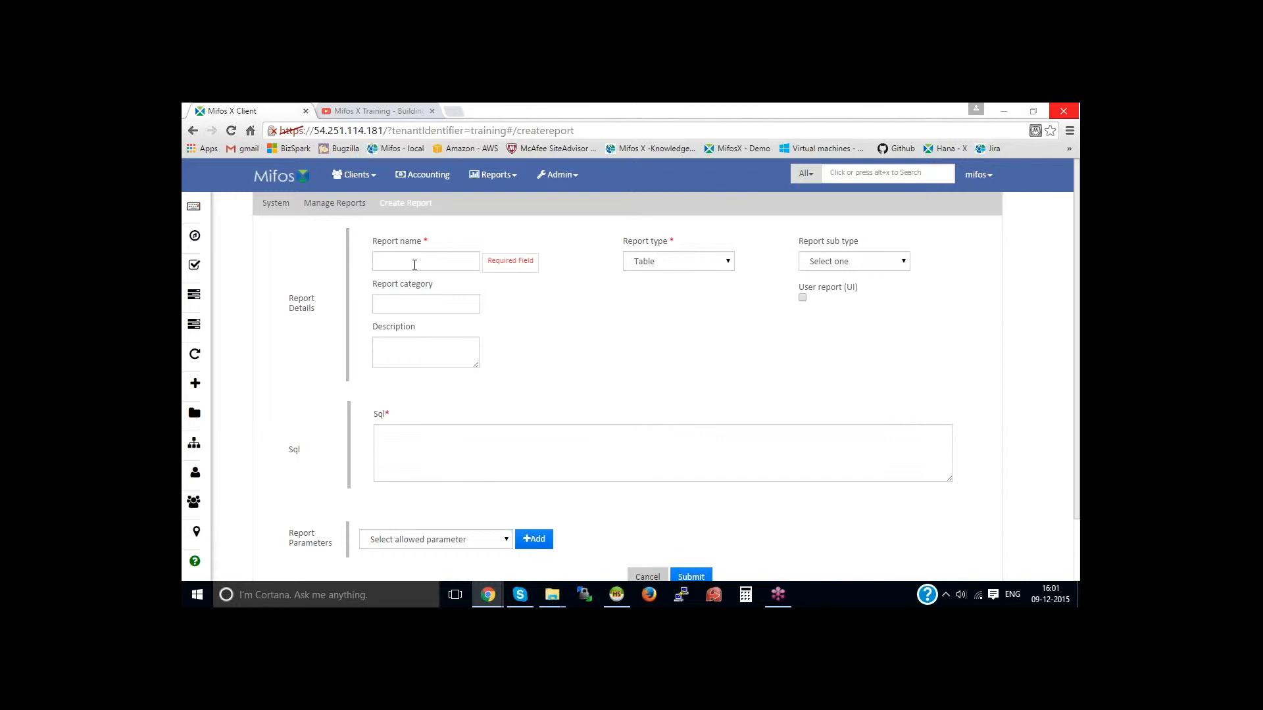
click(426, 261)
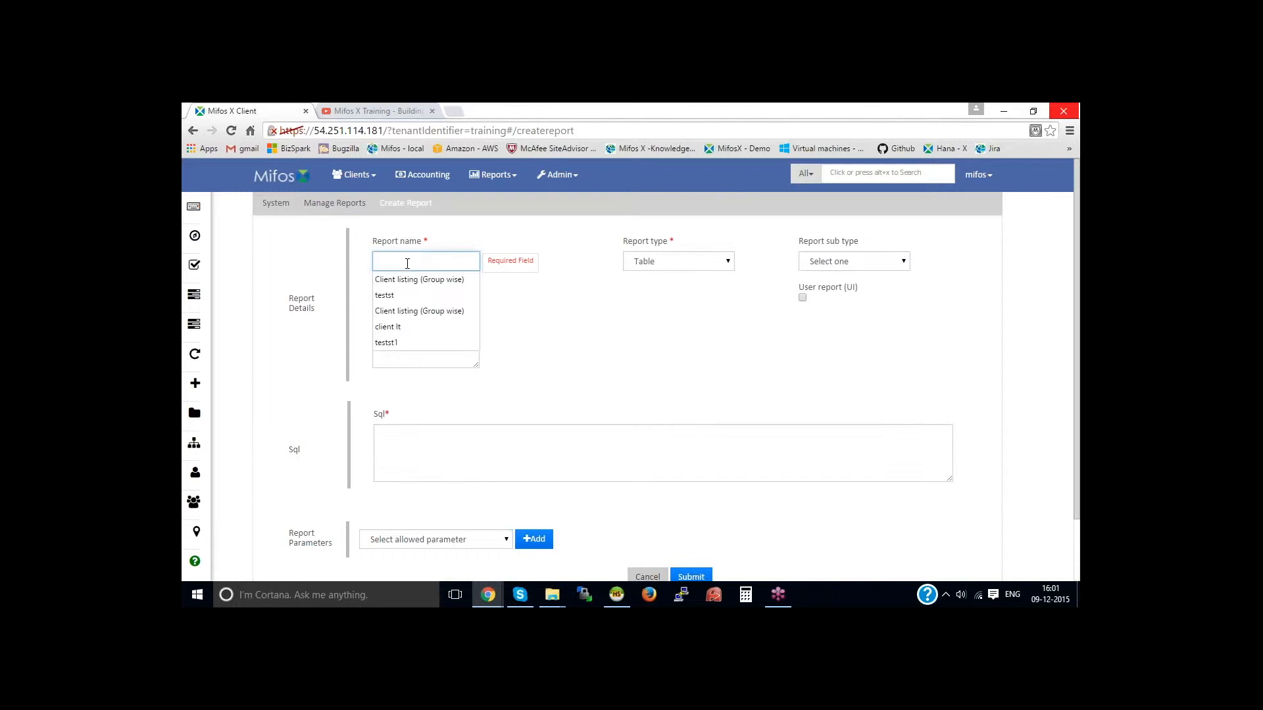
click(419, 279)
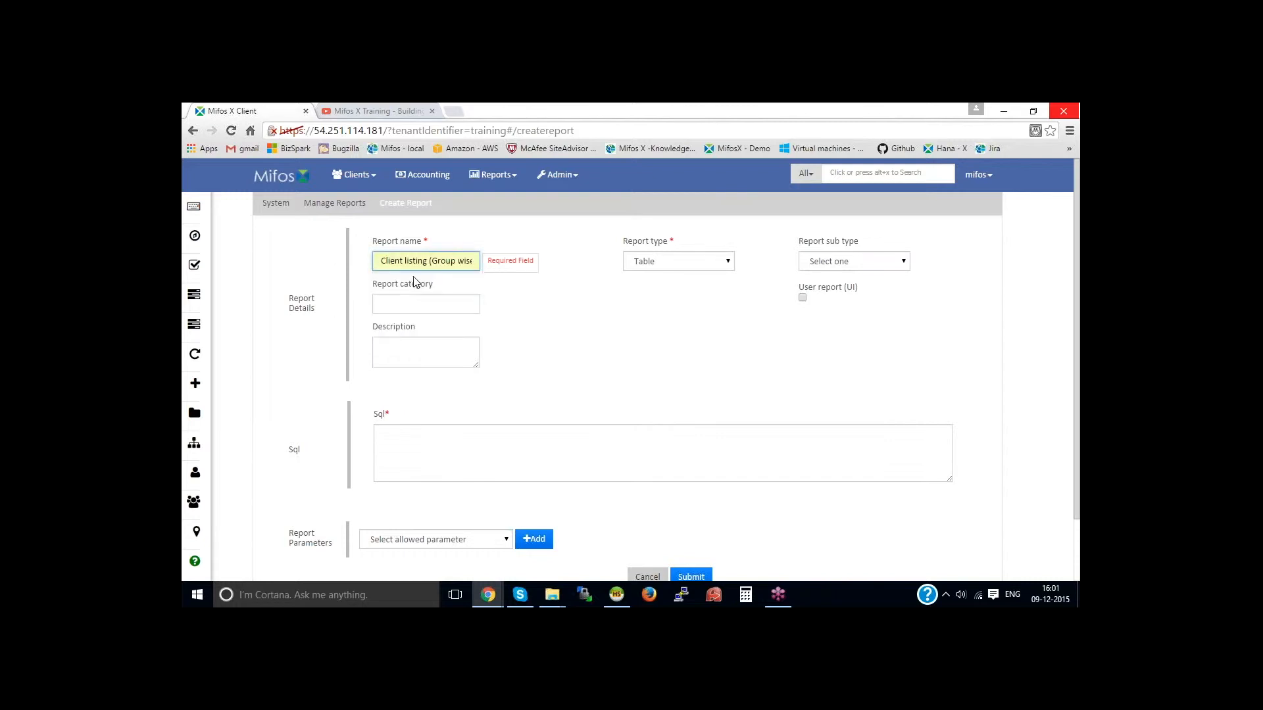
click(425, 261)
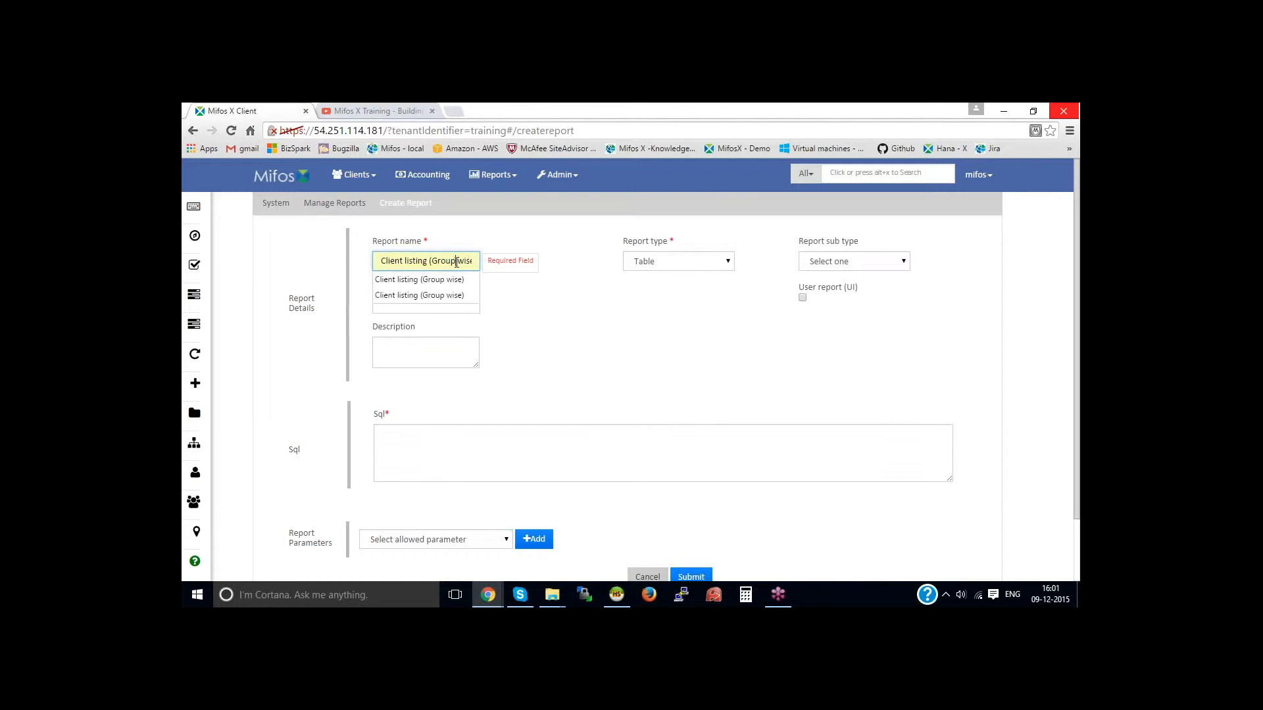
click(419, 279)
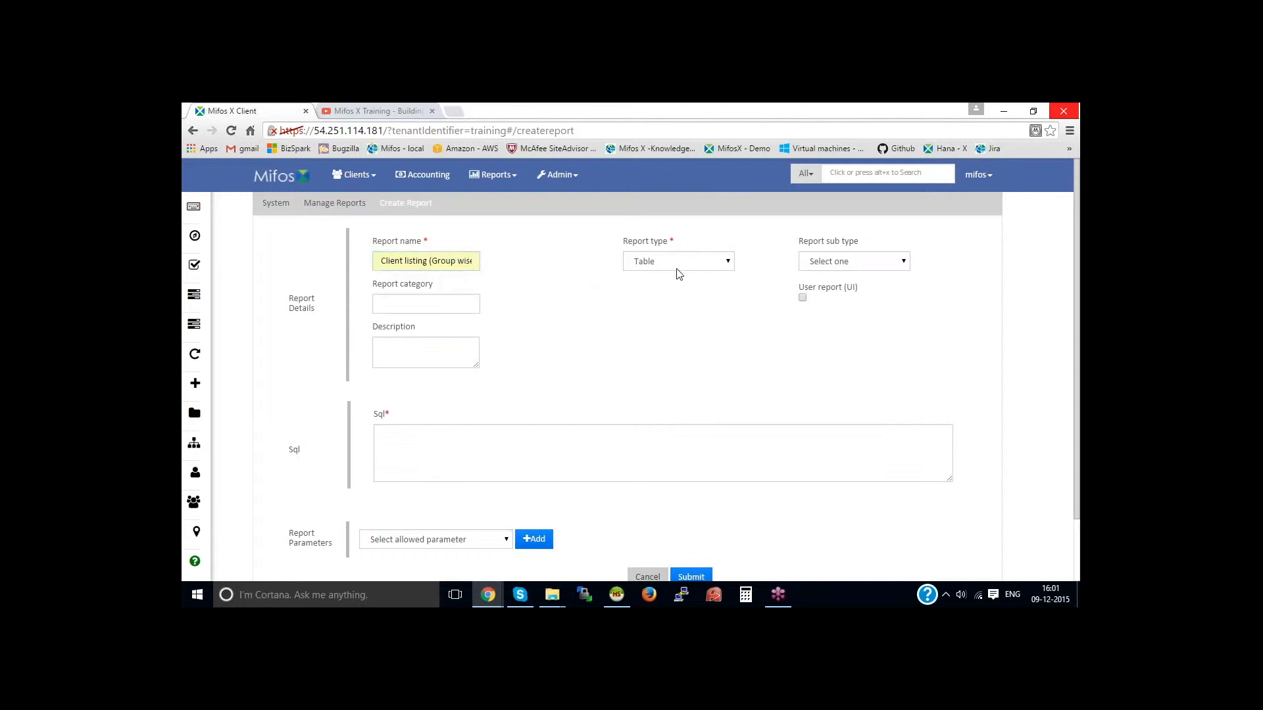
click(677, 261)
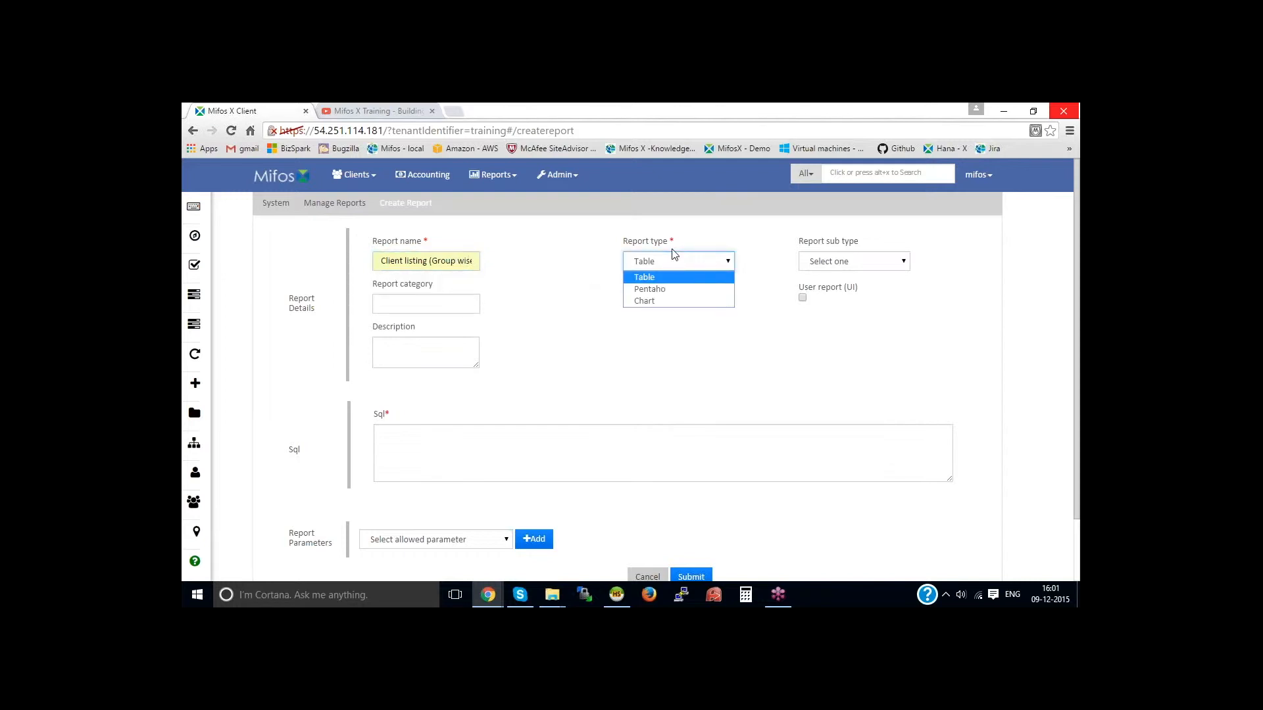
click(644, 277)
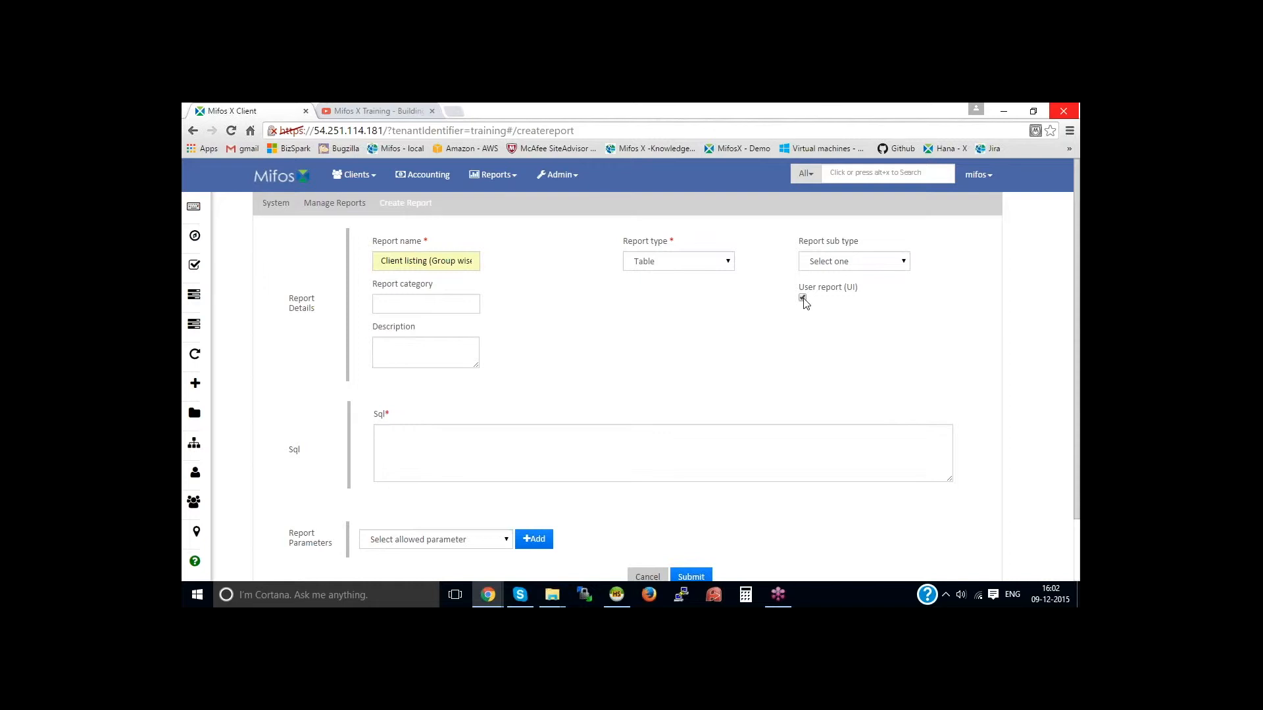
Mark it as a user report with category Client.
click(802, 297)
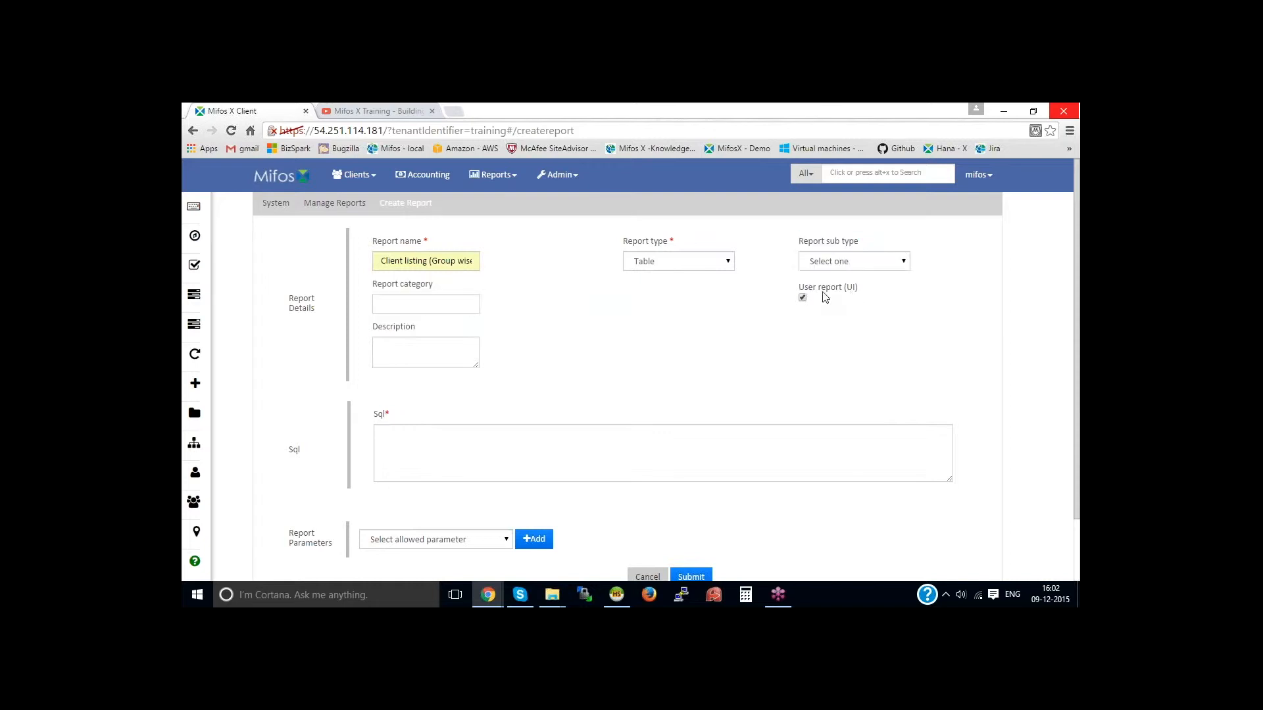
click(426, 304)
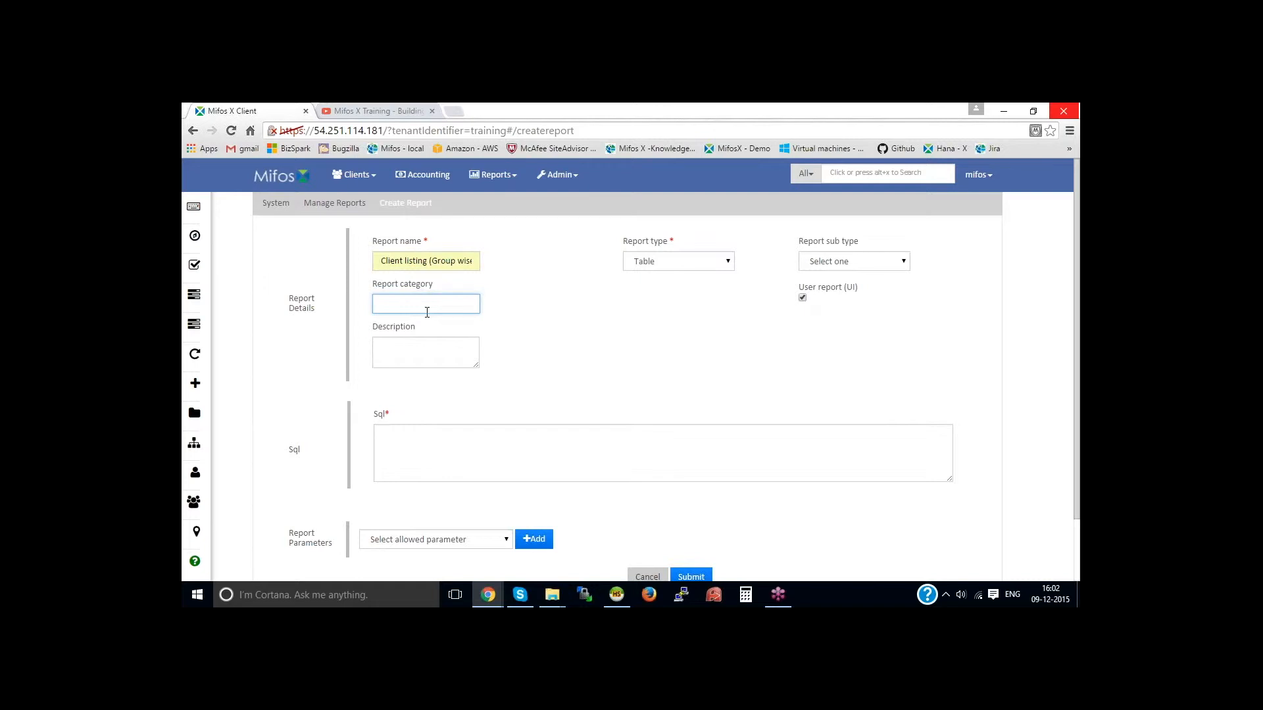
text(Client)
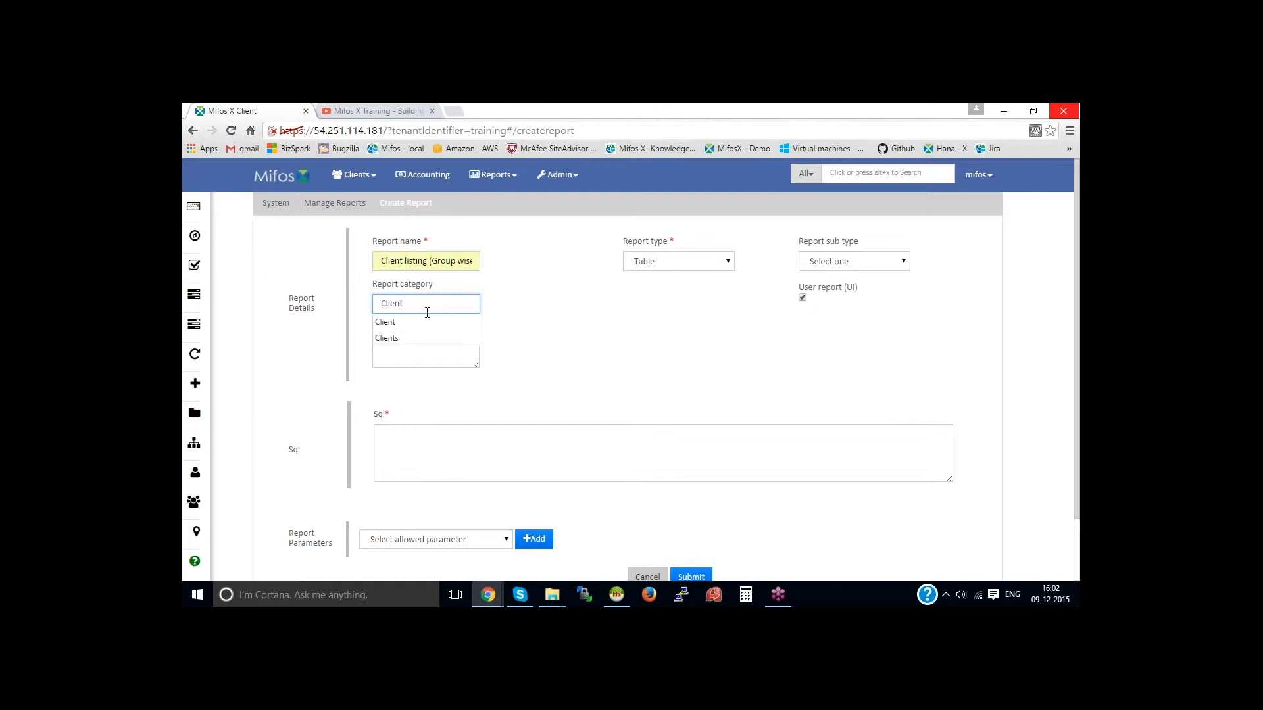
click(384, 321)
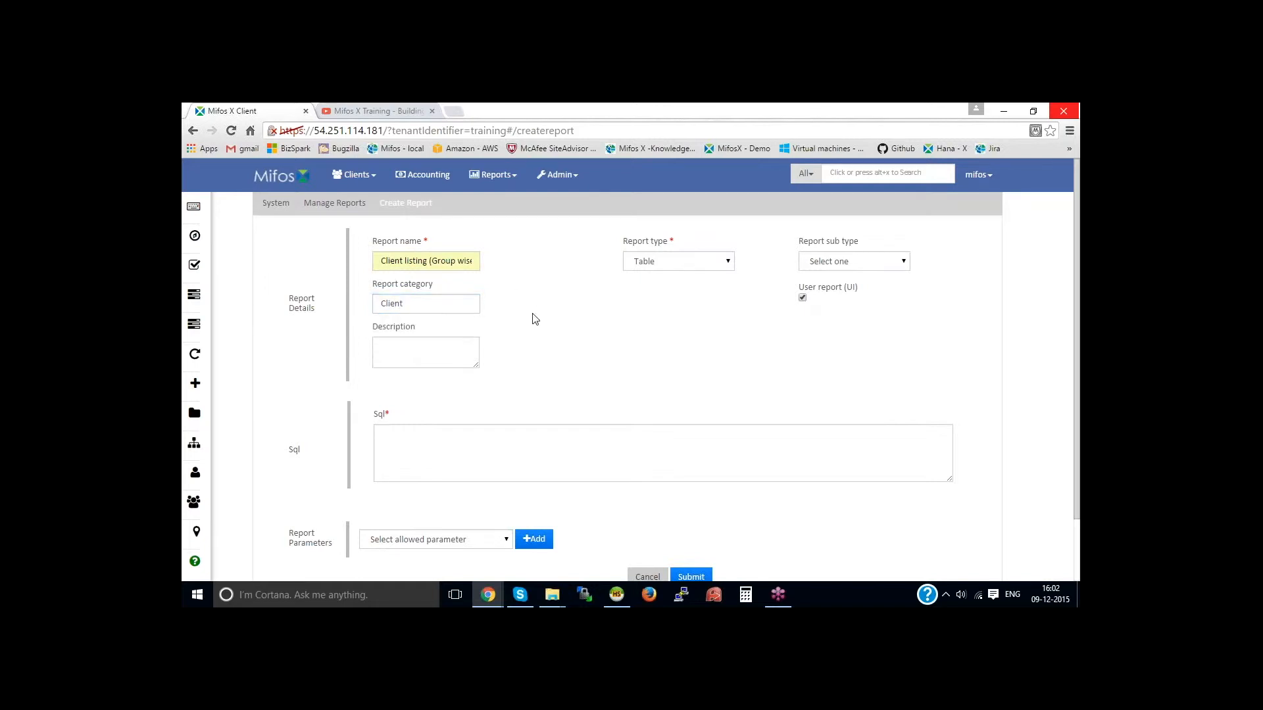
Enter the description 'List of clients with respect to group'.
click(424, 352)
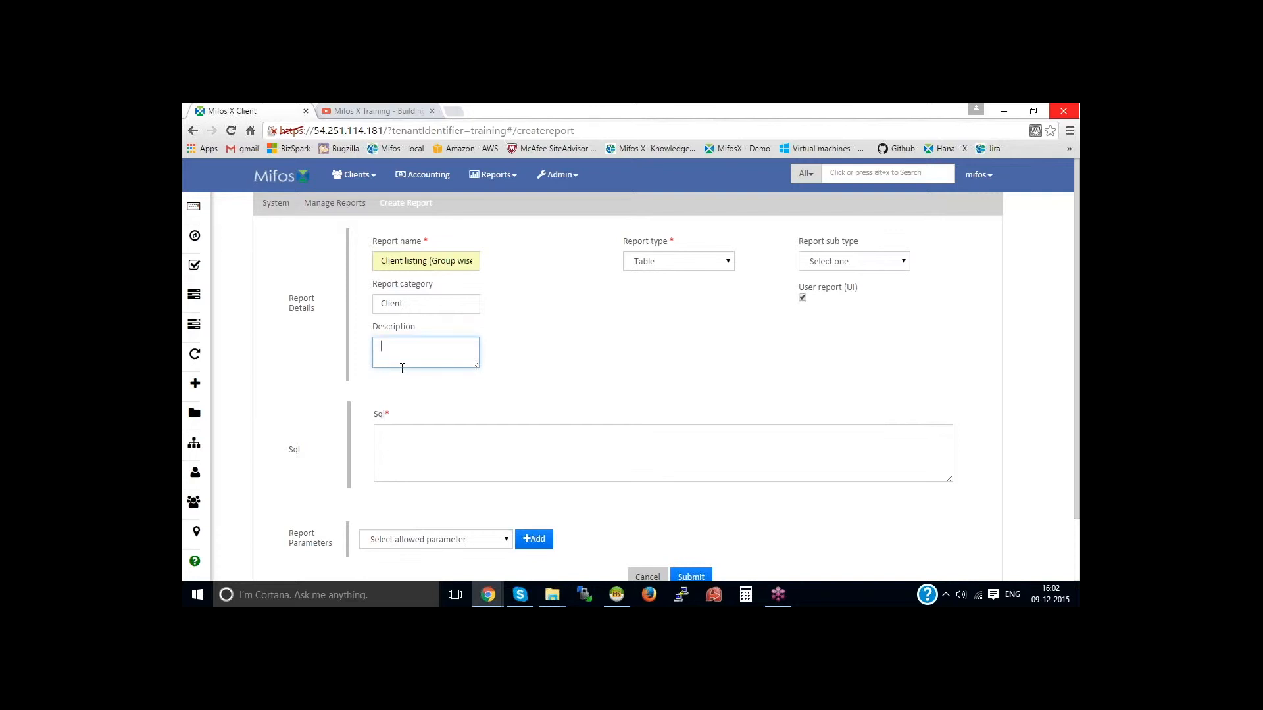
text(Lis)
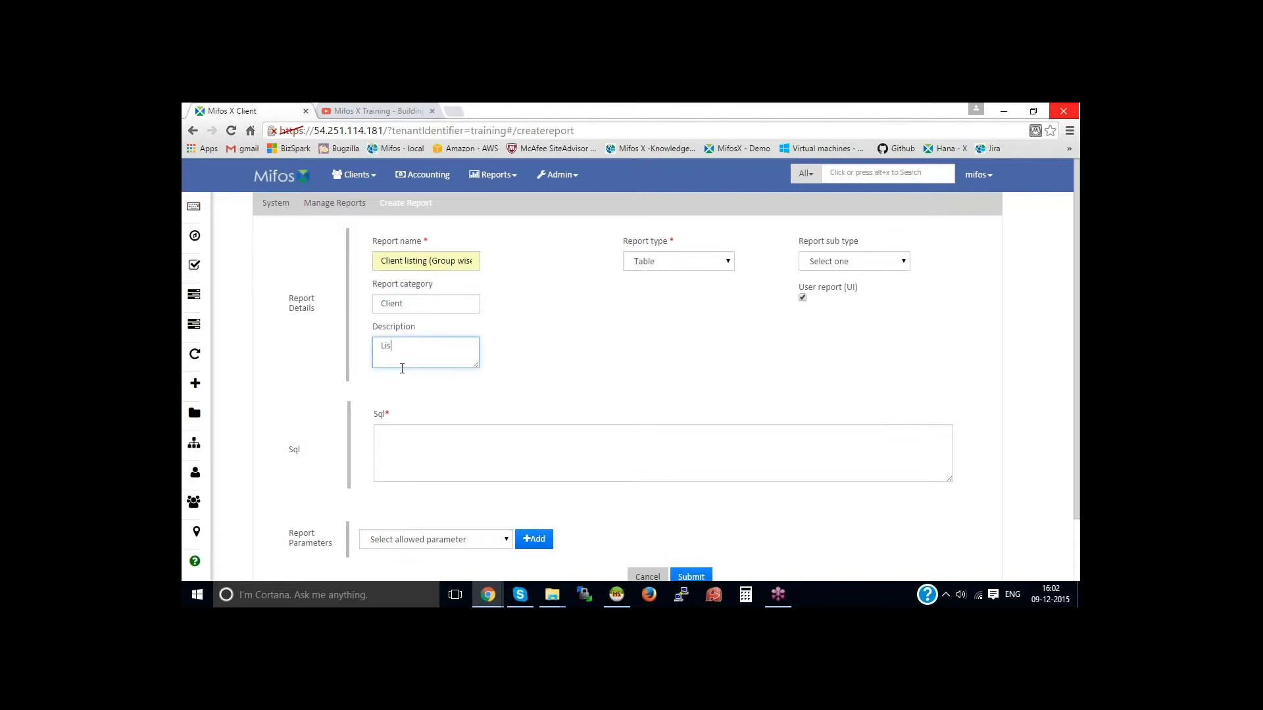
text(t of)
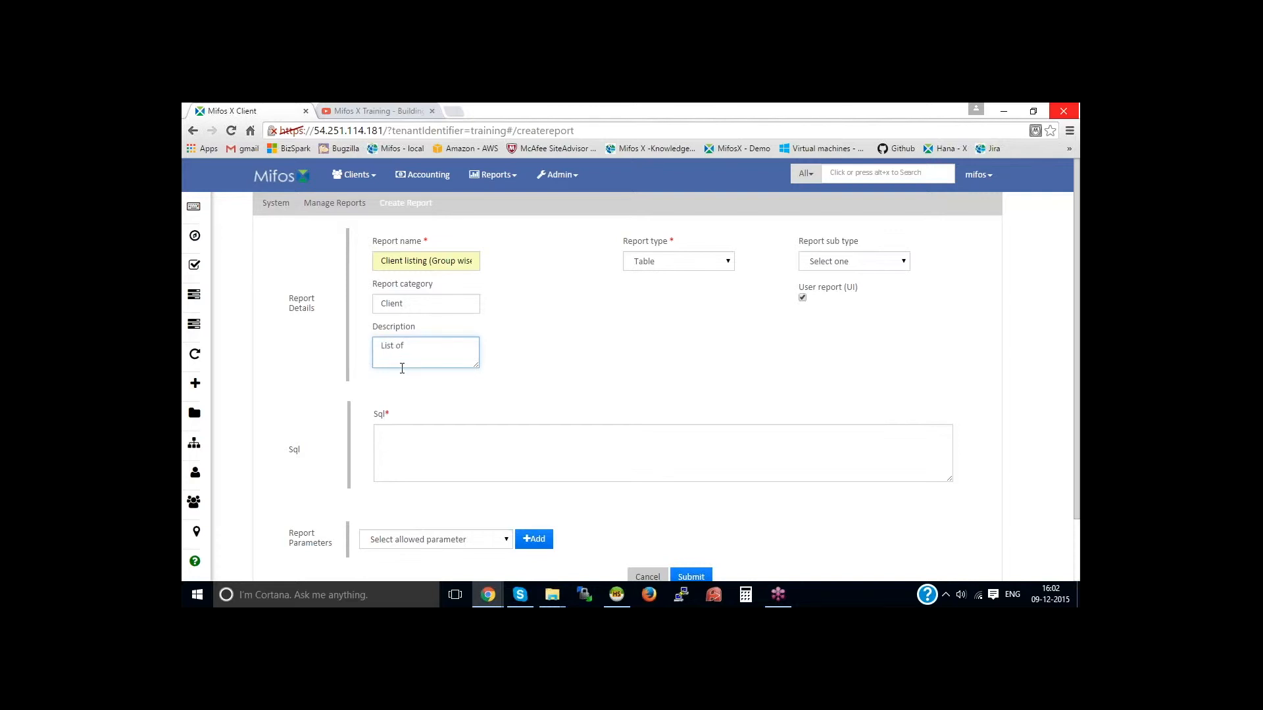
text(clients)
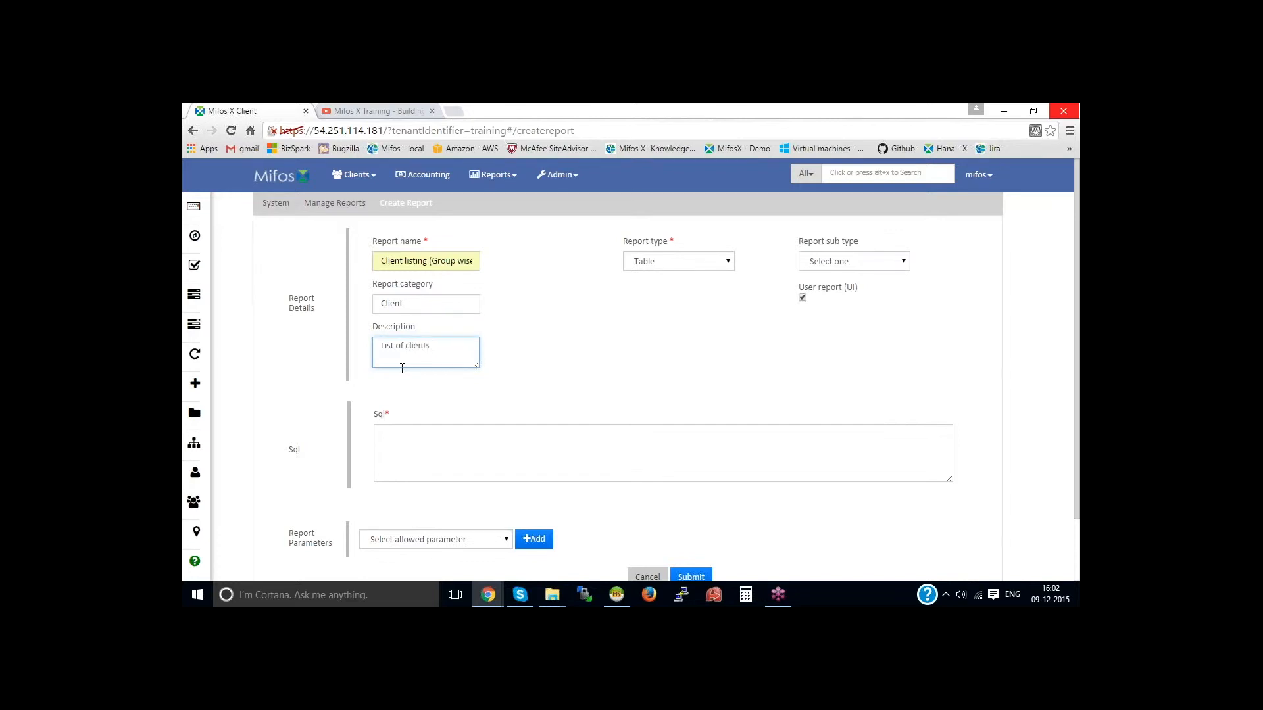
text(with res)
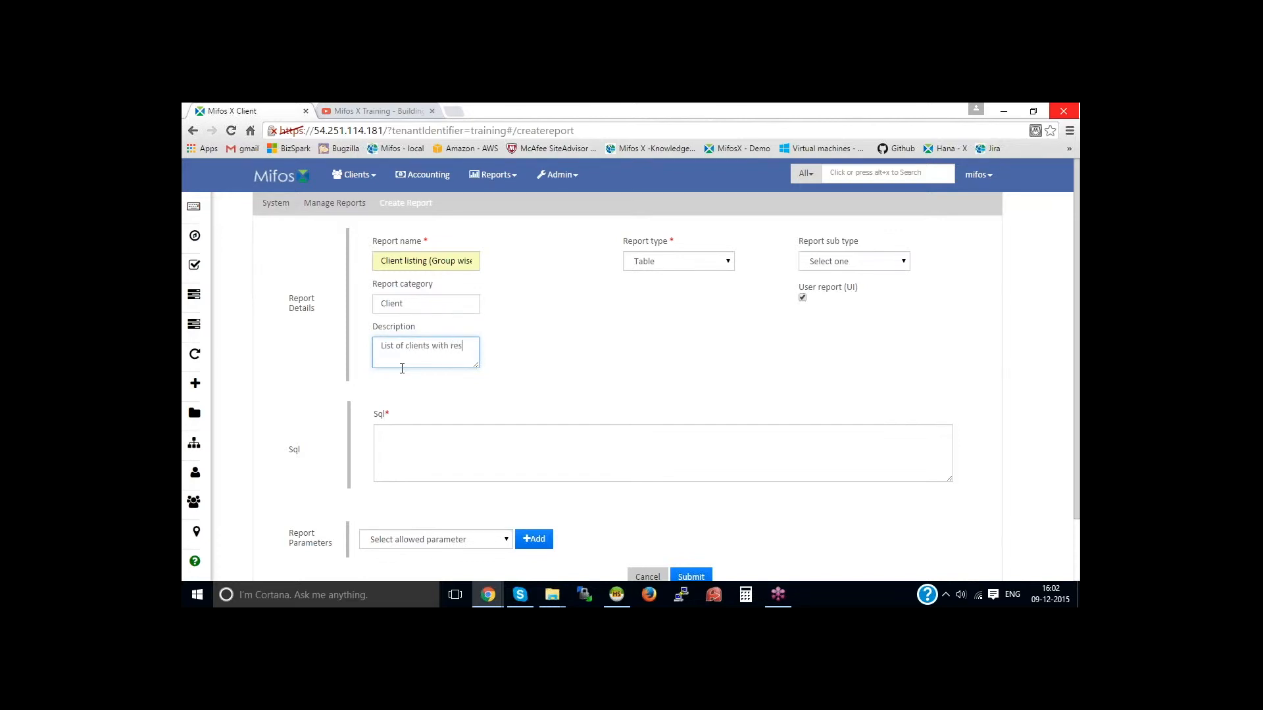
text(pect to)
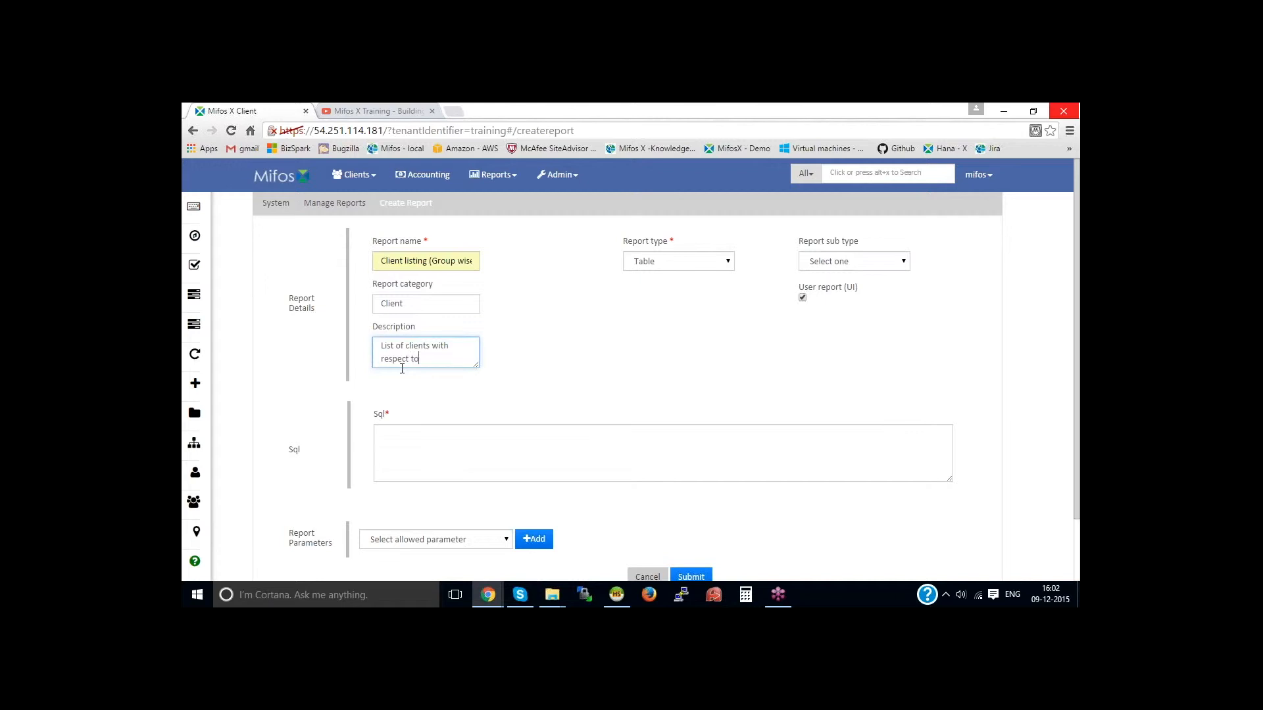
text(groups)
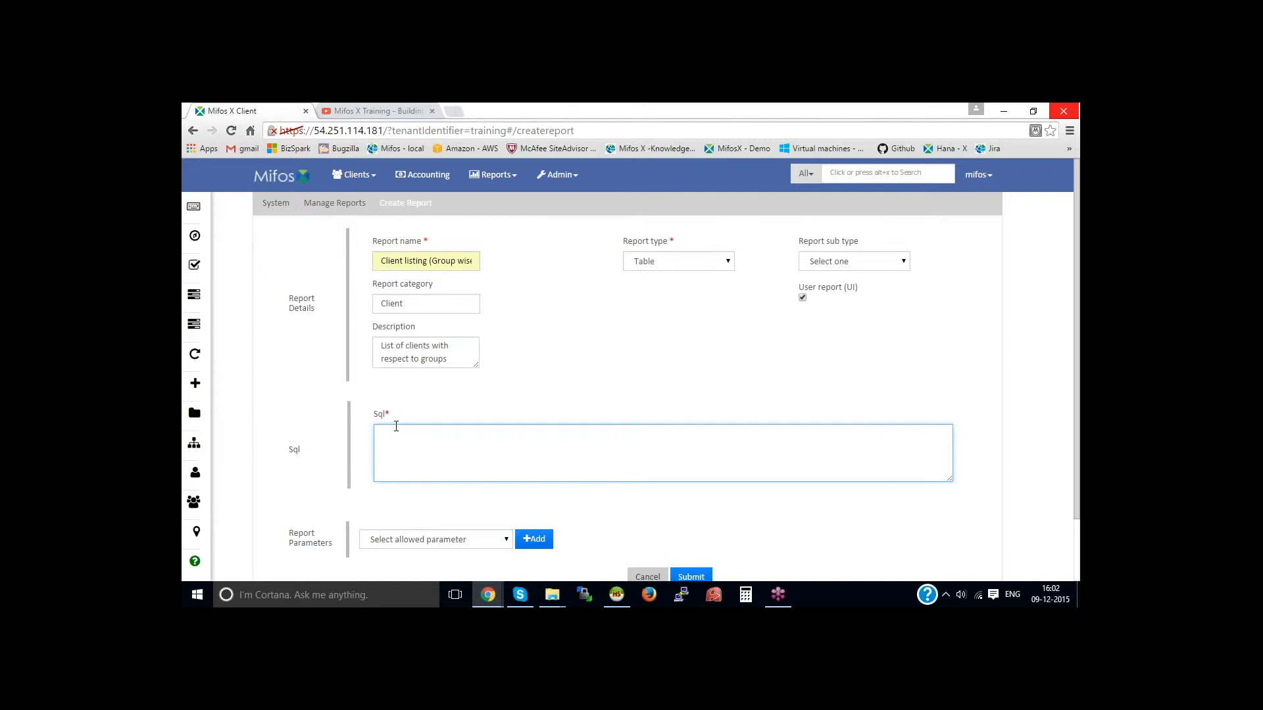
mouse_move(489, 367)
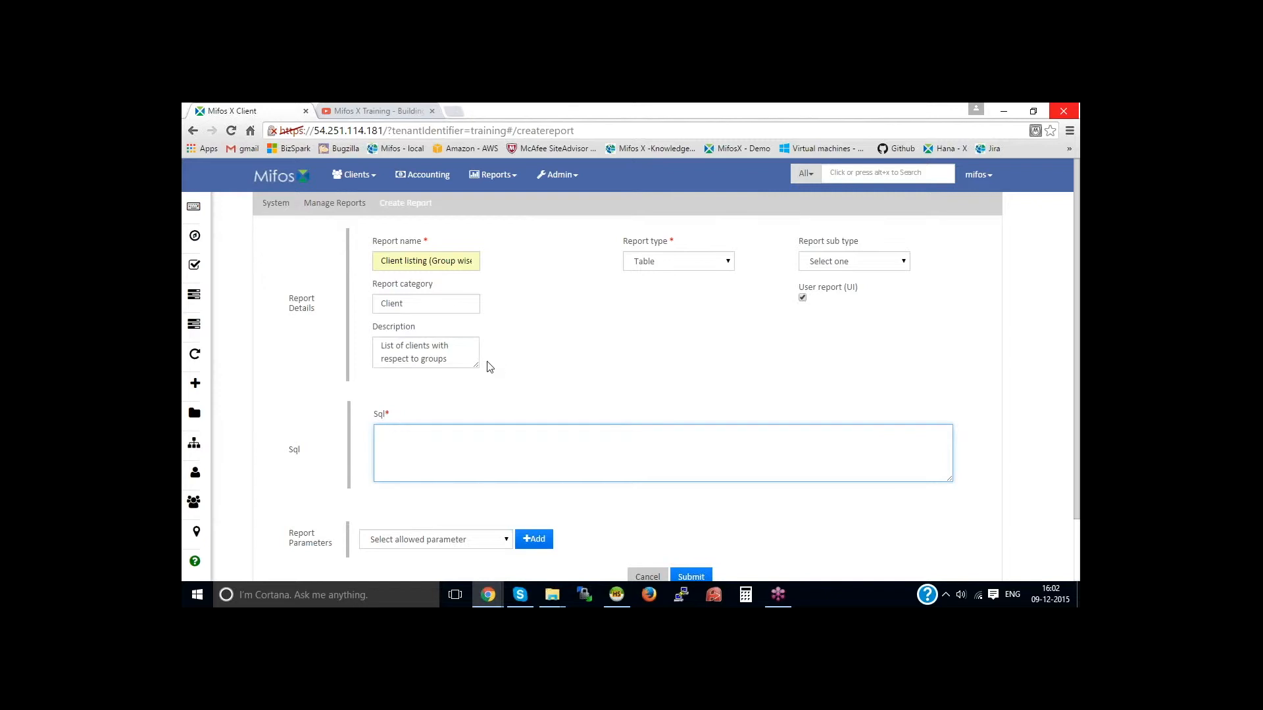
Type 'mifosgr3006' and select the tenant name and page address in the browser.
text(mifosgr3006)
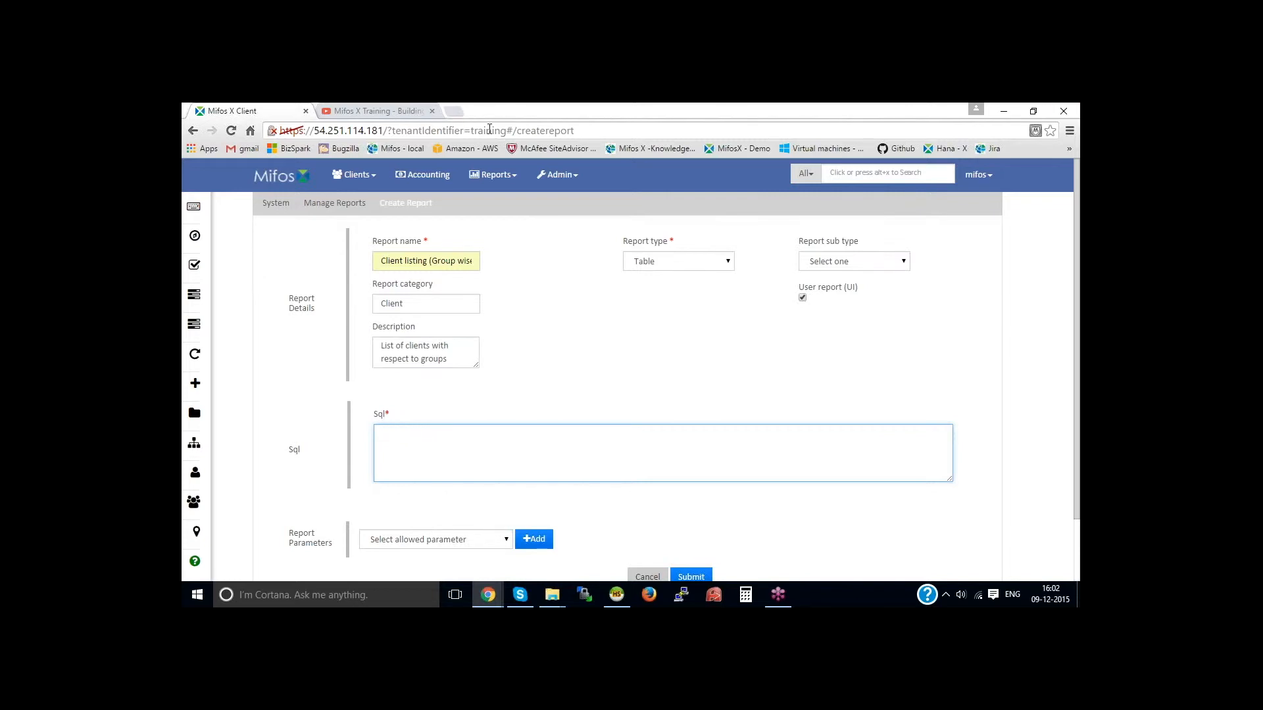
double_click(485, 130)
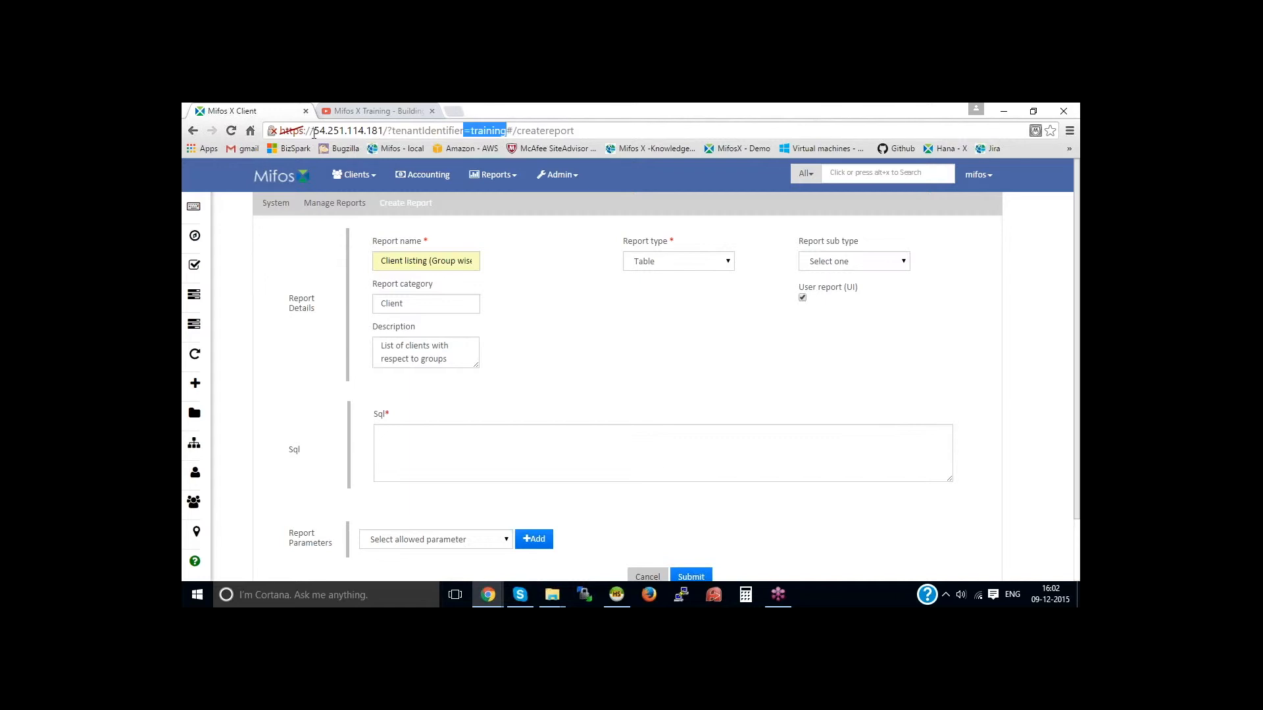
click(395, 130)
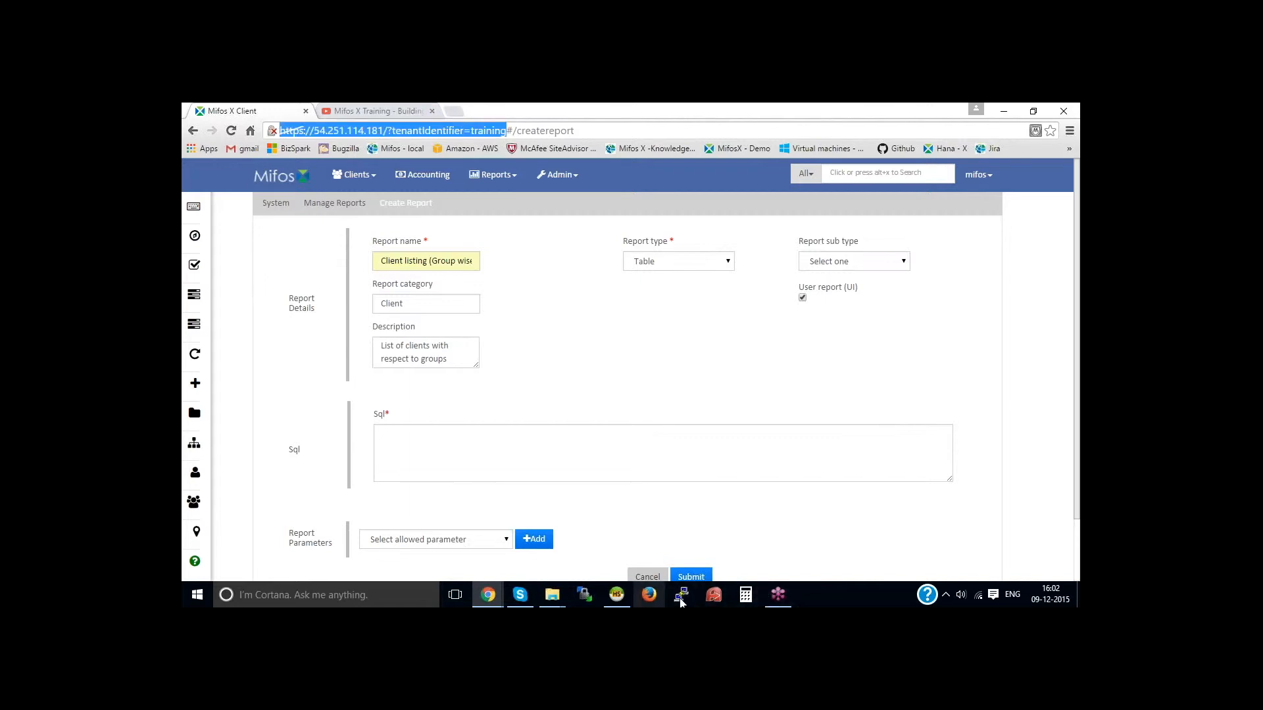
Switch to HeidiSQL to copy the group-and-client join query.
click(617, 595)
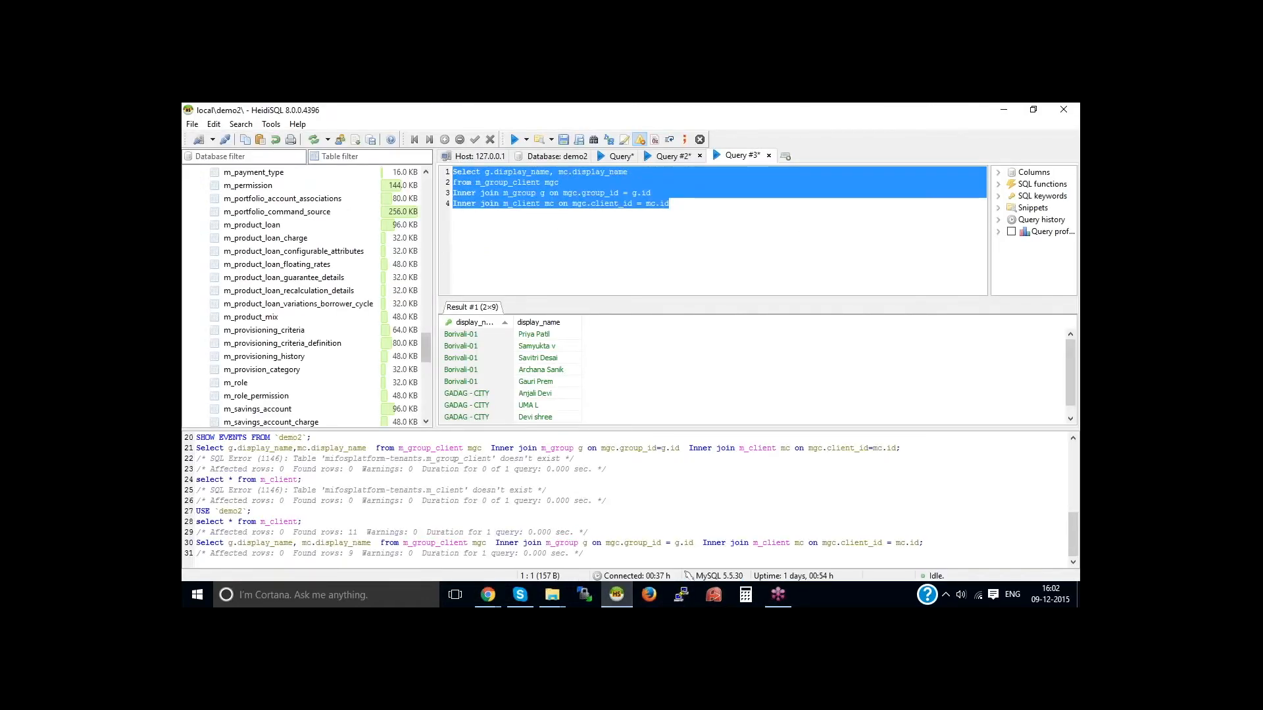
mouse_move(487, 594)
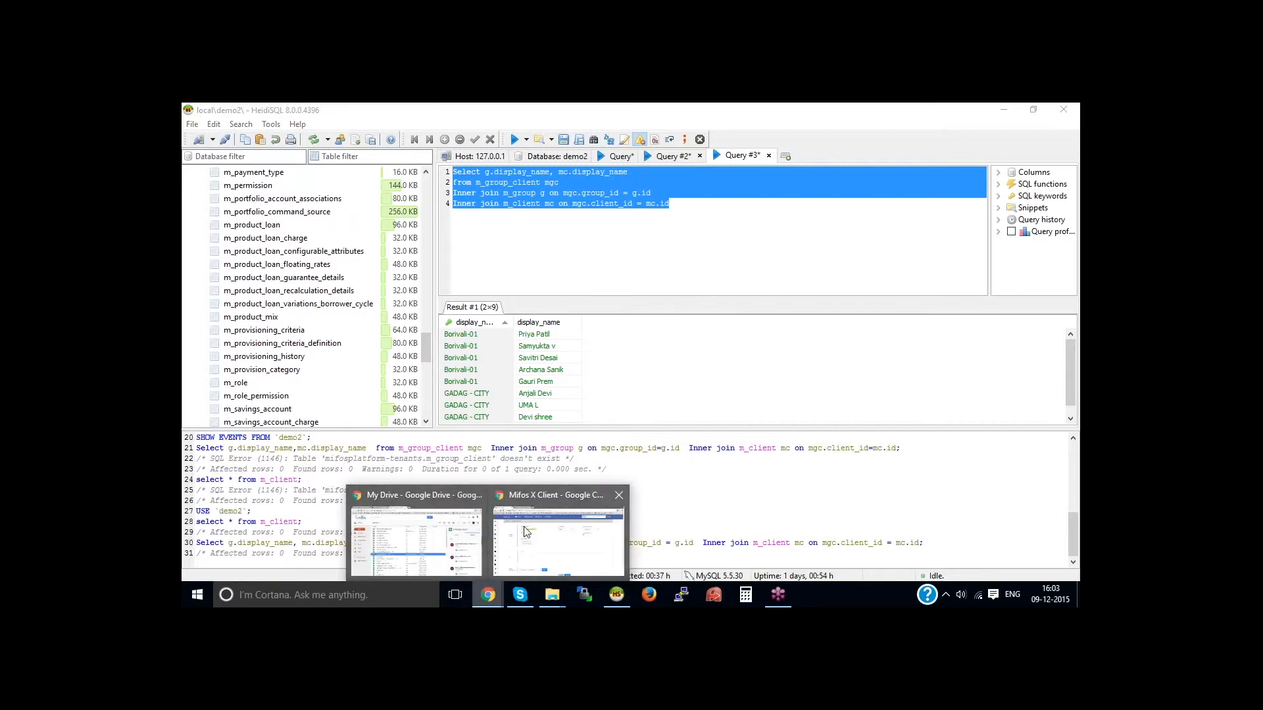
Resubmit the report with the SQL aliasing columns 'Client name' and 'Belongs to Group Name'.
click(559, 540)
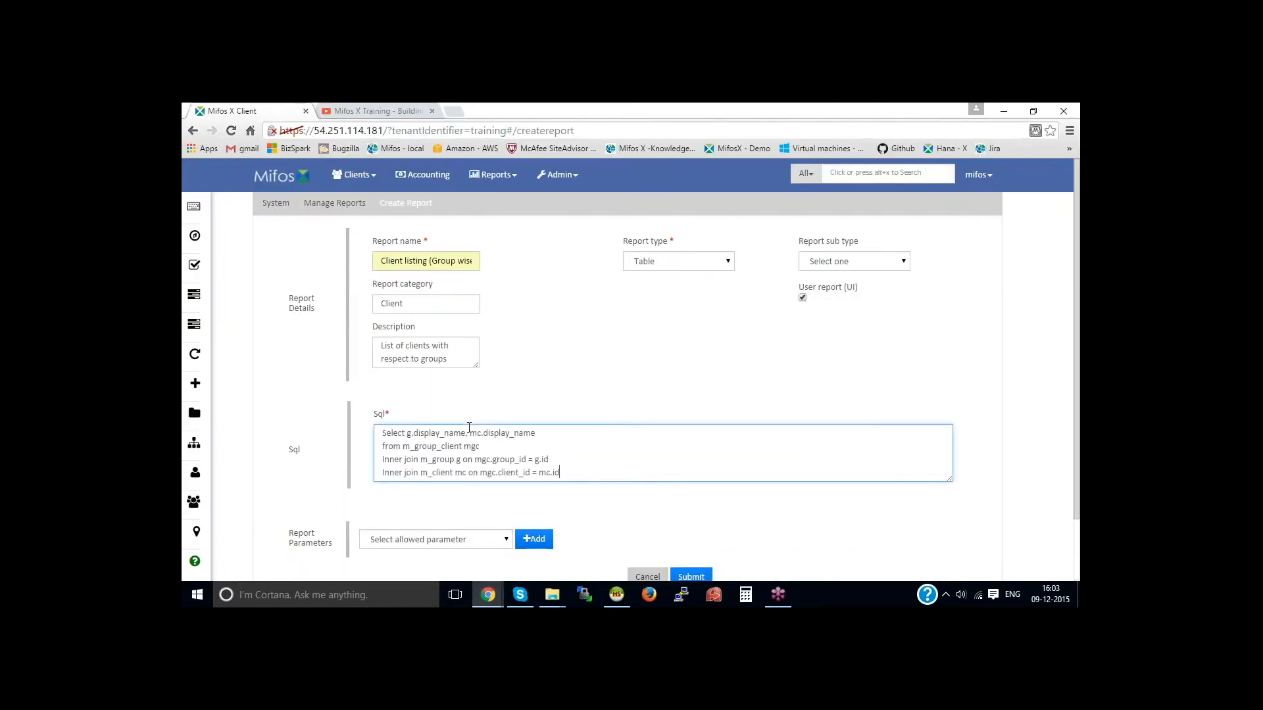
scroll(down, 3)
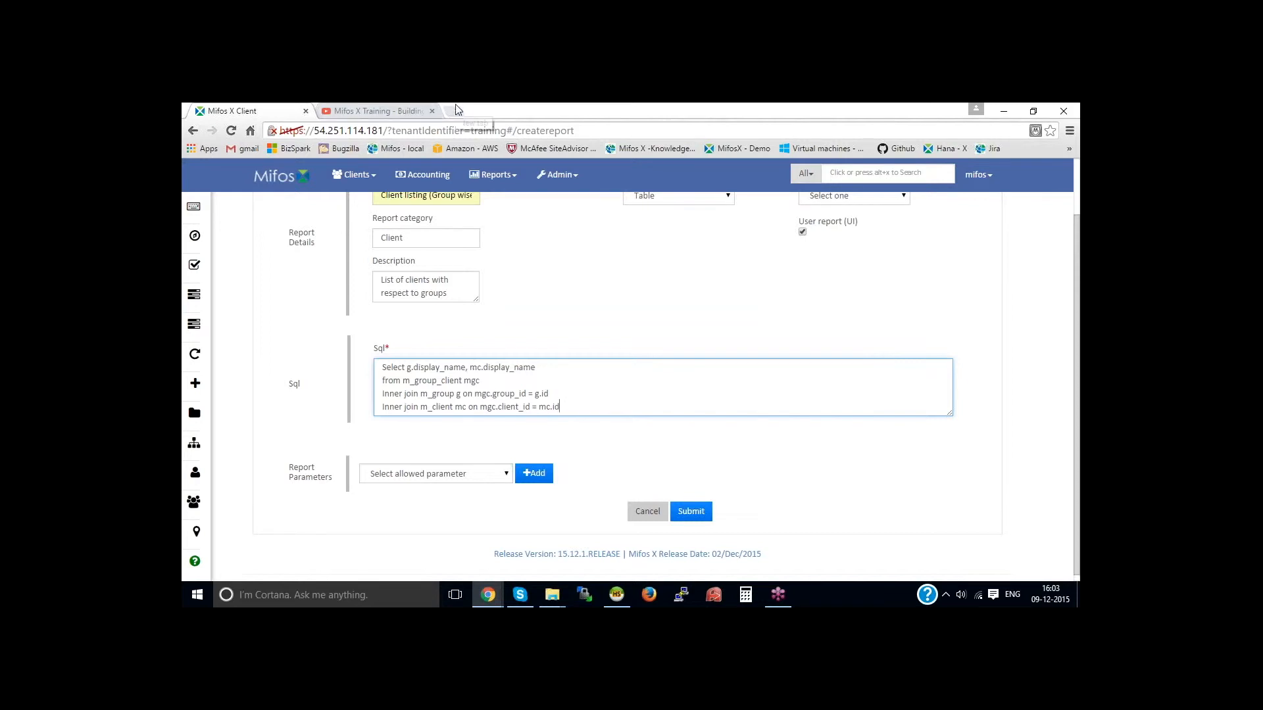
mouse_move(520, 113)
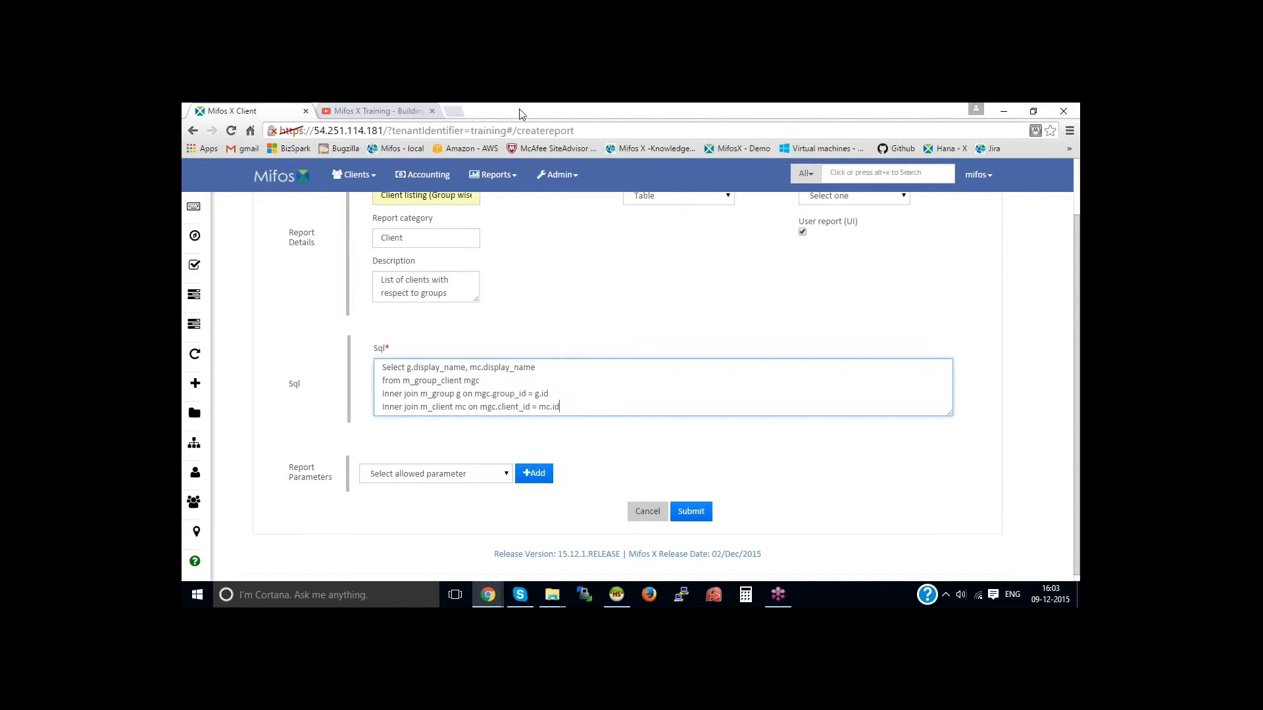
scroll(up, 3)
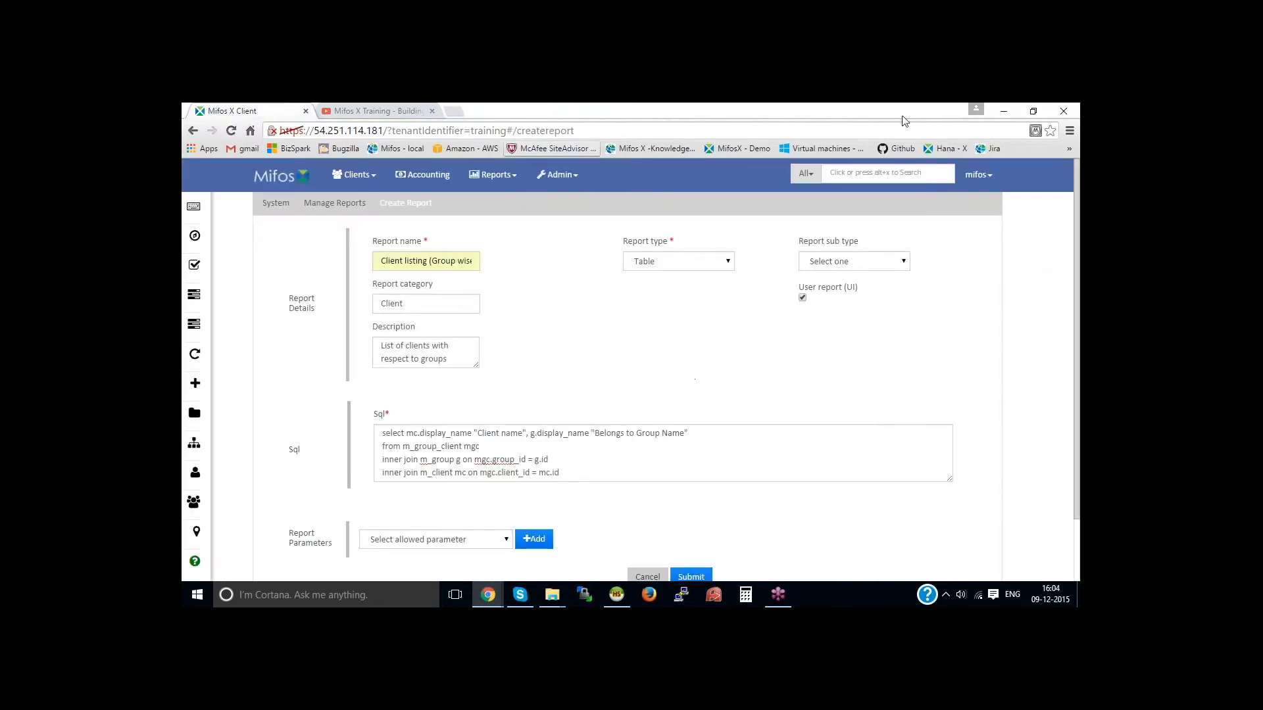
scroll(down, 3)
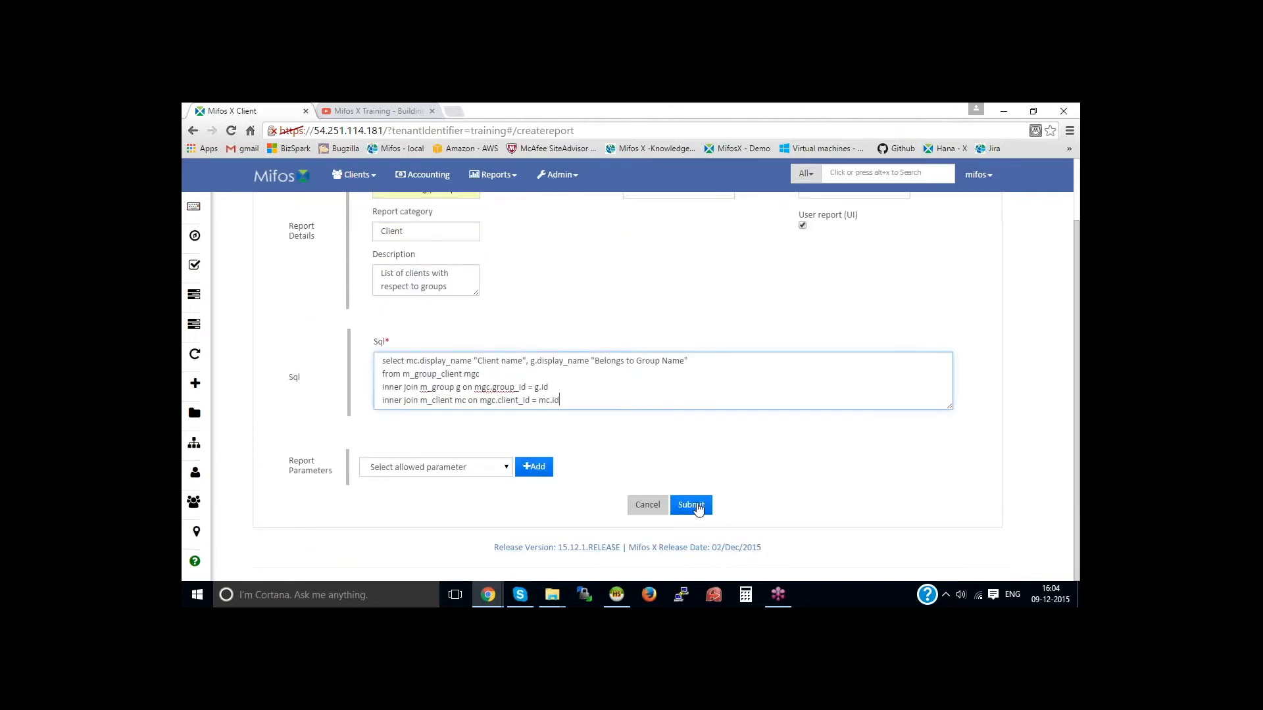
scroll(up, 3)
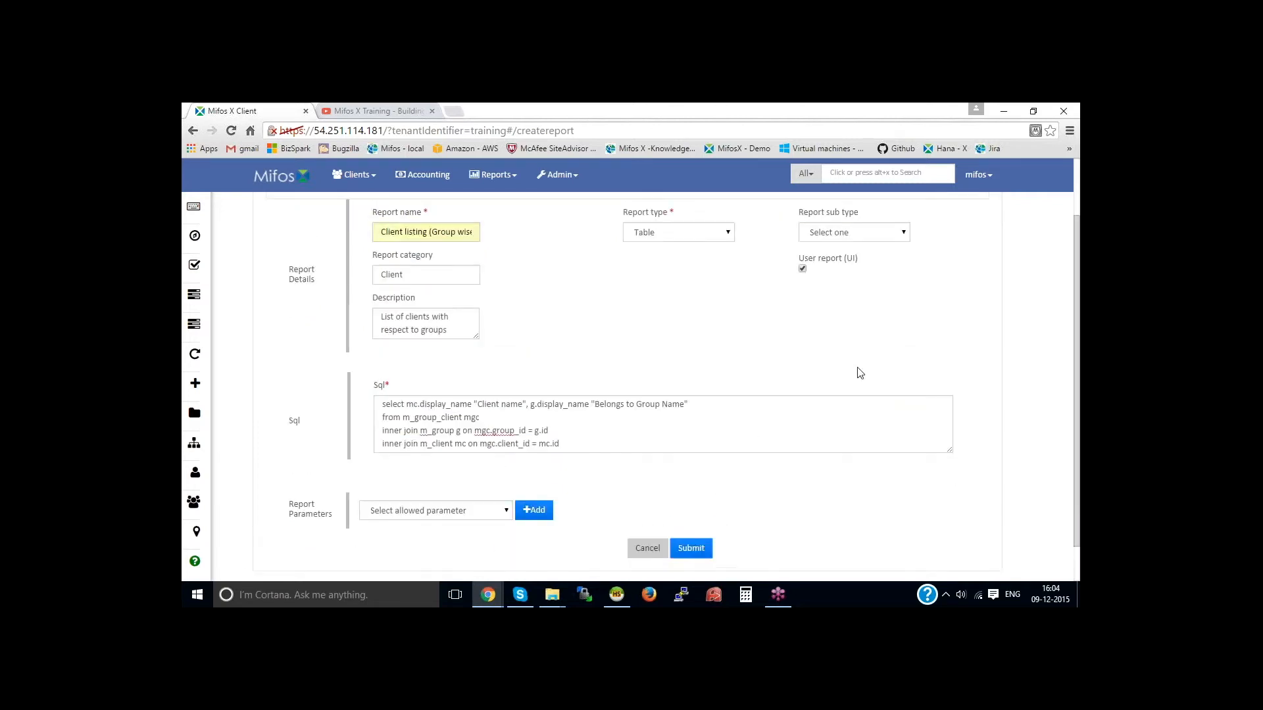
click(690, 548)
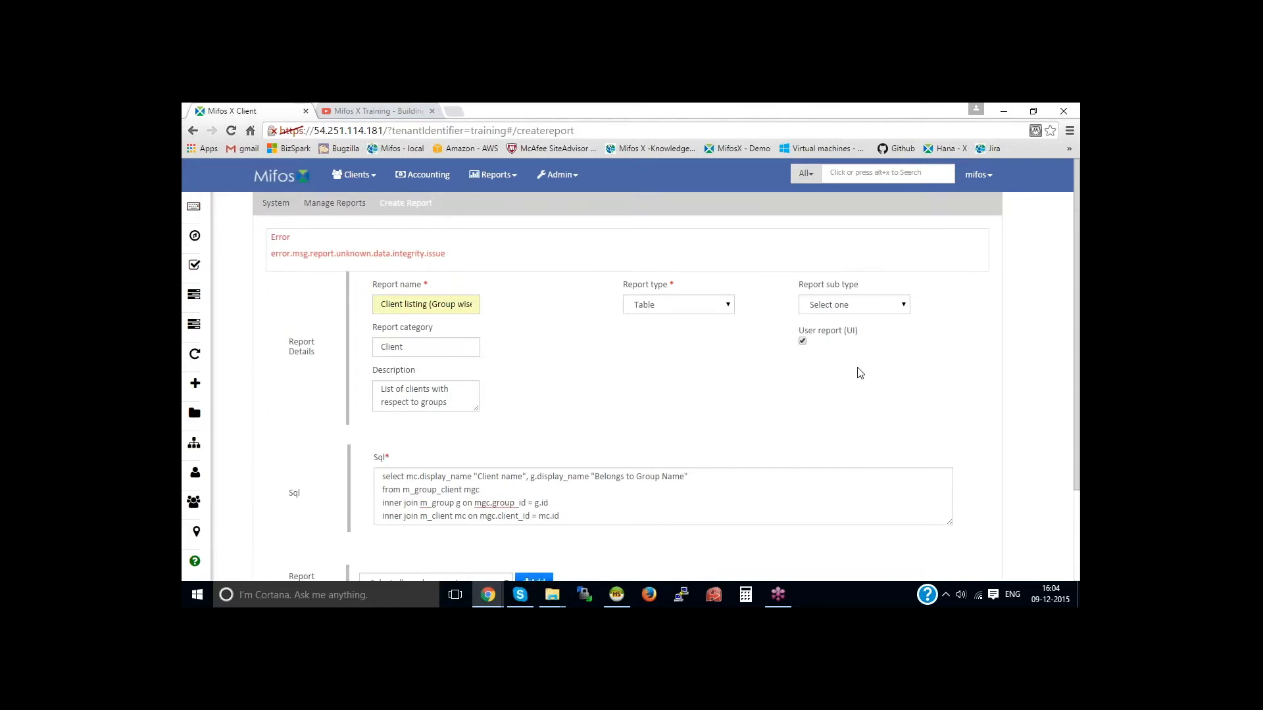
mouse_move(1077, 138)
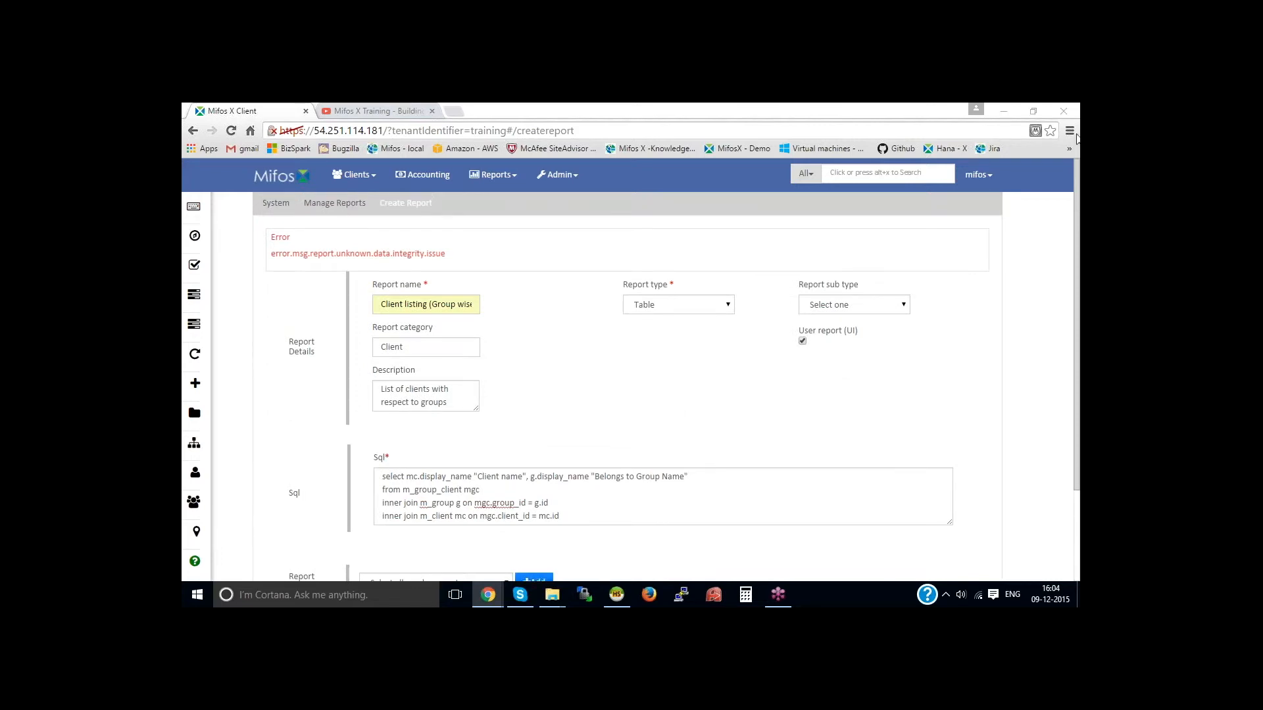
mouse_move(771, 250)
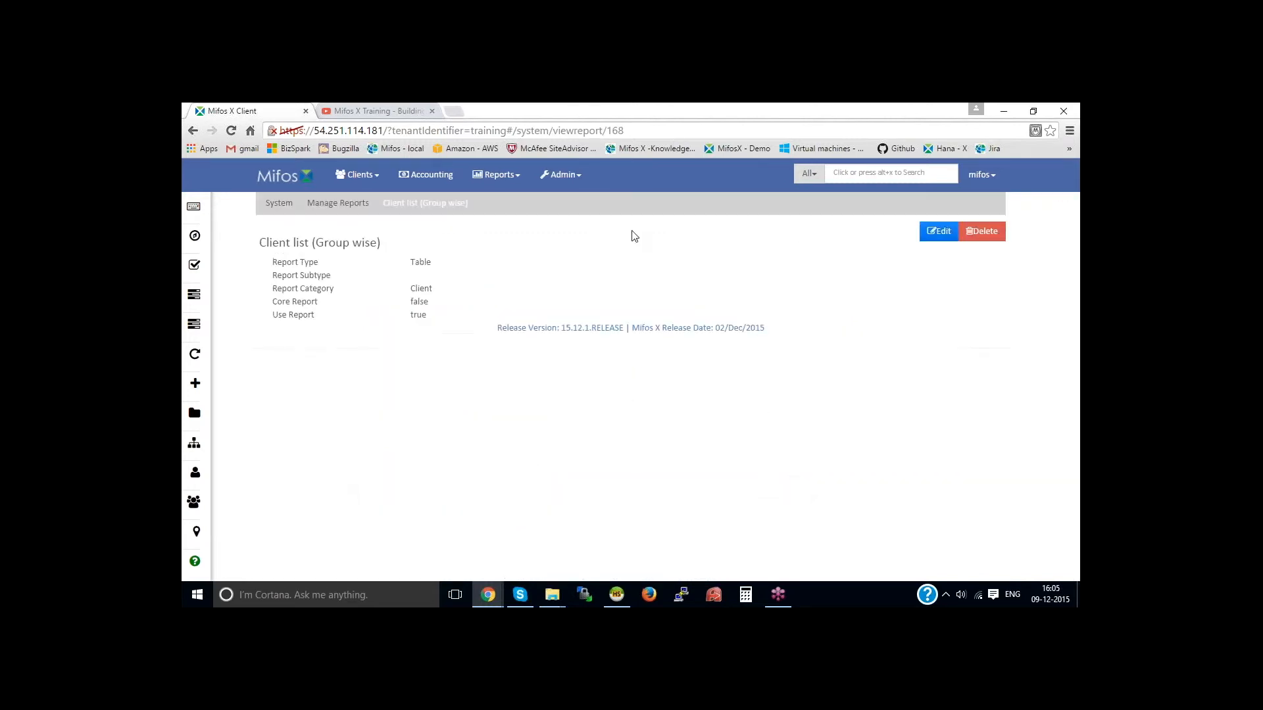
Run Client list (Group wise) from Reports > Clients to list four clients with their groups.
click(496, 174)
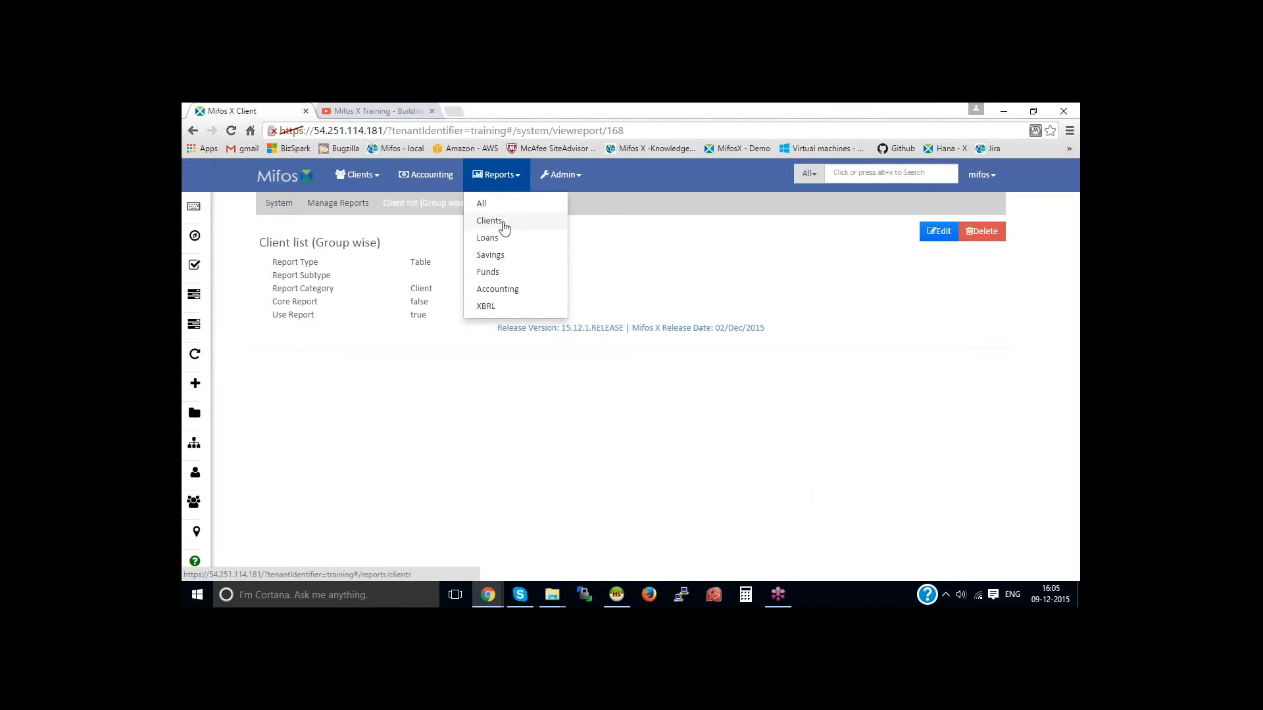
click(489, 221)
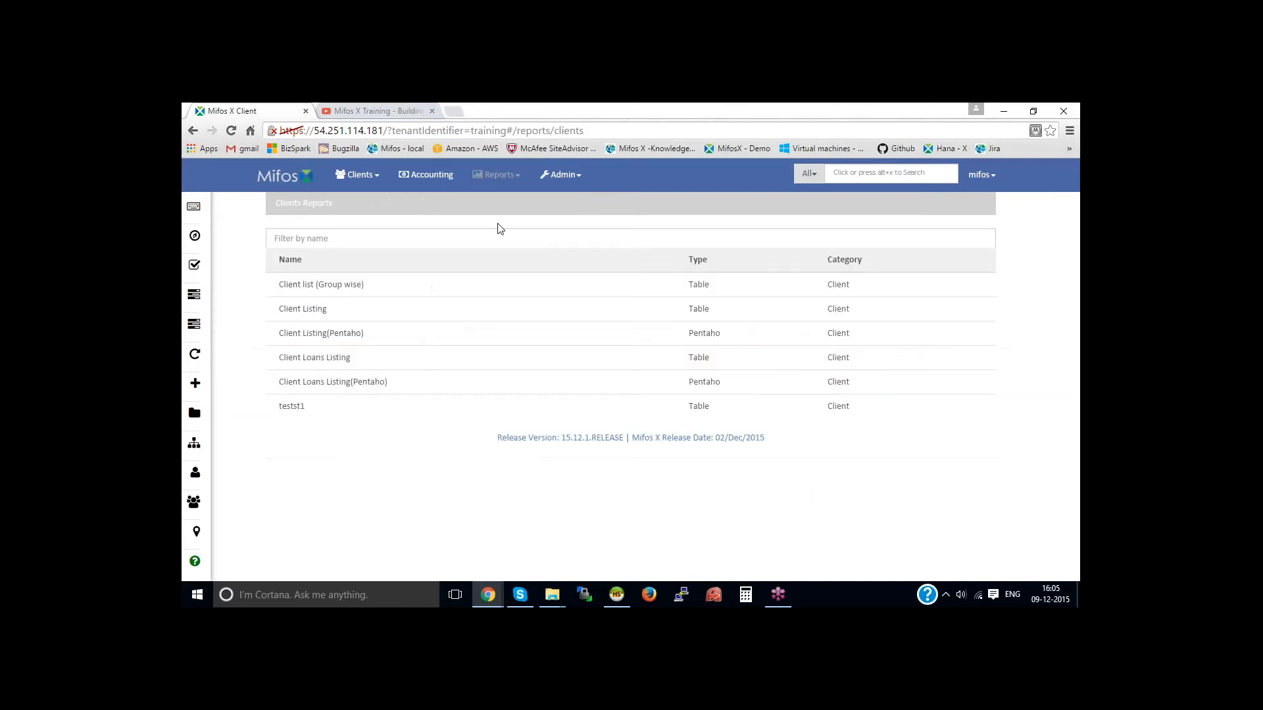
mouse_move(363, 272)
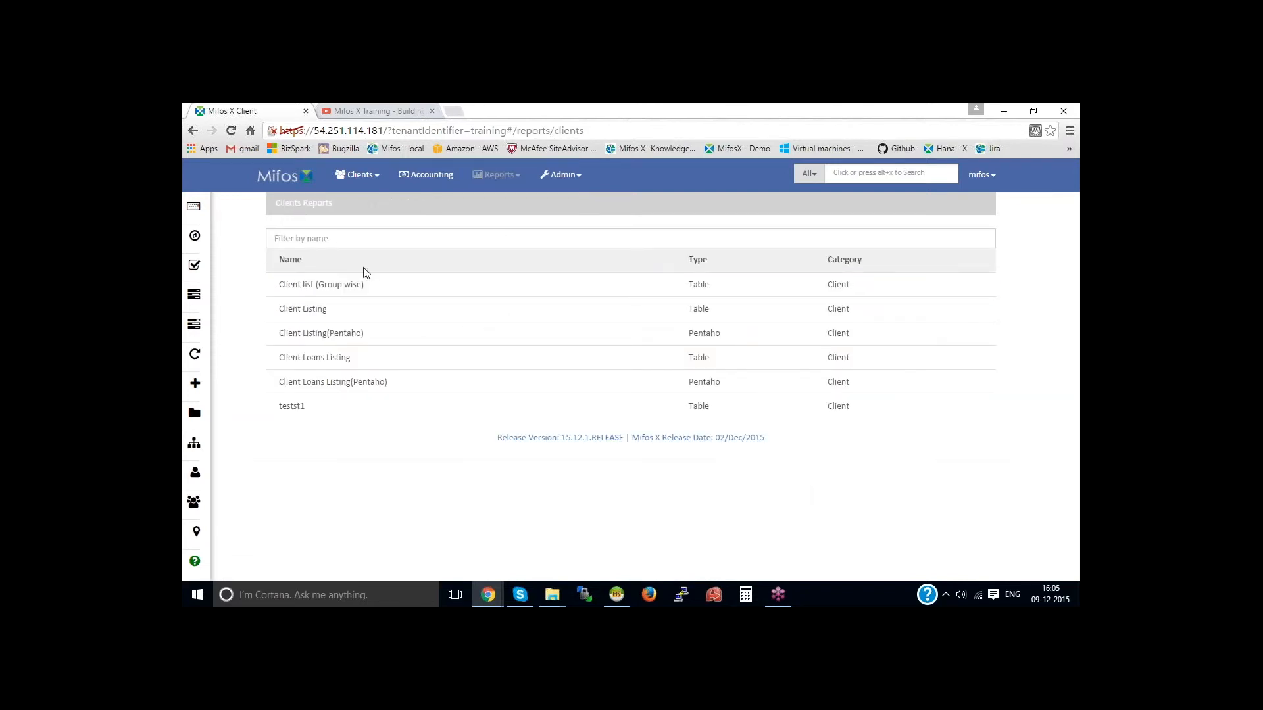
click(320, 284)
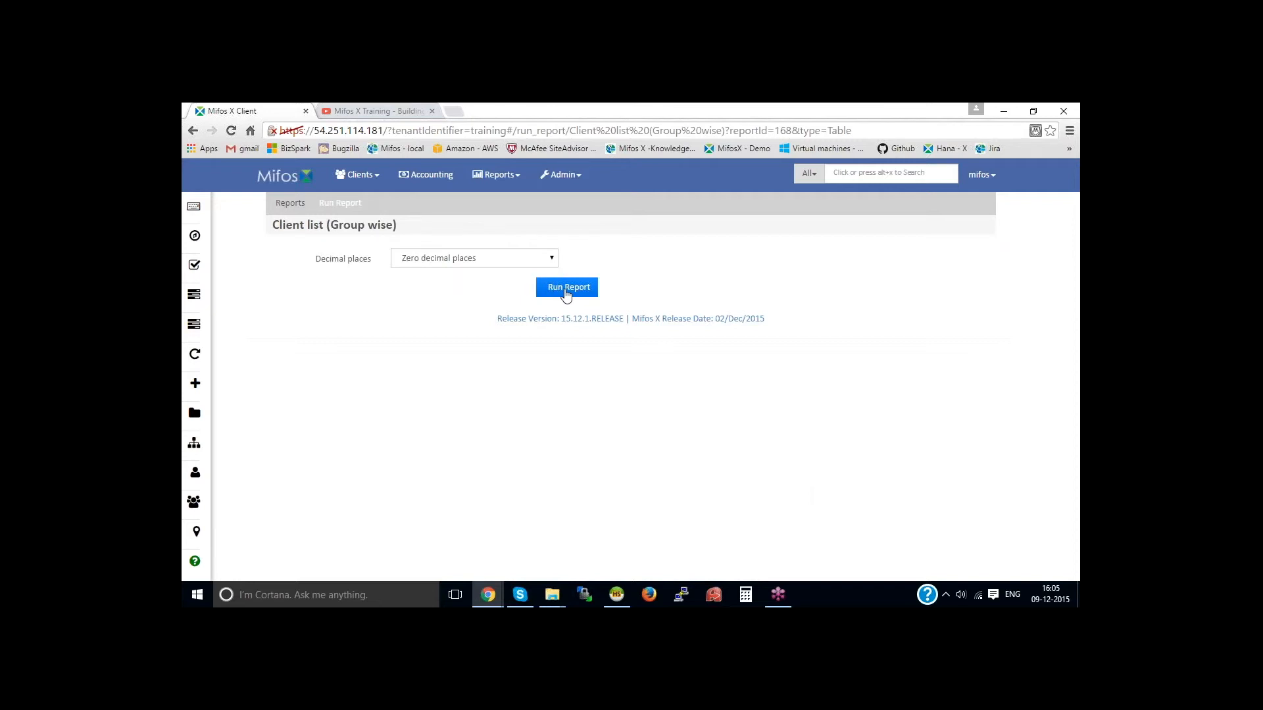
click(567, 287)
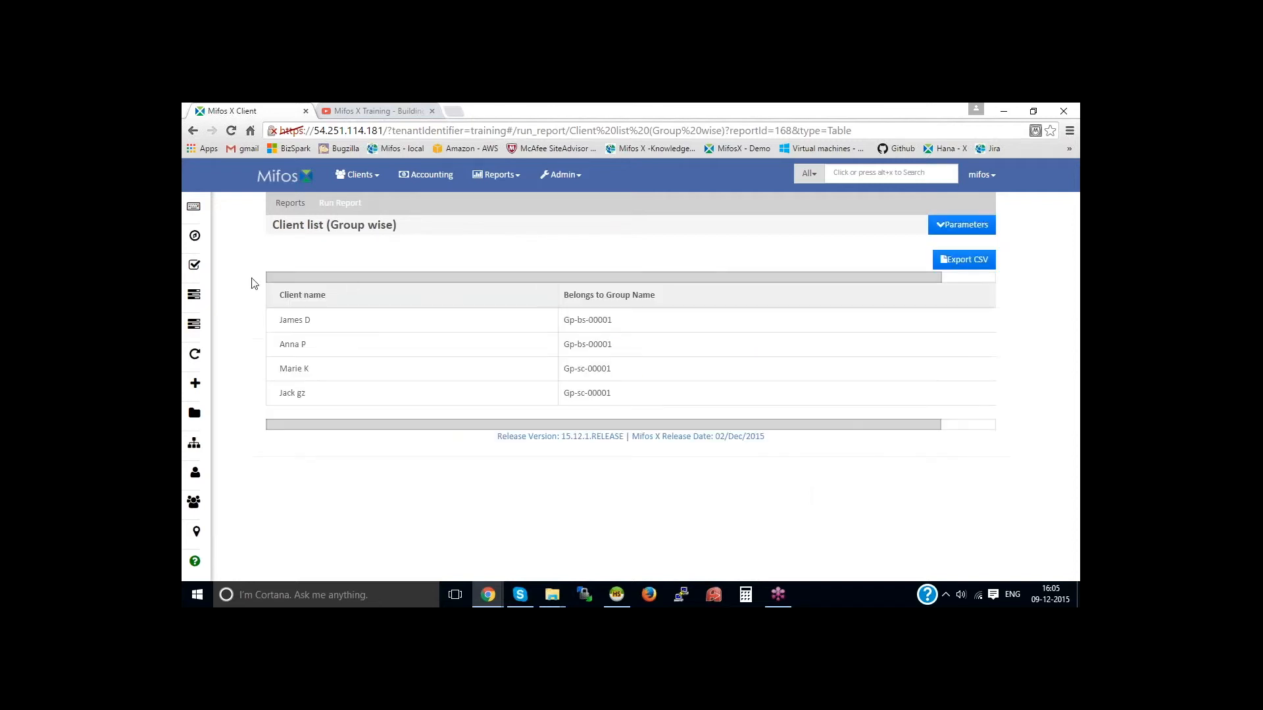
mouse_move(537, 282)
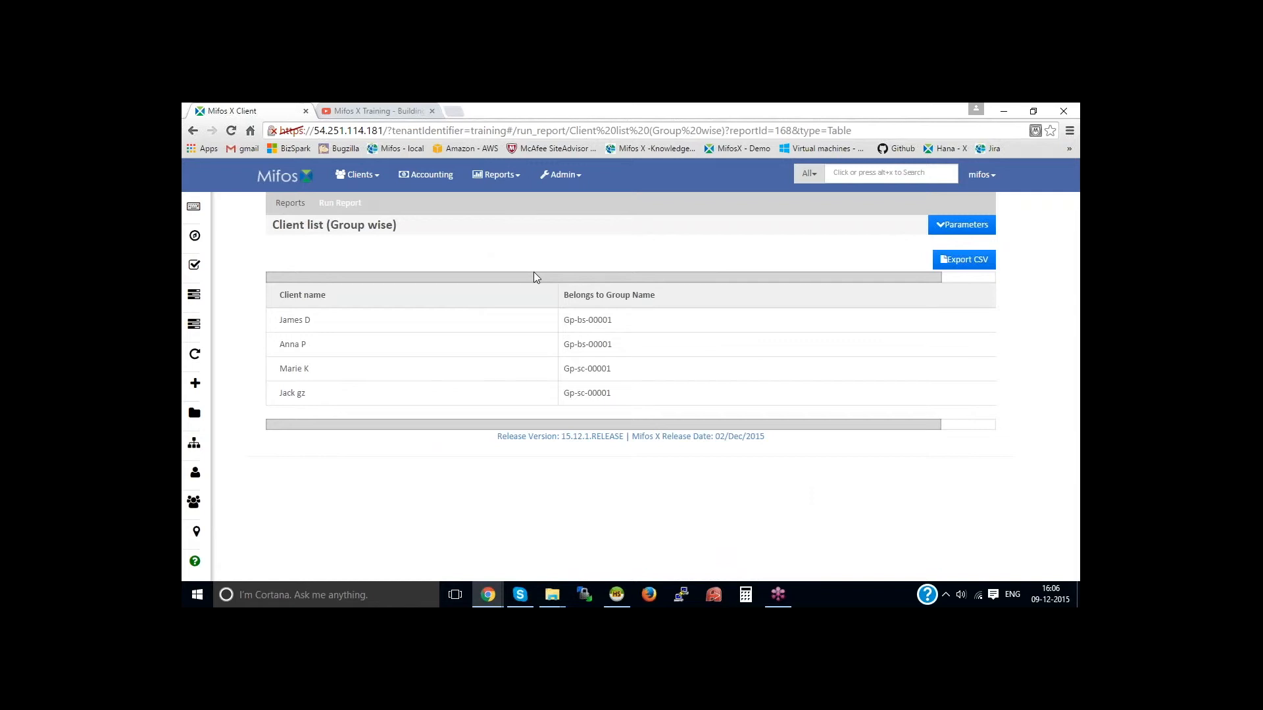
mouse_move(549, 229)
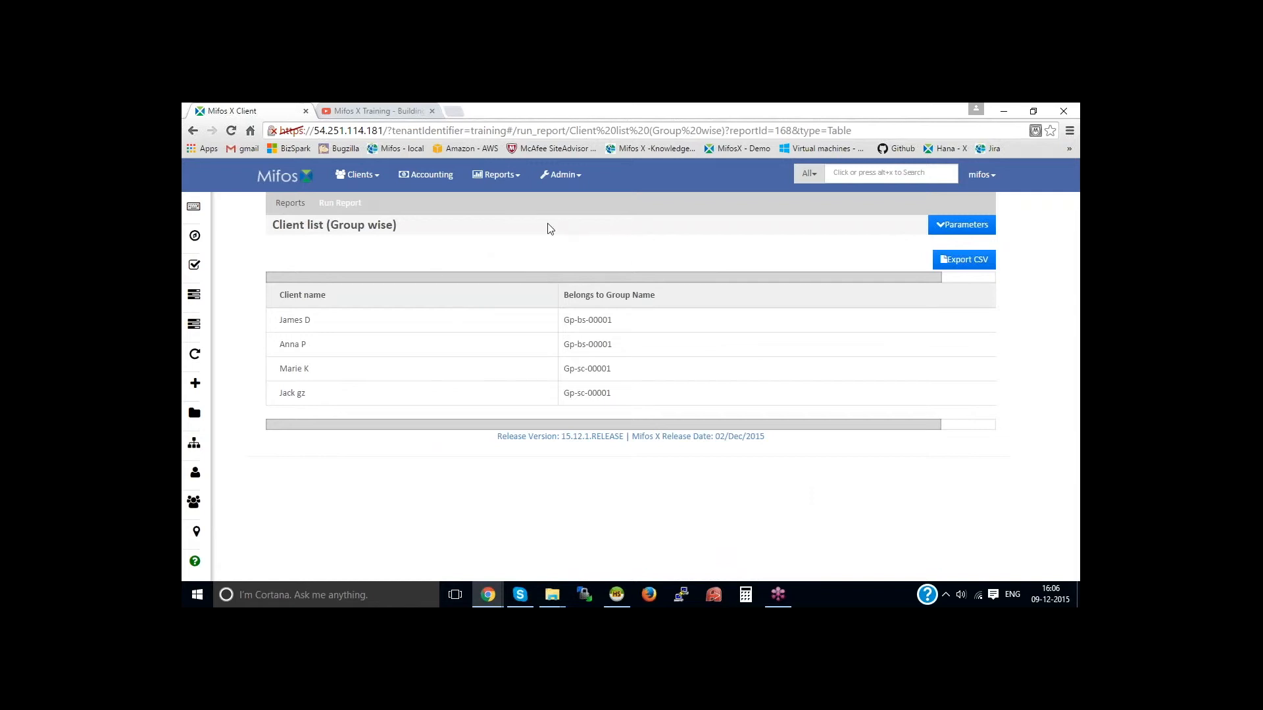
mouse_move(537, 261)
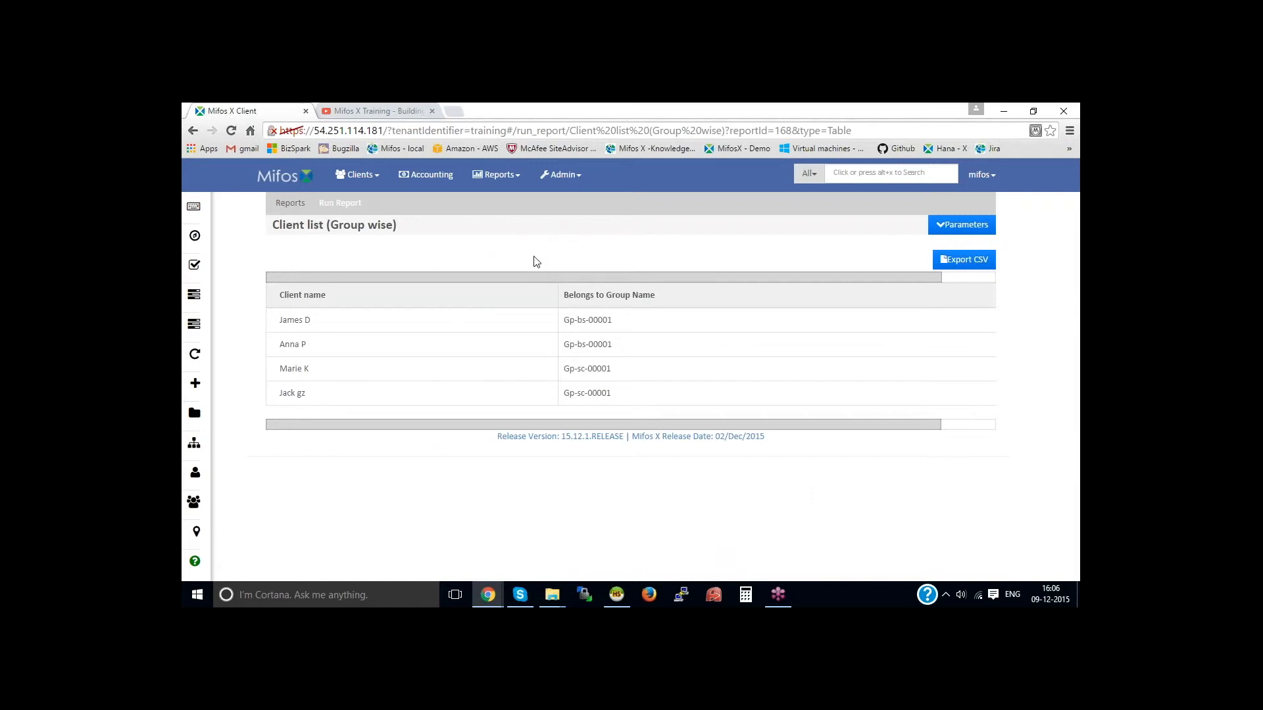
mouse_move(434, 218)
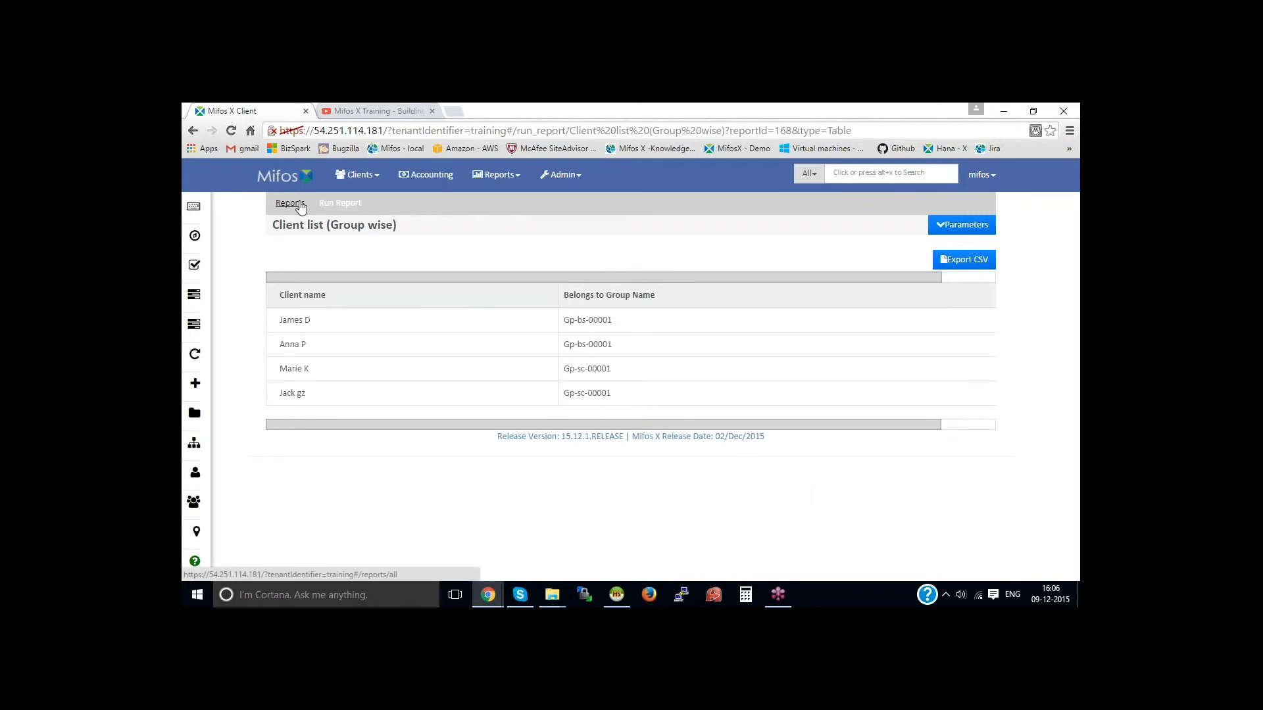
Start a new report from Admin > System > Manage Reports with Pentaho as its type.
click(497, 173)
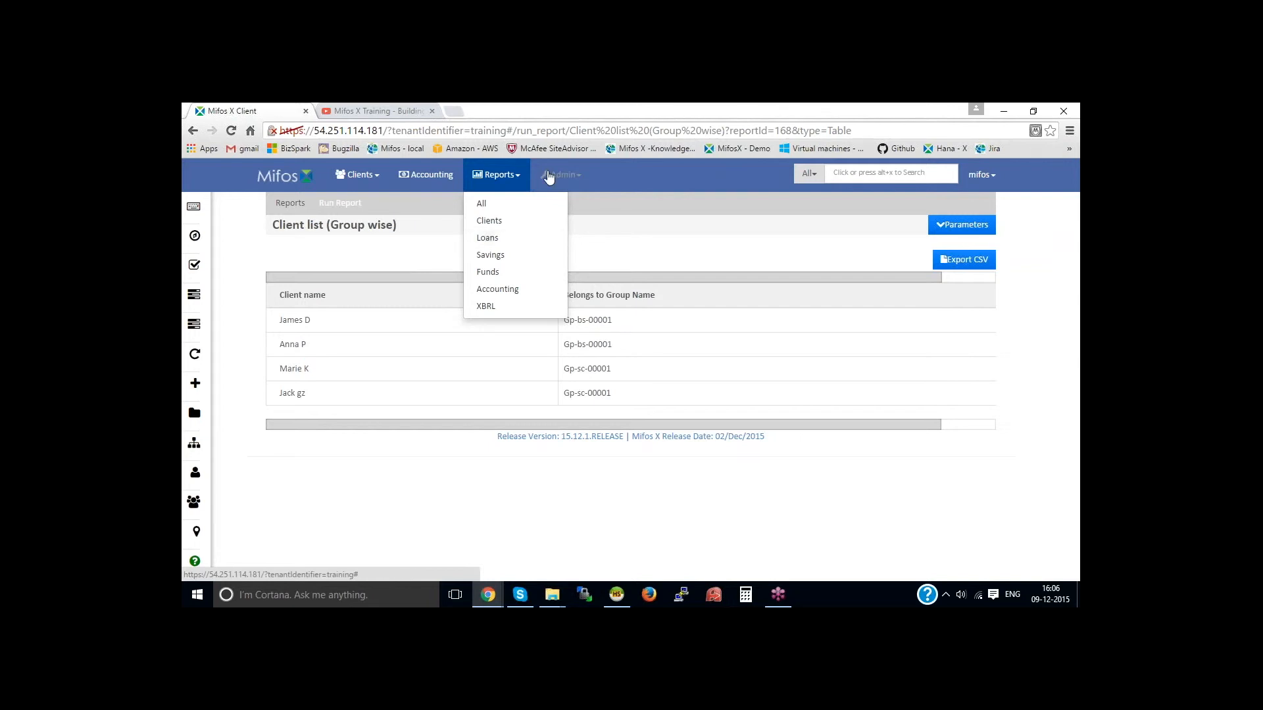
click(560, 175)
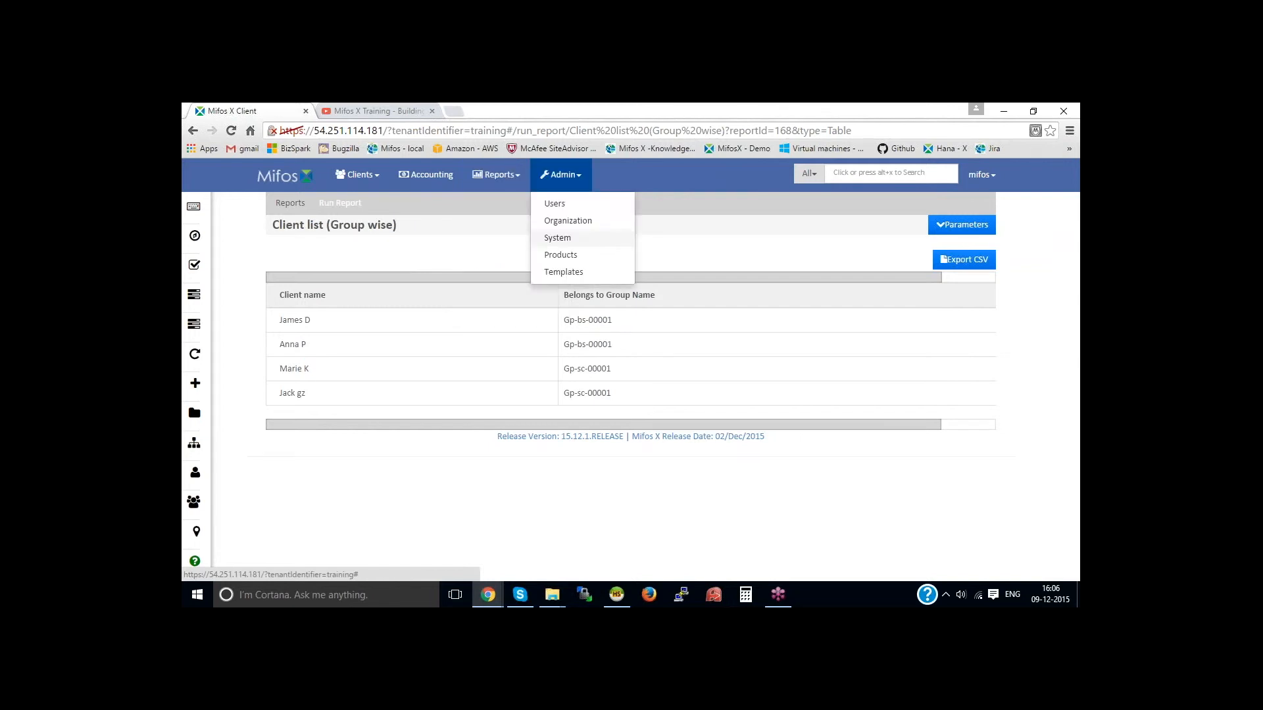
click(558, 237)
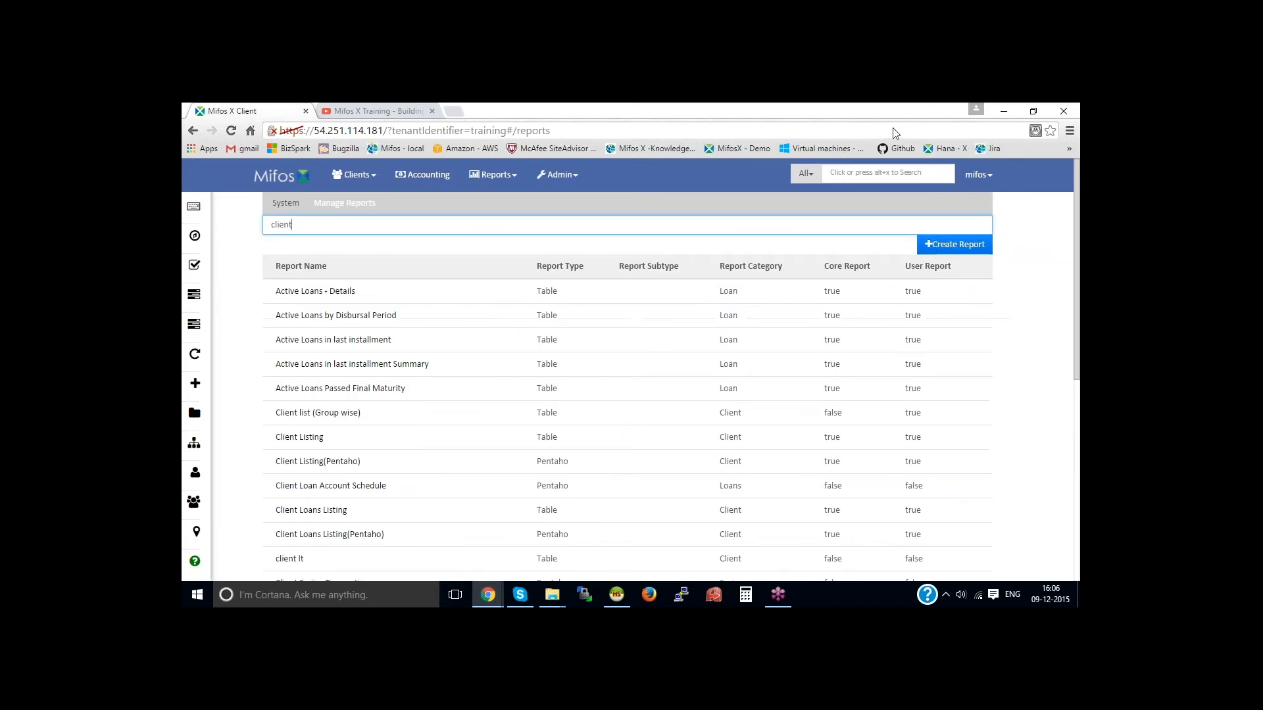
click(954, 244)
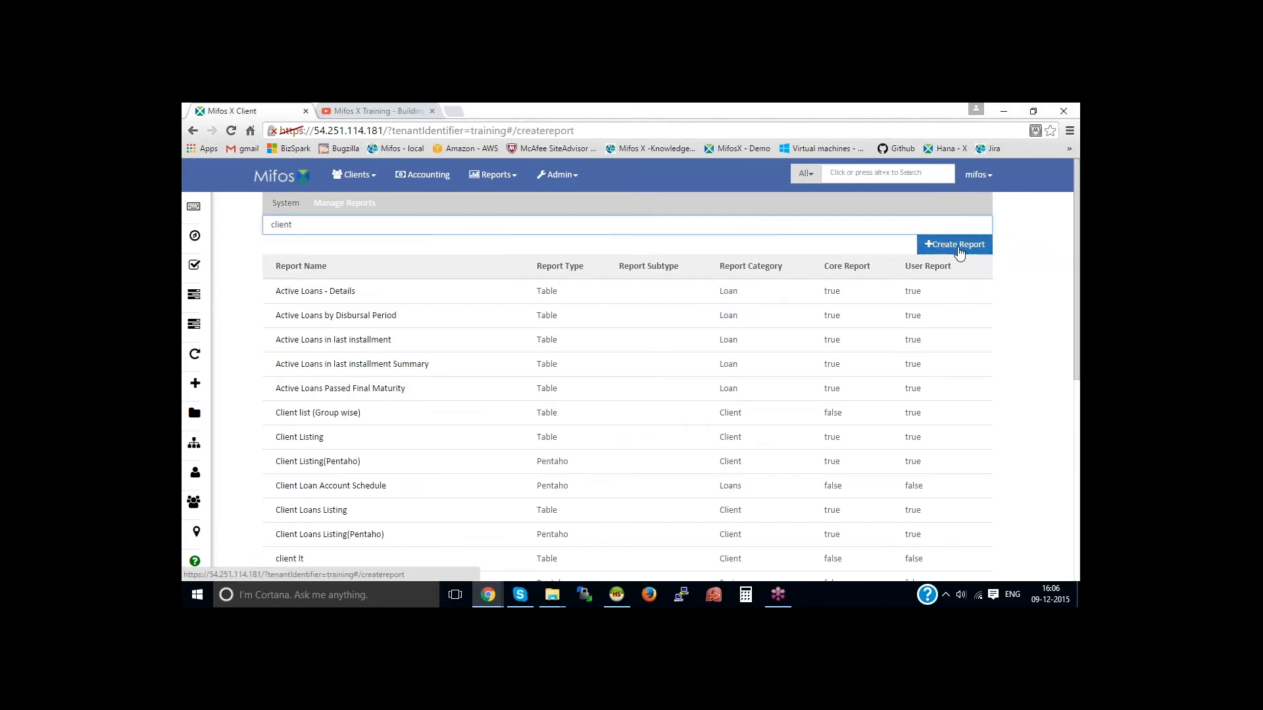
click(953, 244)
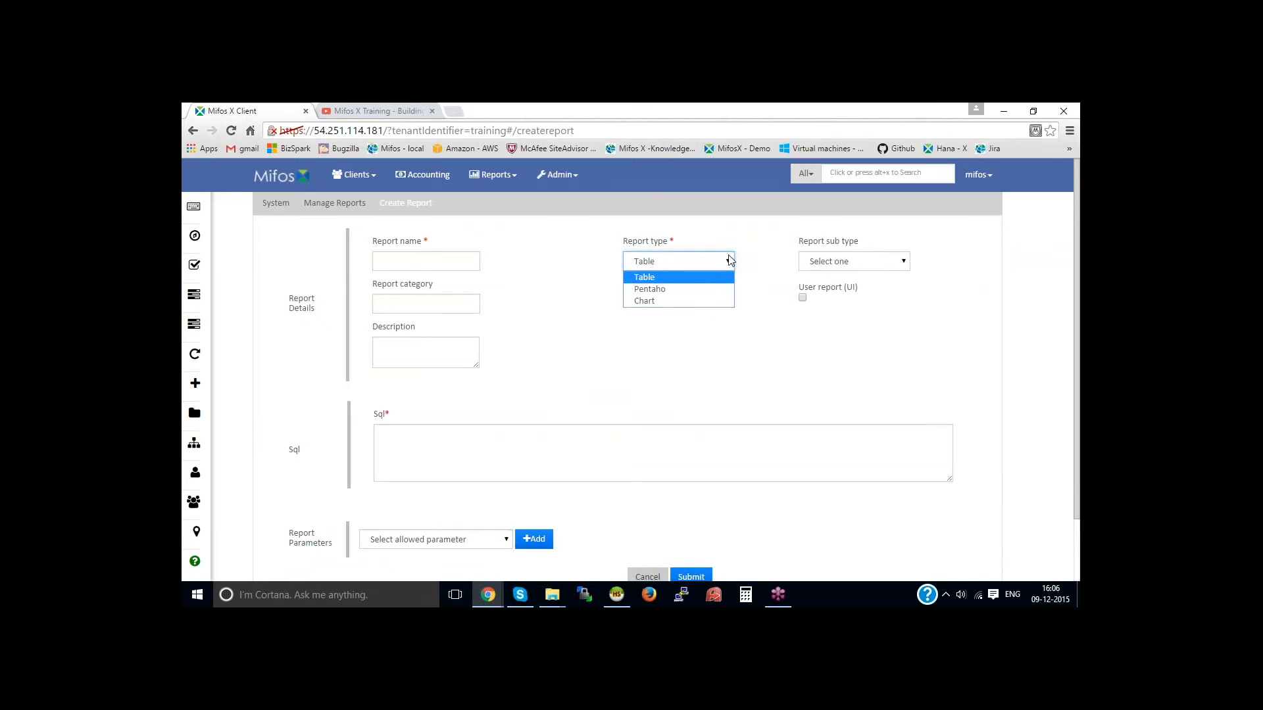
mouse_move(649, 288)
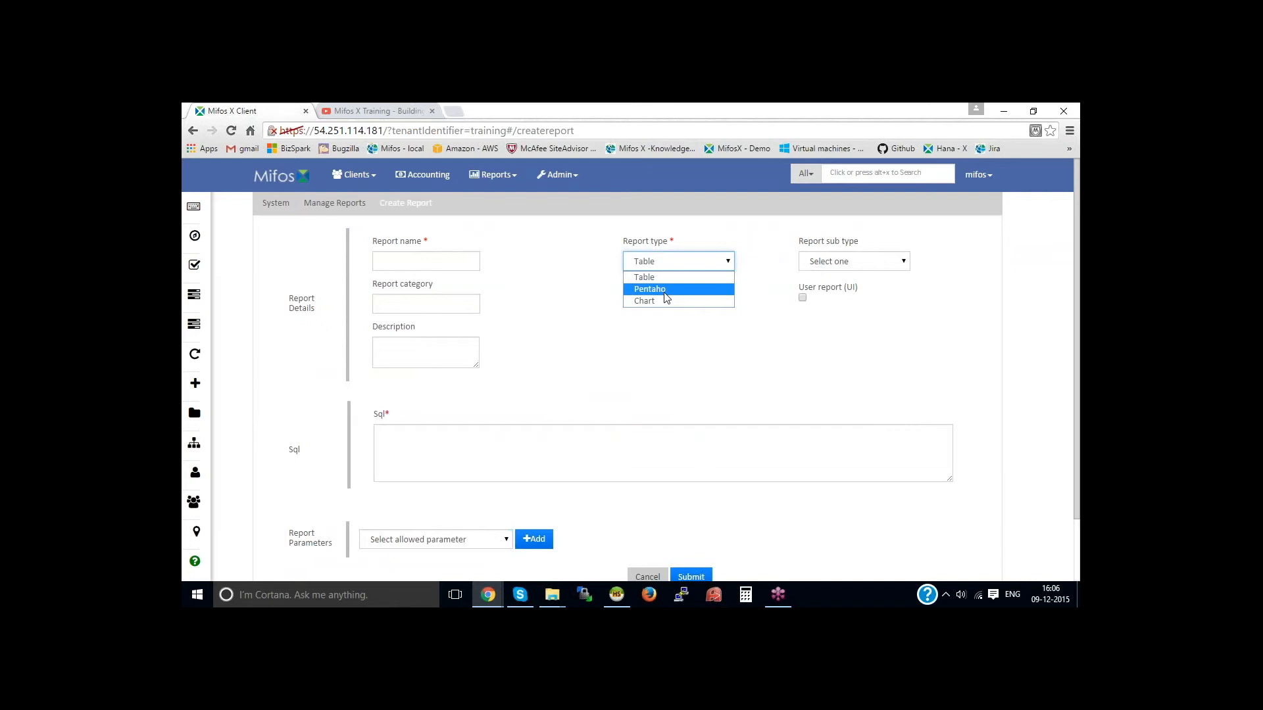
mouse_move(670, 298)
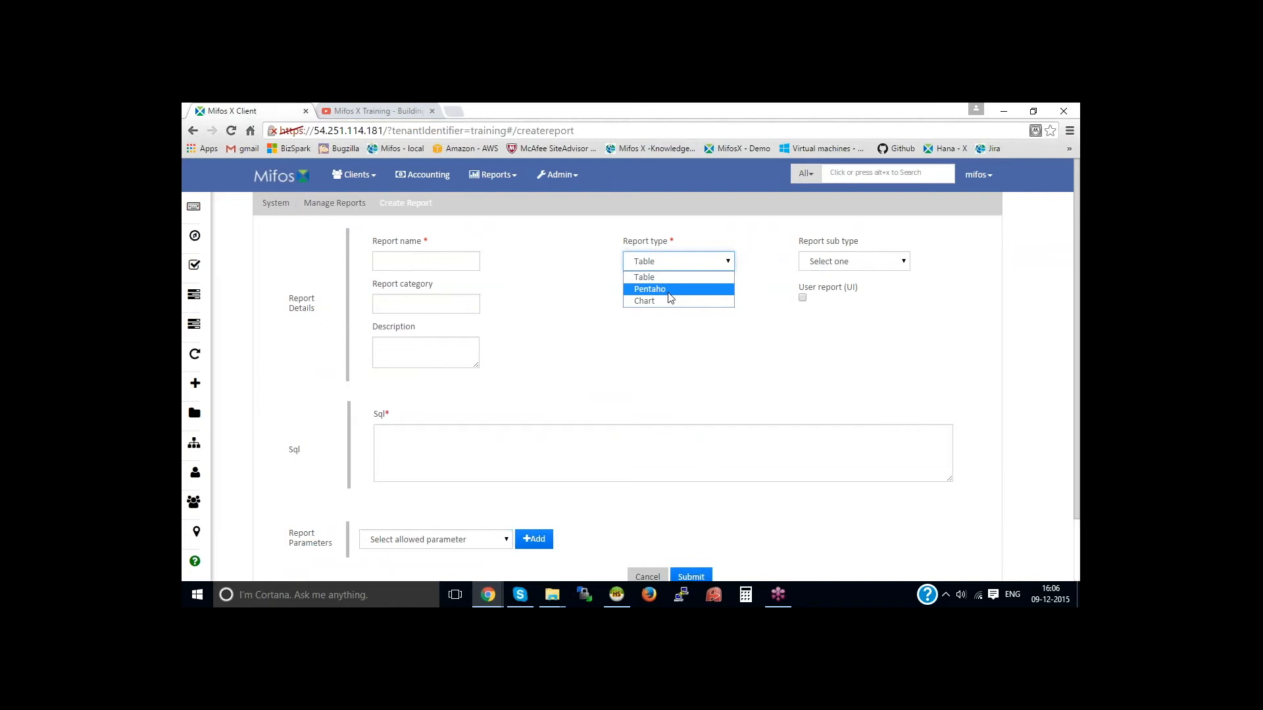
mouse_move(680, 294)
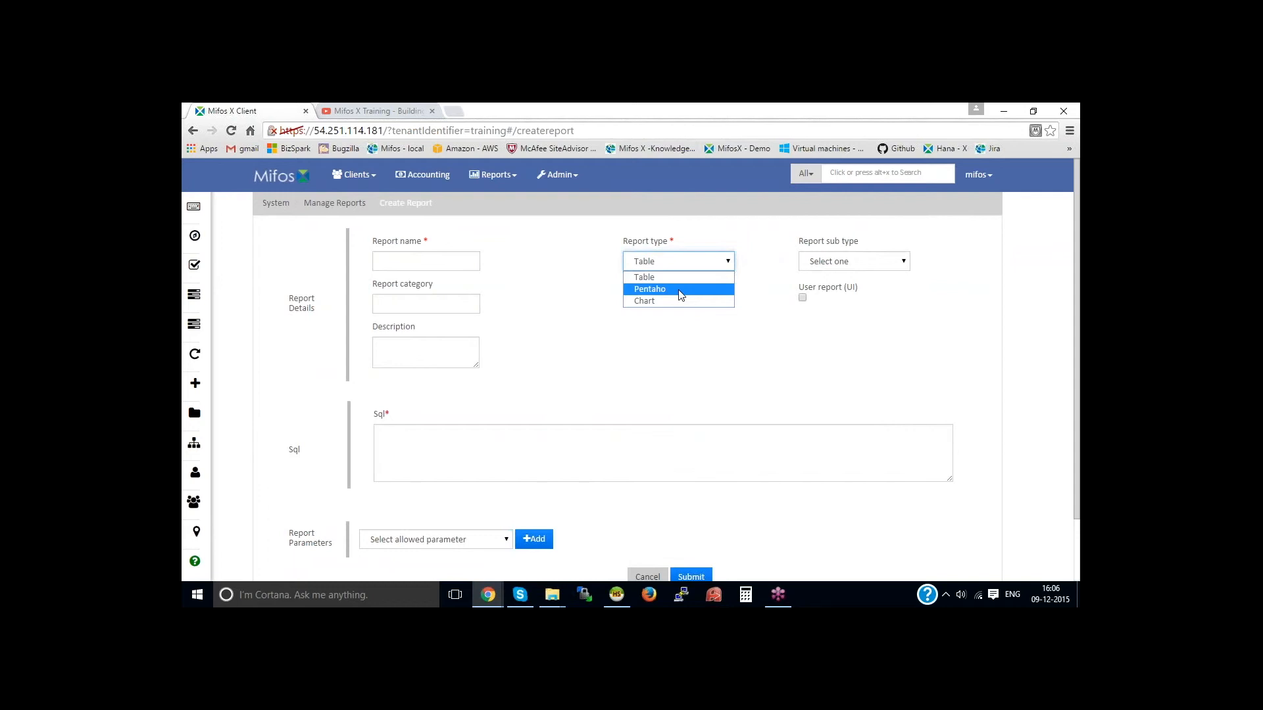
click(649, 288)
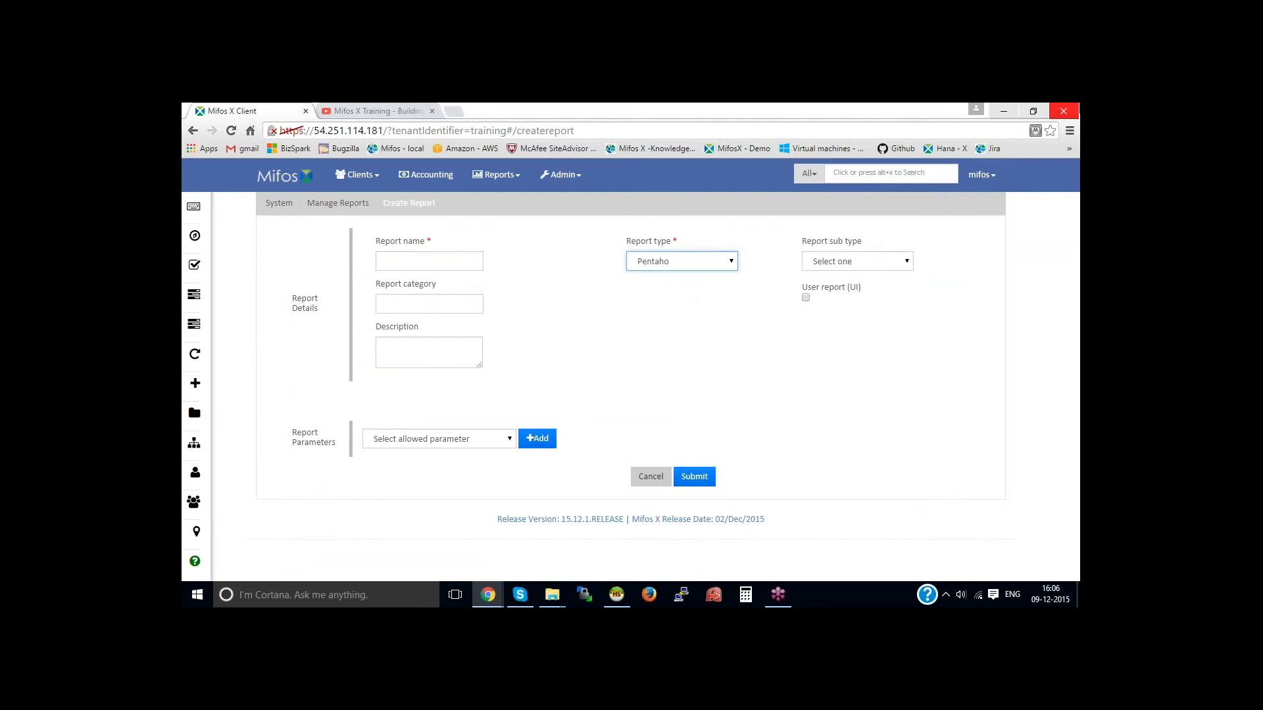
mouse_move(376, 111)
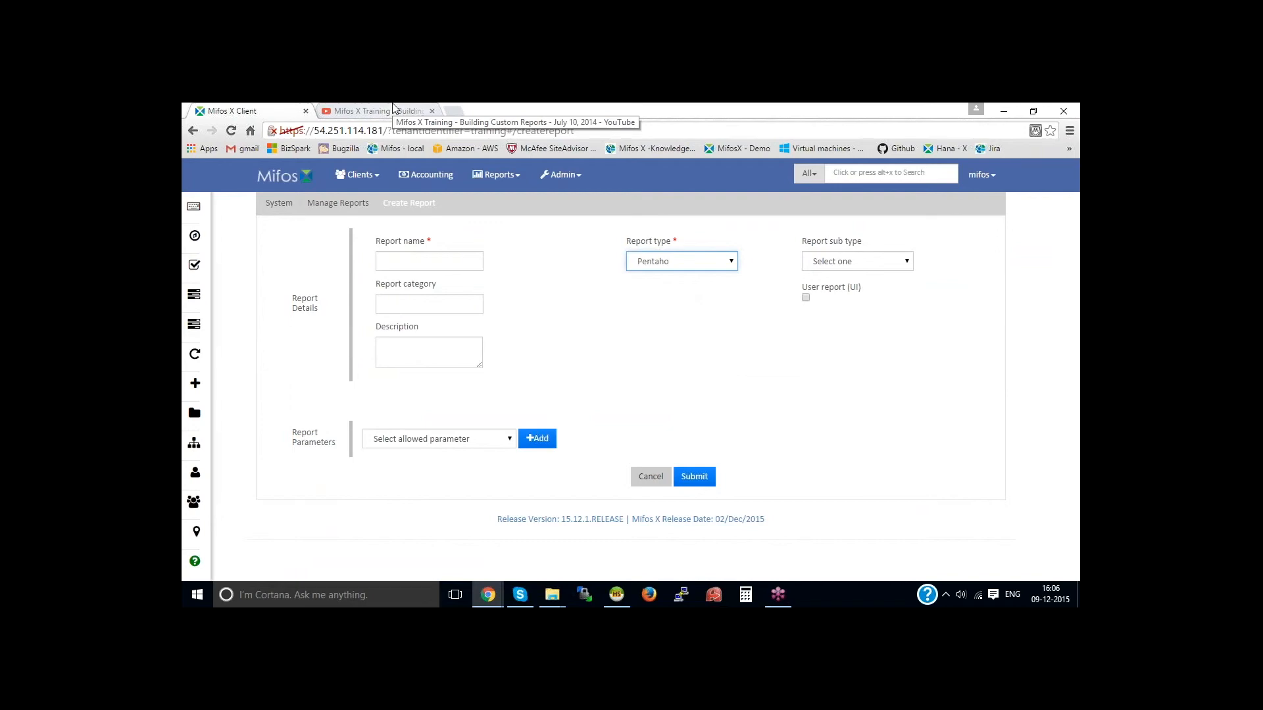
Check the training video's web address in the YouTube tab, then return to Mifos X.
click(374, 111)
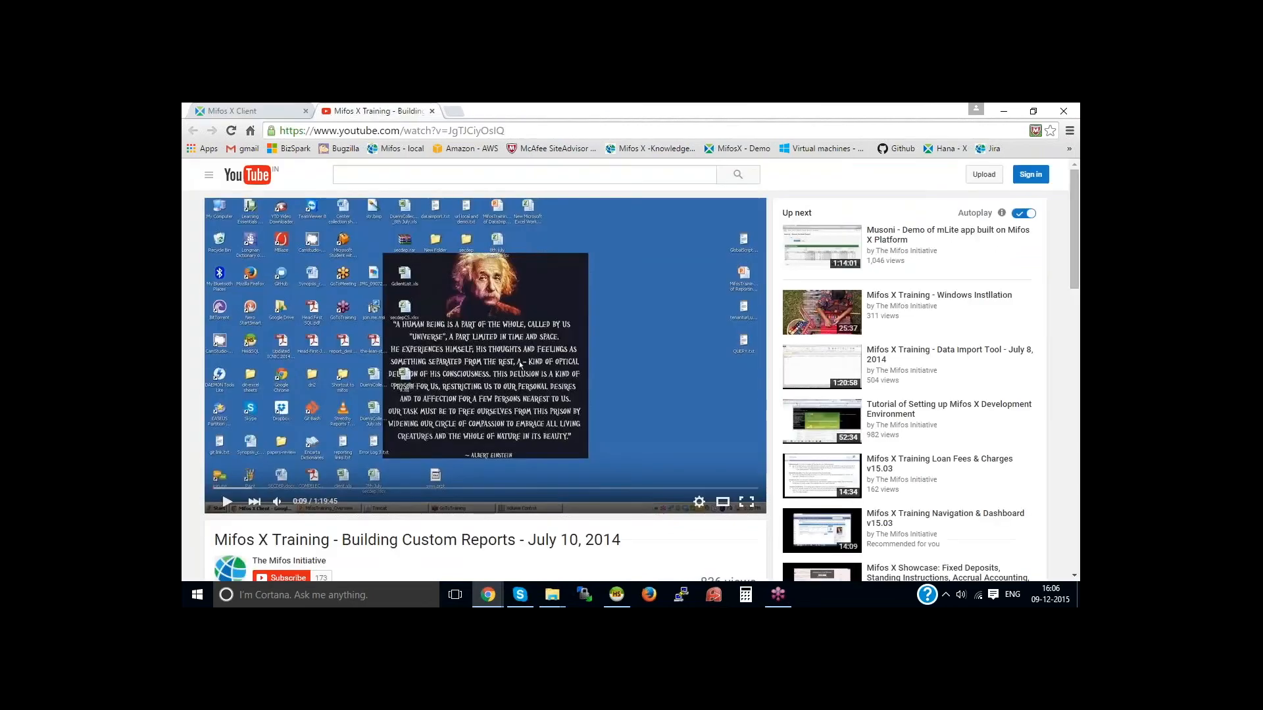
click(387, 131)
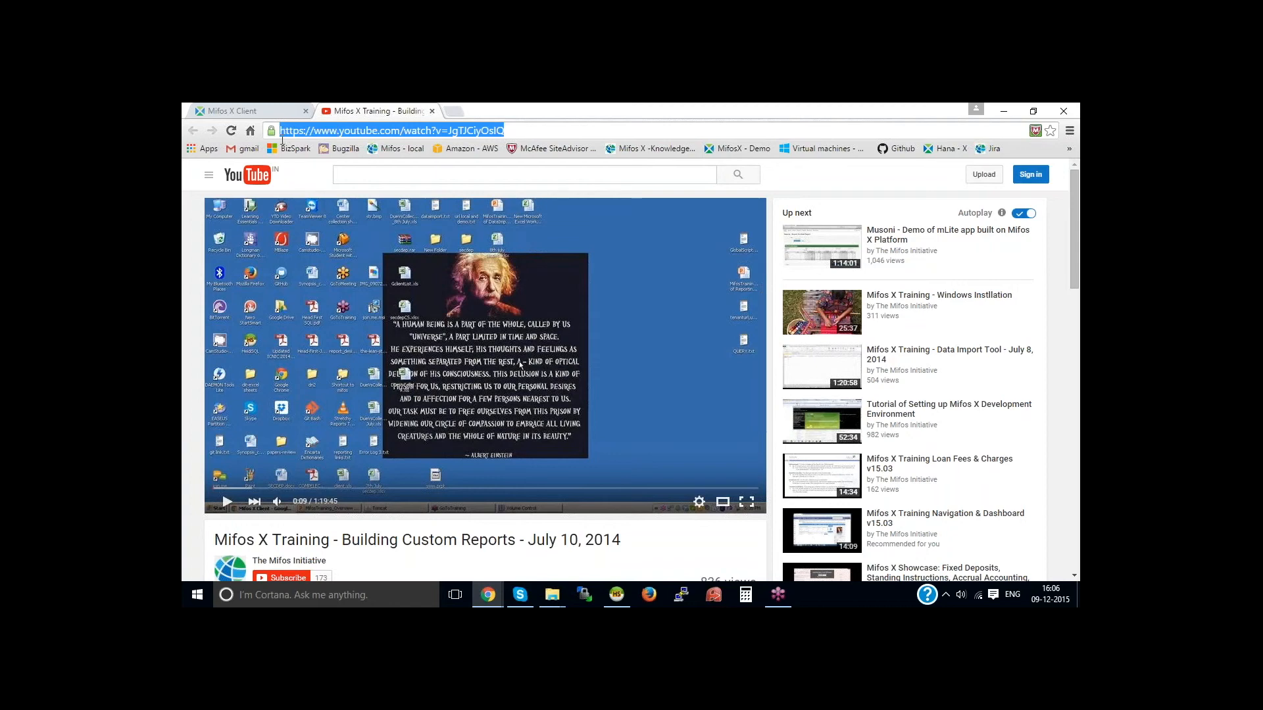
click(233, 111)
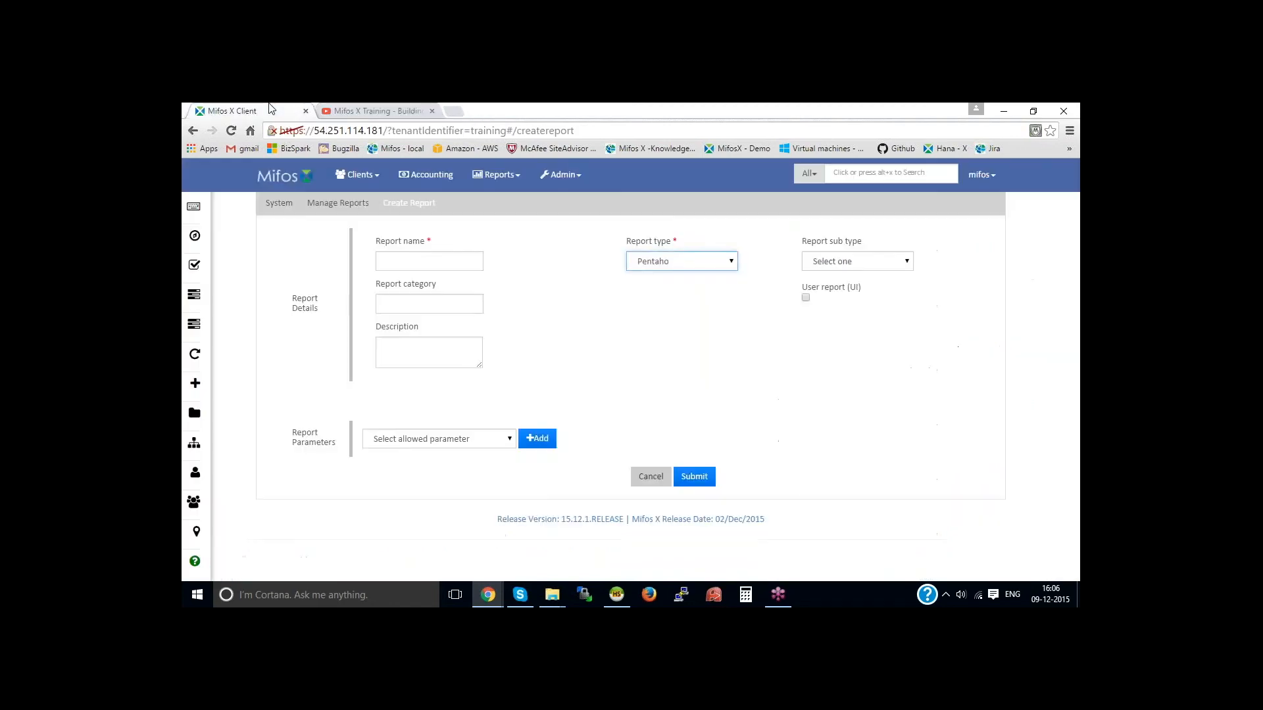
mouse_move(347, 197)
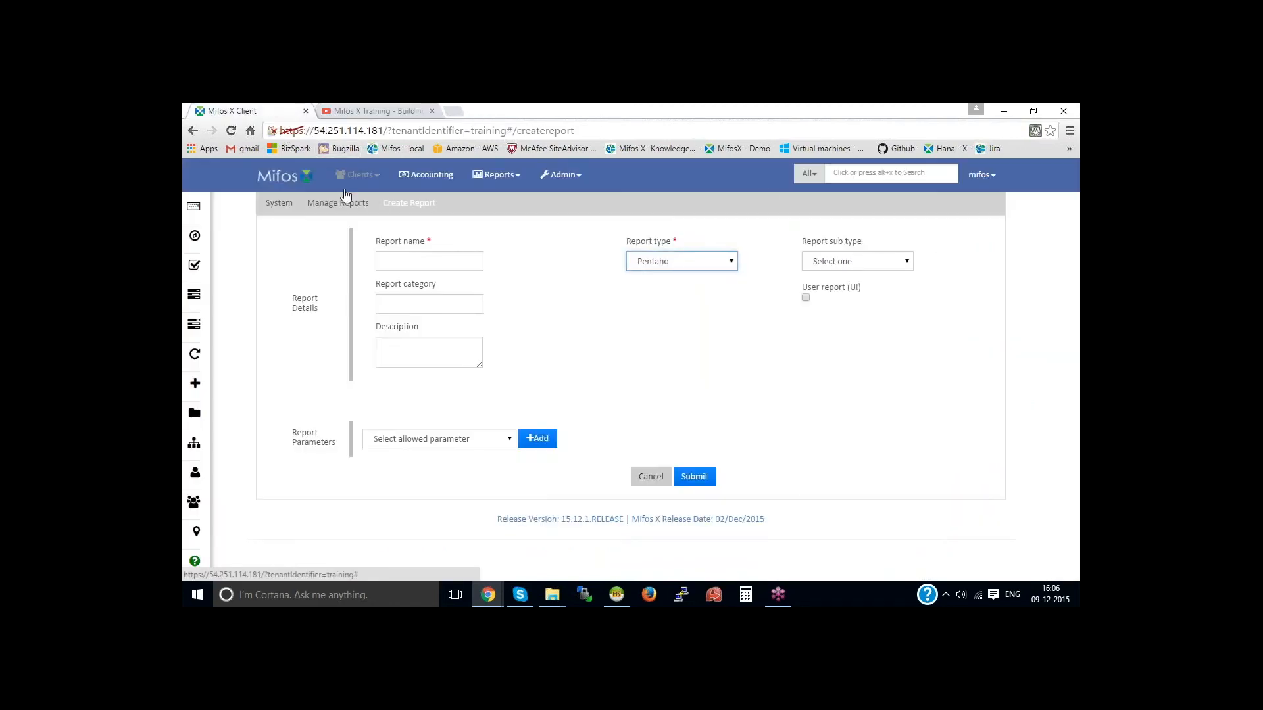
Leave the unfinished form via the Manage Reports breadcrumb.
click(344, 202)
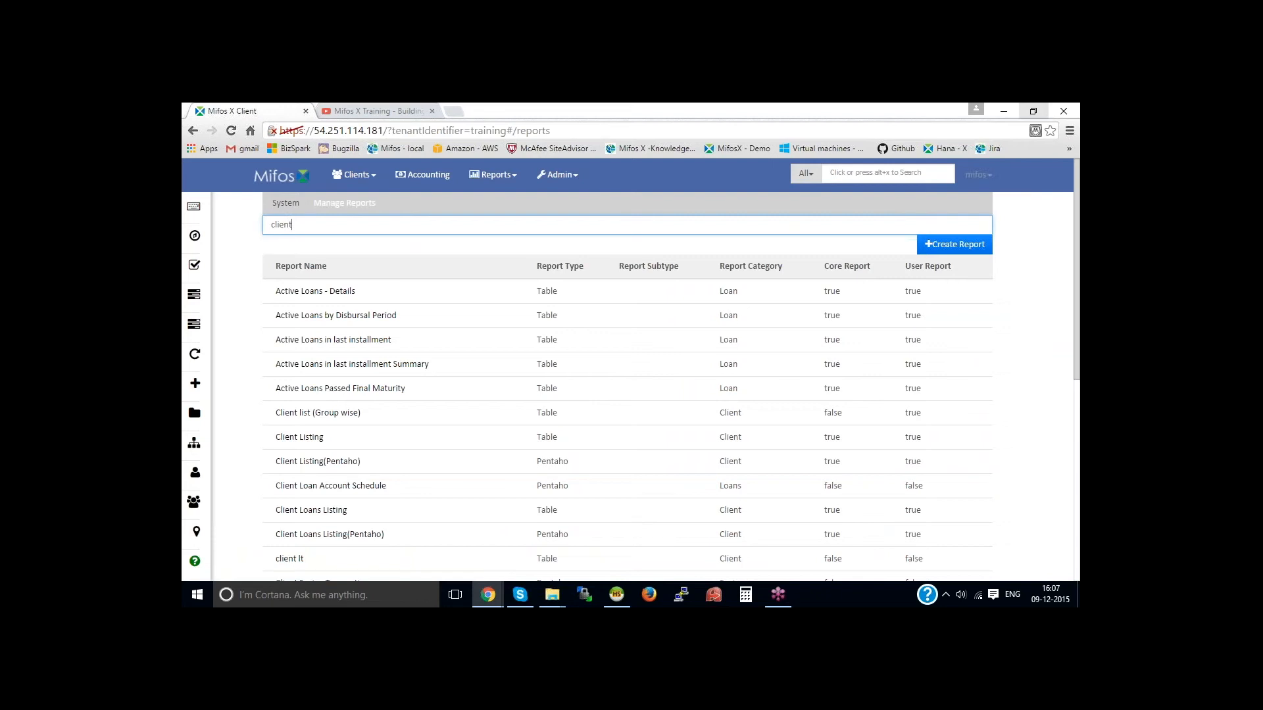
mouse_move(1020, 219)
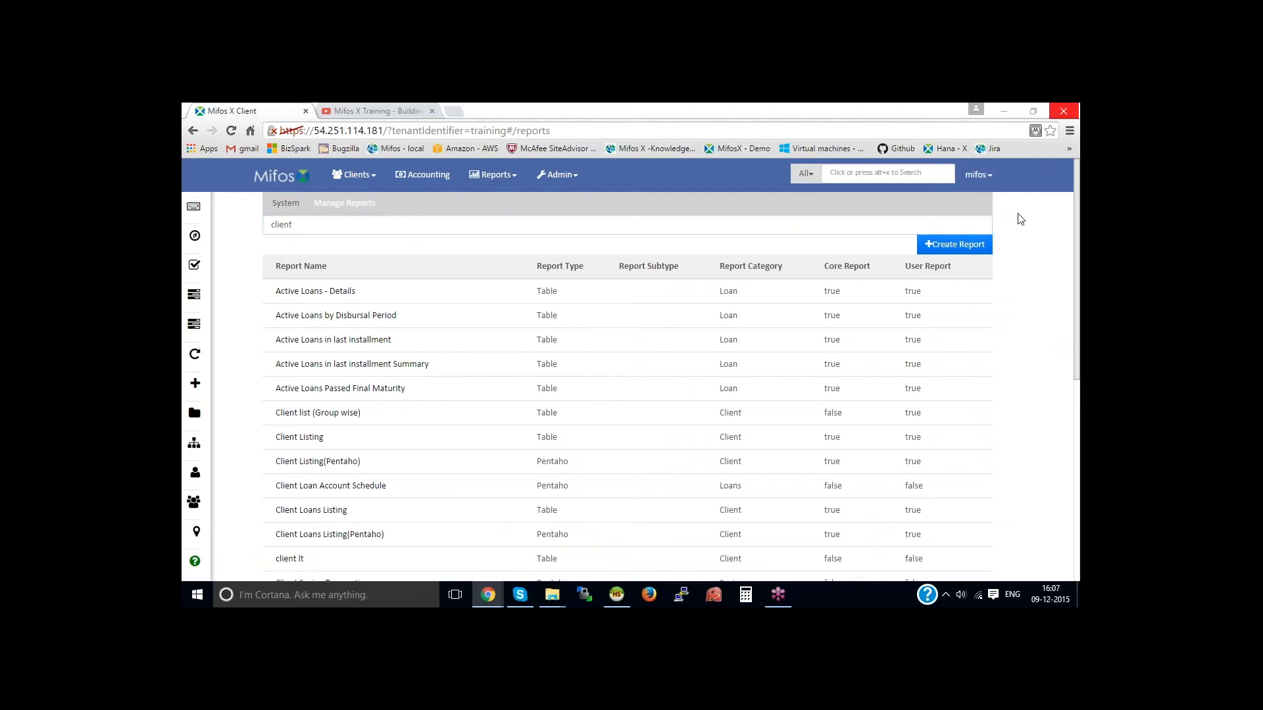